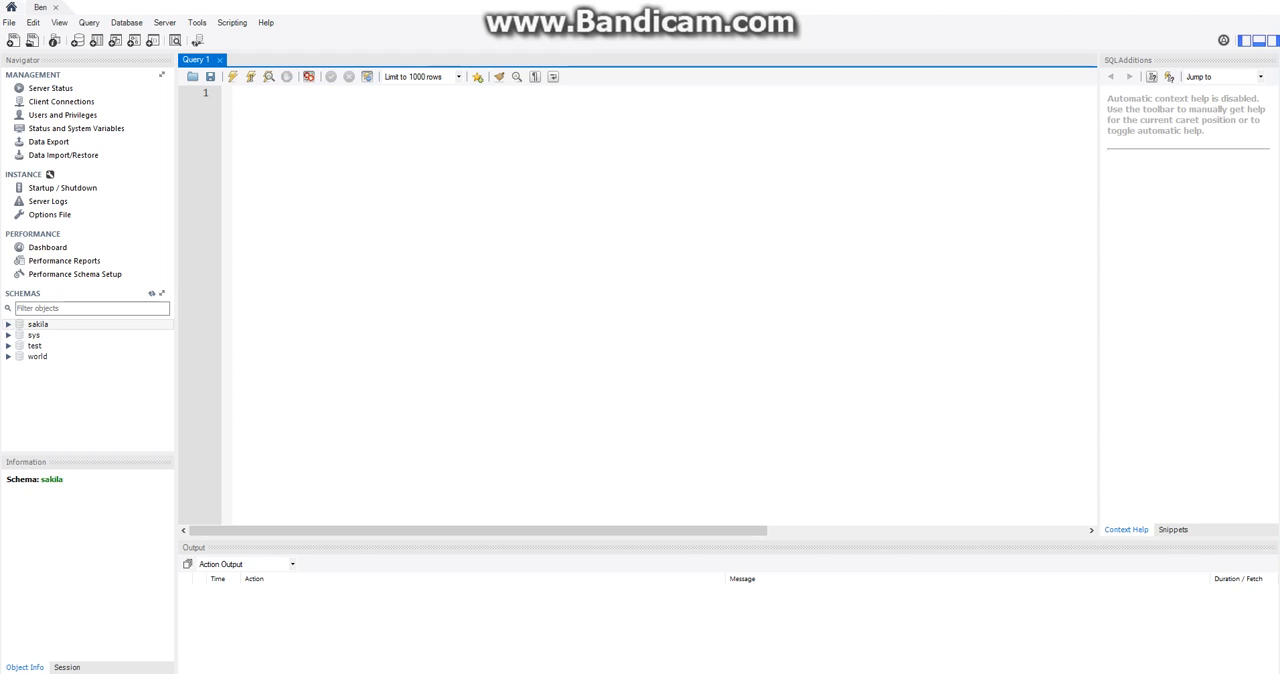
pyautogui.moveTo(983, 76)
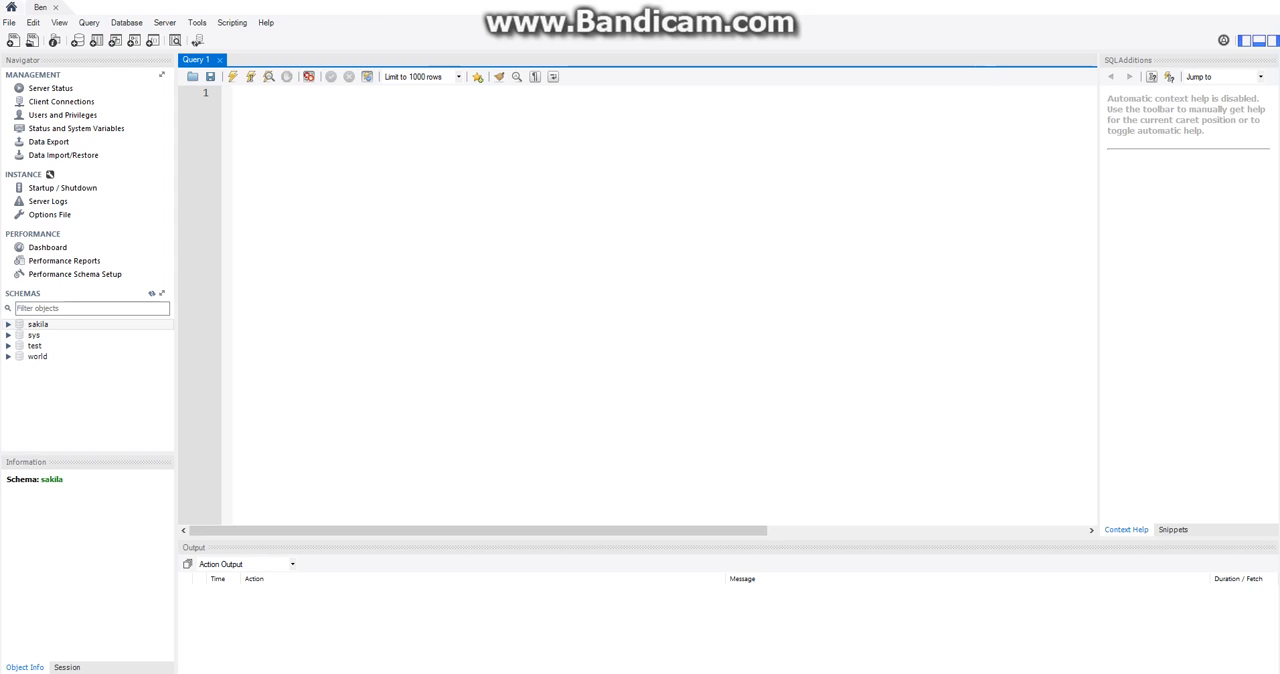
pyautogui.moveTo(6, 414)
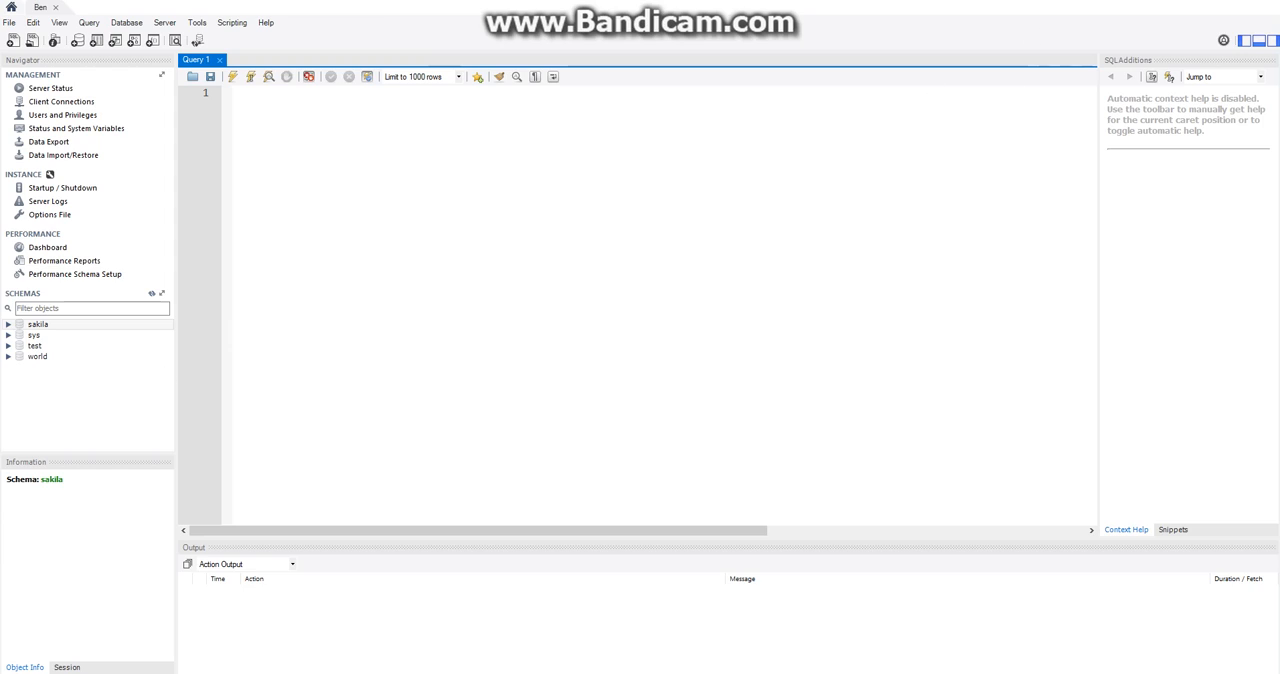
pyautogui.moveTo(1176, 10)
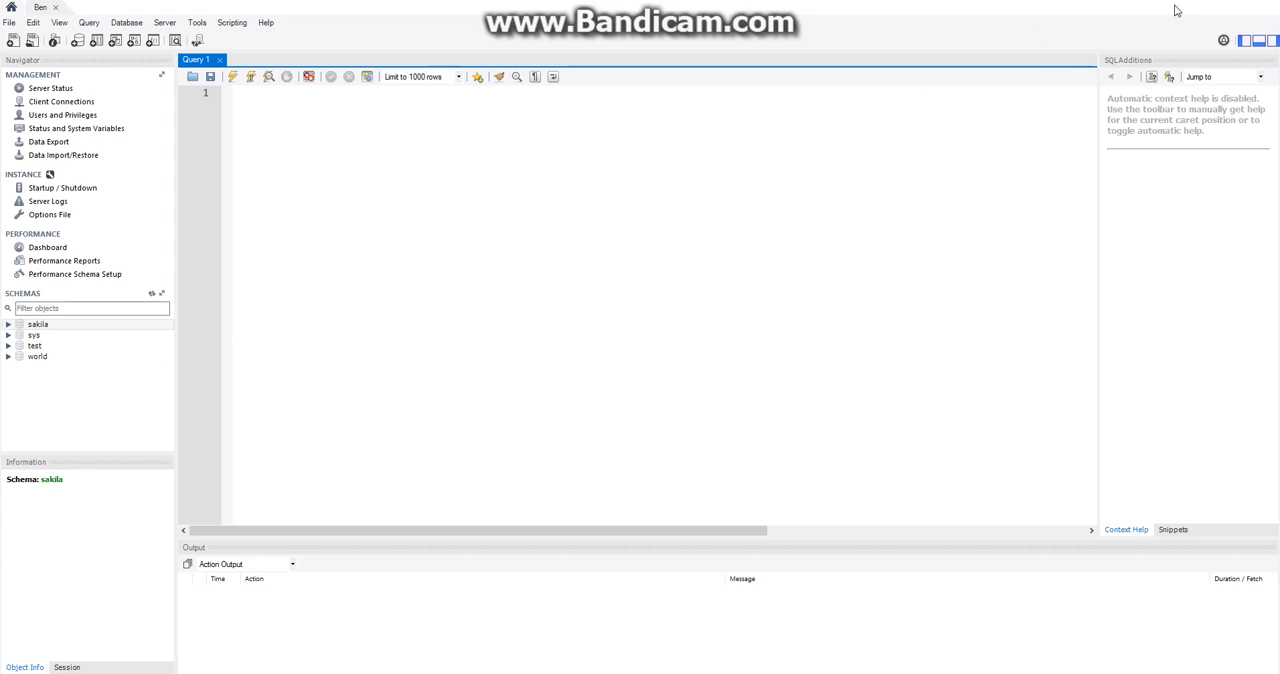
pyautogui.moveTo(1116, 8)
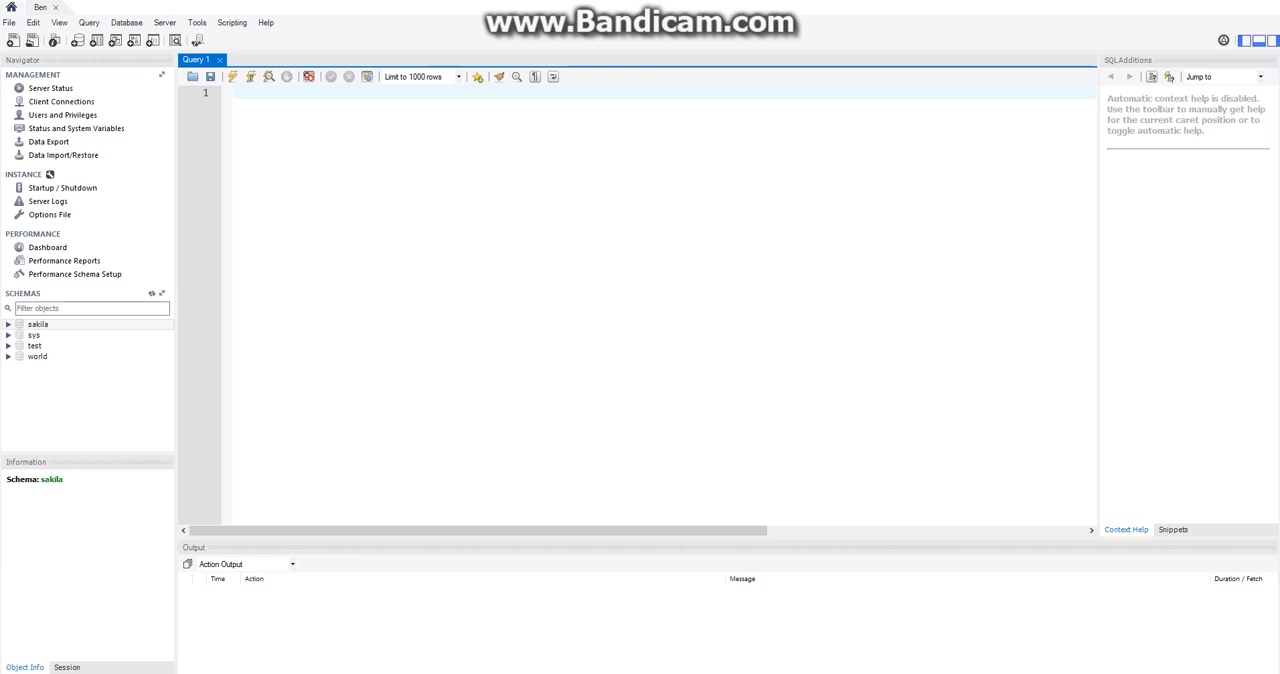
# Step: Focus the query editor and dismiss its right-click editing menu
pyautogui.click(234, 92)
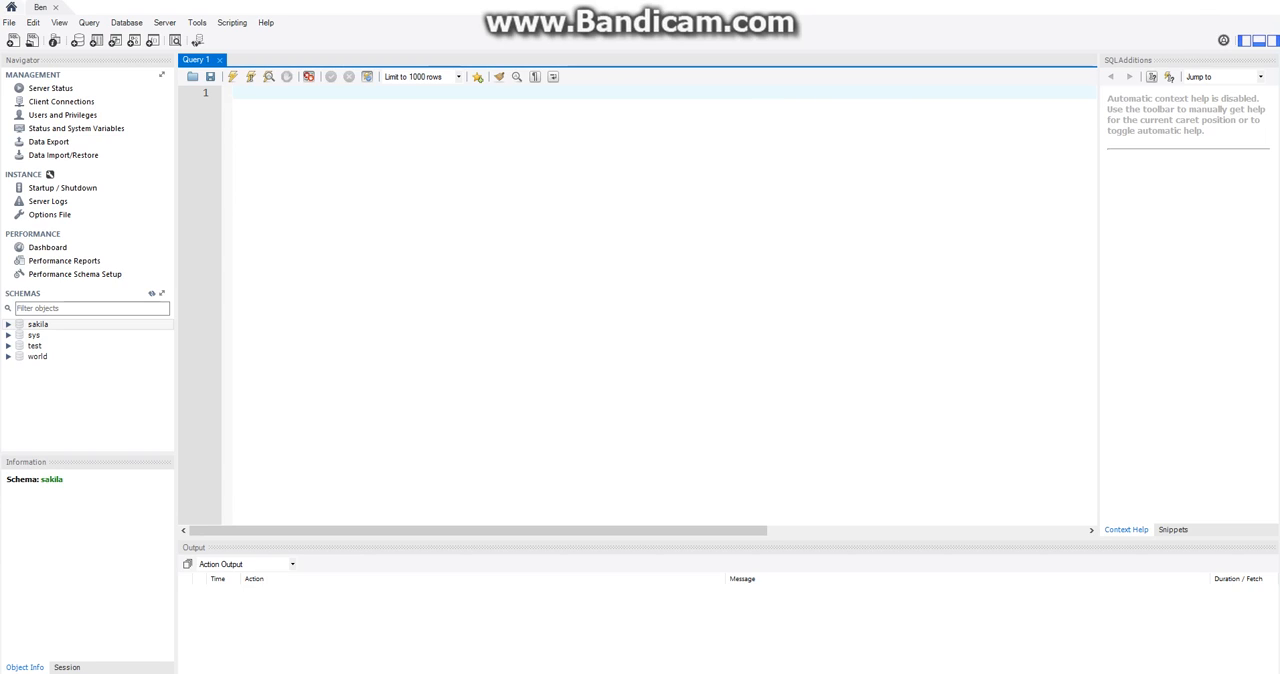
pyautogui.click(235, 92)
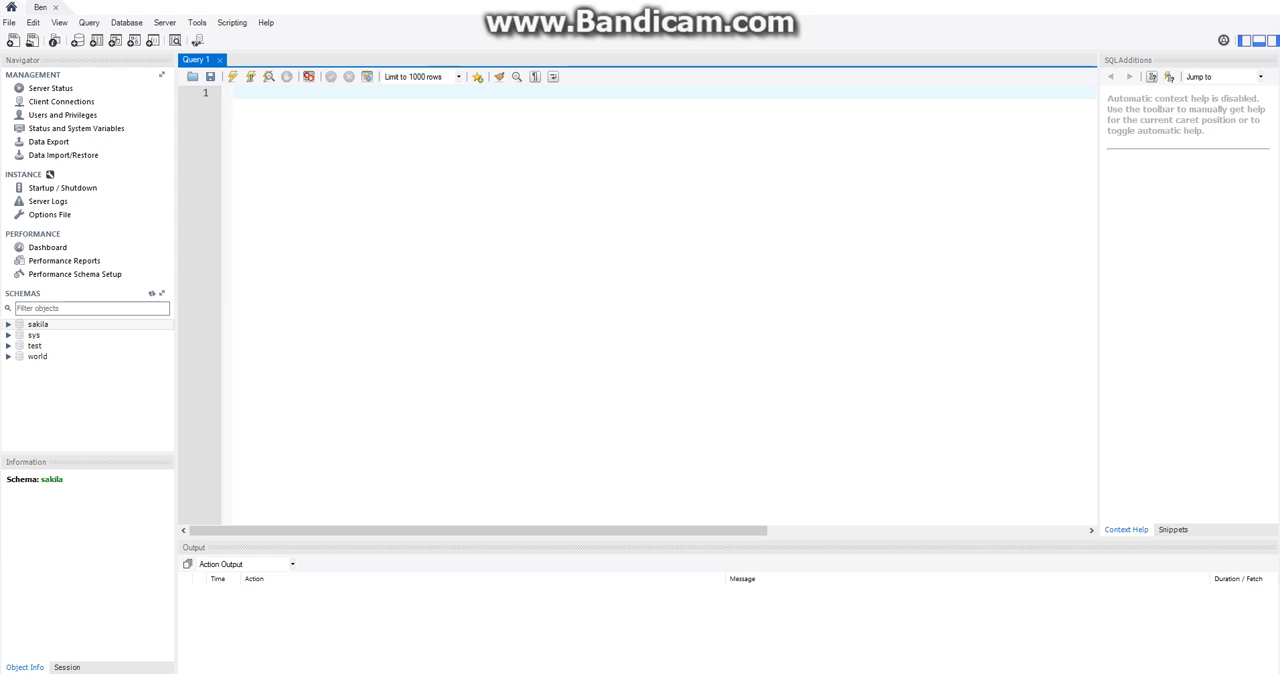
pyautogui.click(233, 92)
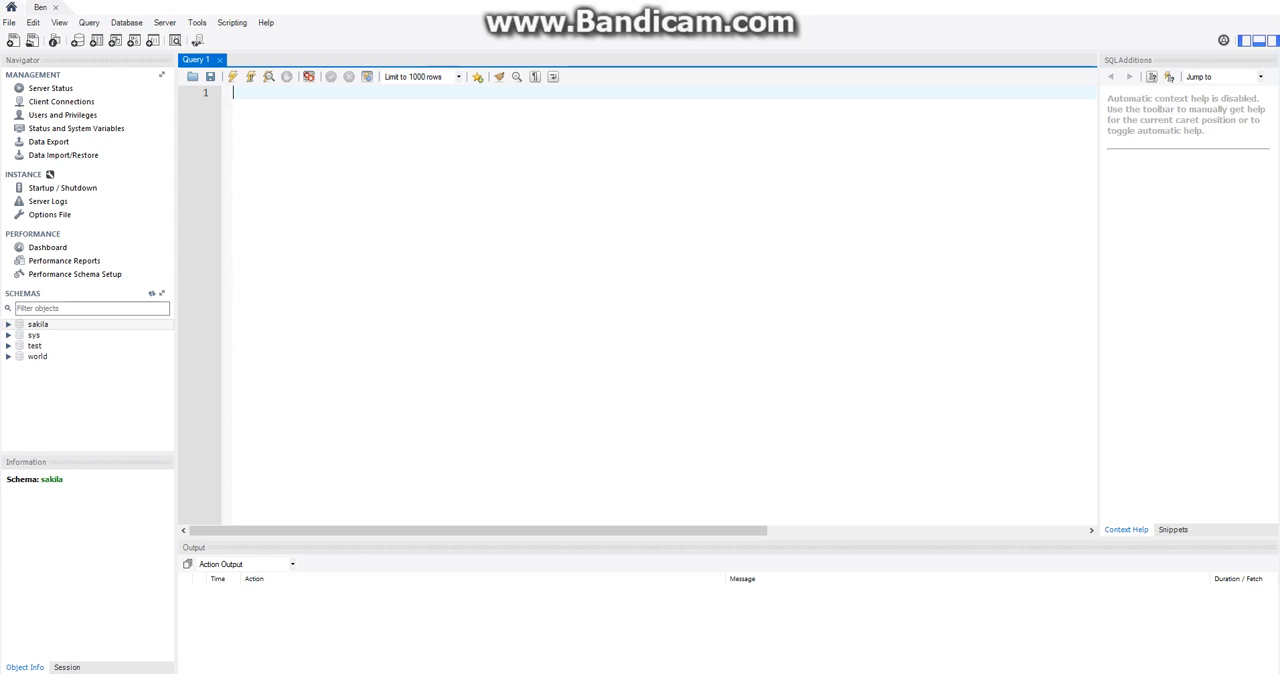
pyautogui.moveTo(213, 344)
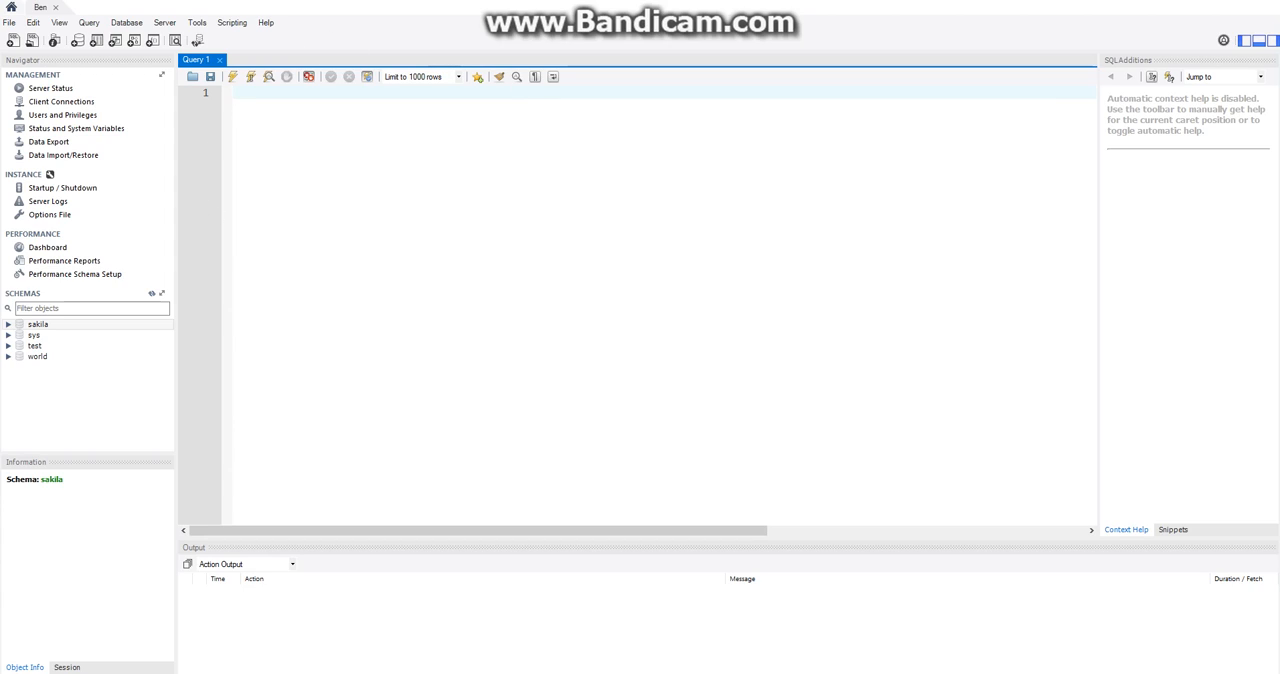
pyautogui.click(235, 92)
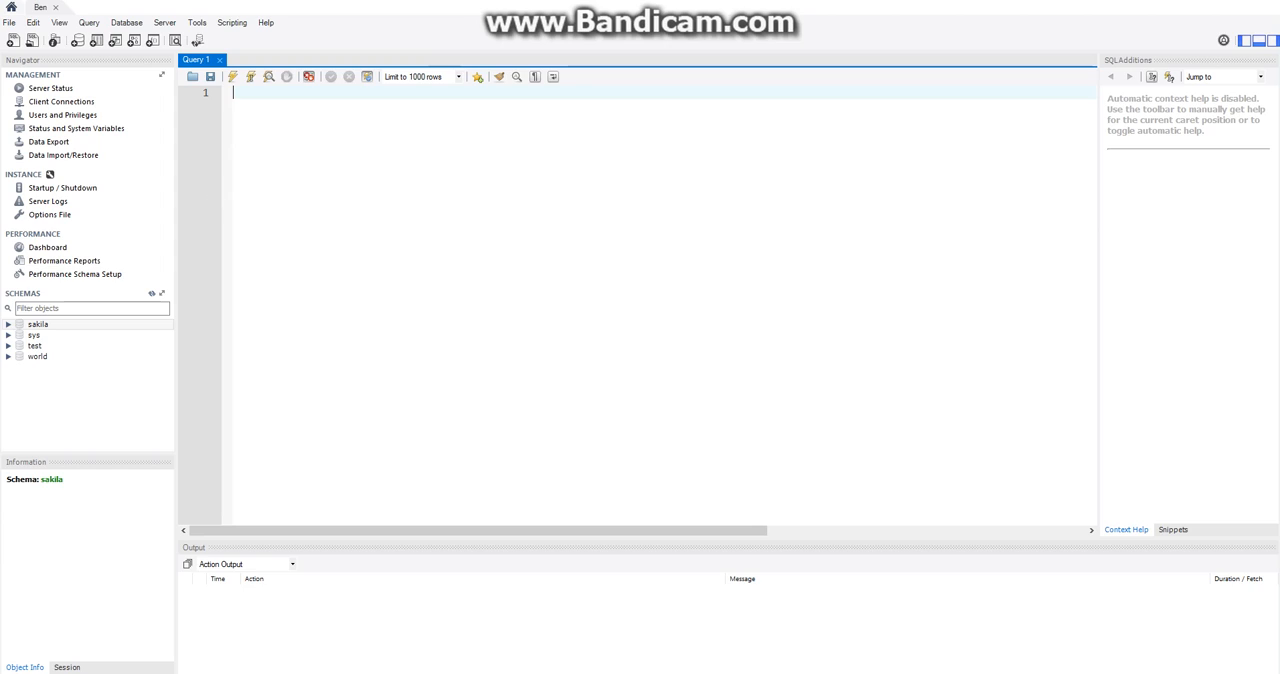
pyautogui.rightClick(238, 305)
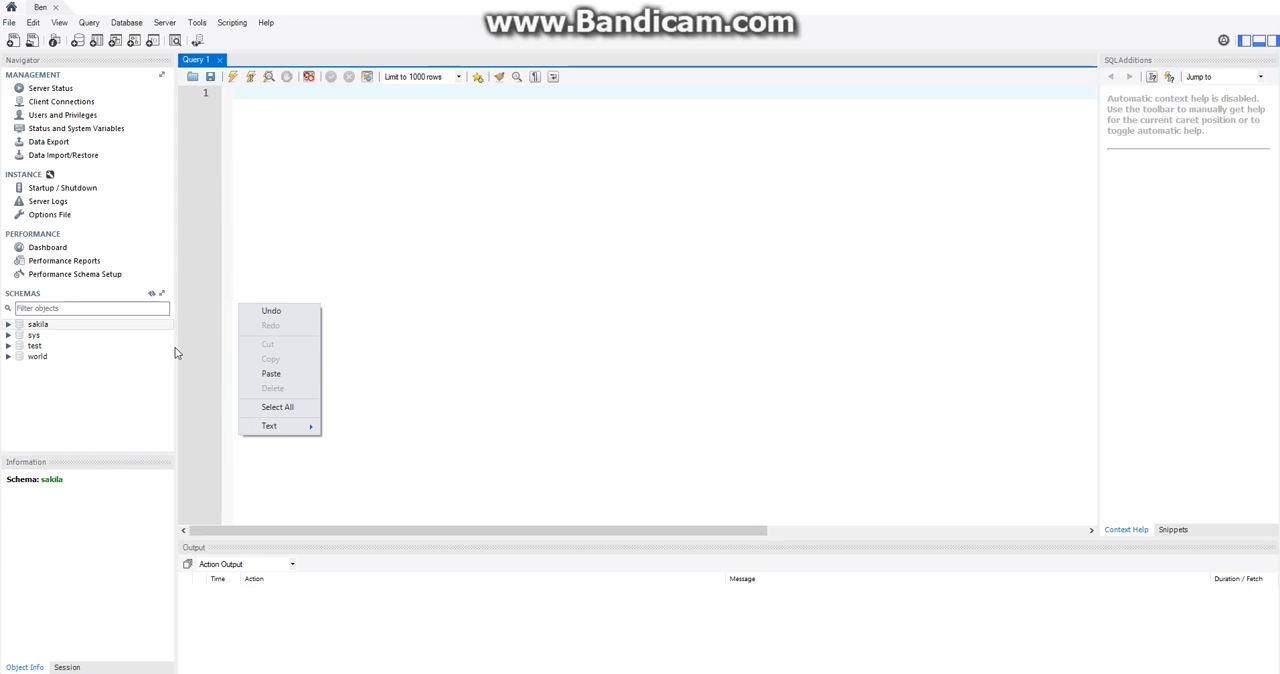
pyautogui.click(88, 308)
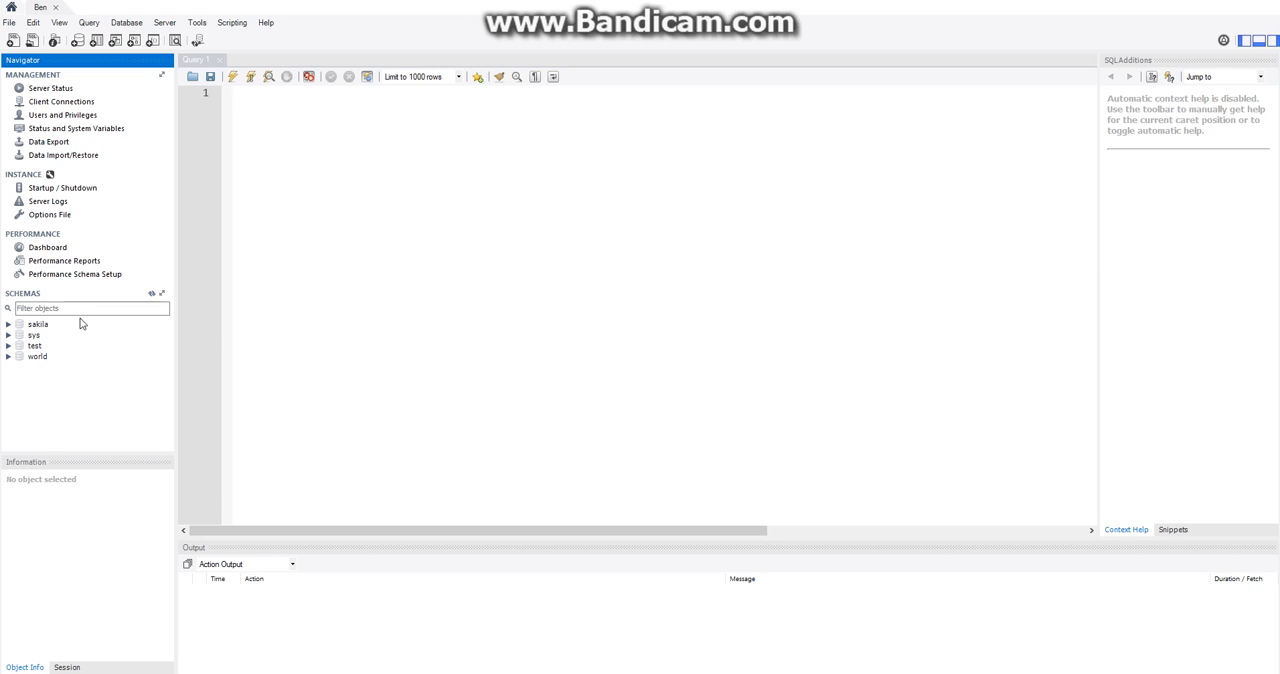
pyautogui.moveTo(93, 404)
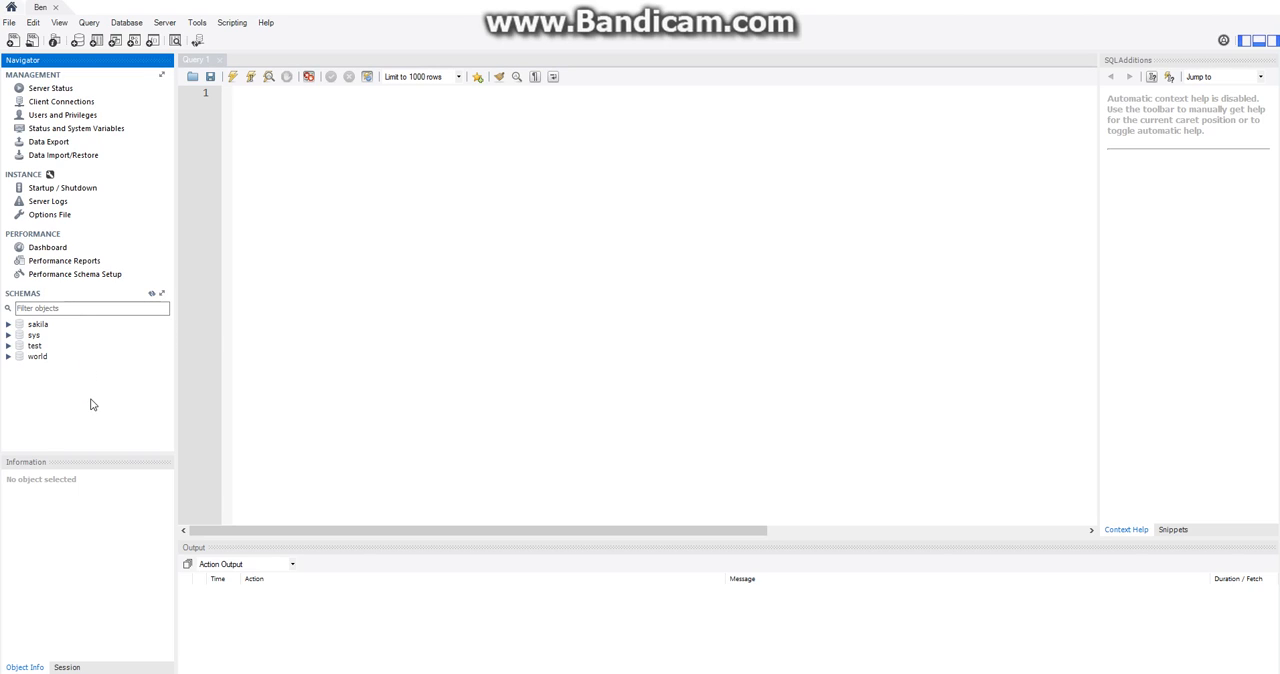
pyautogui.moveTo(125, 470)
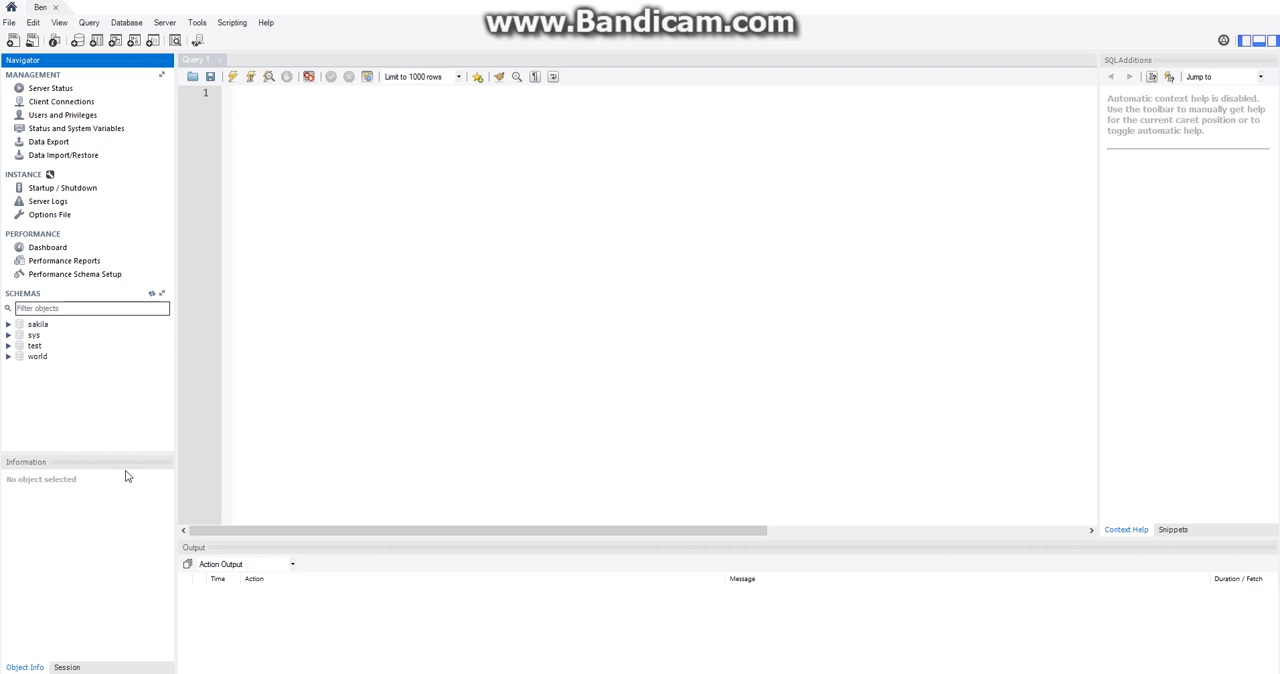
# Step: Create a new schema named Tutorial and apply the generated create-schema script
pyautogui.click(37, 356)
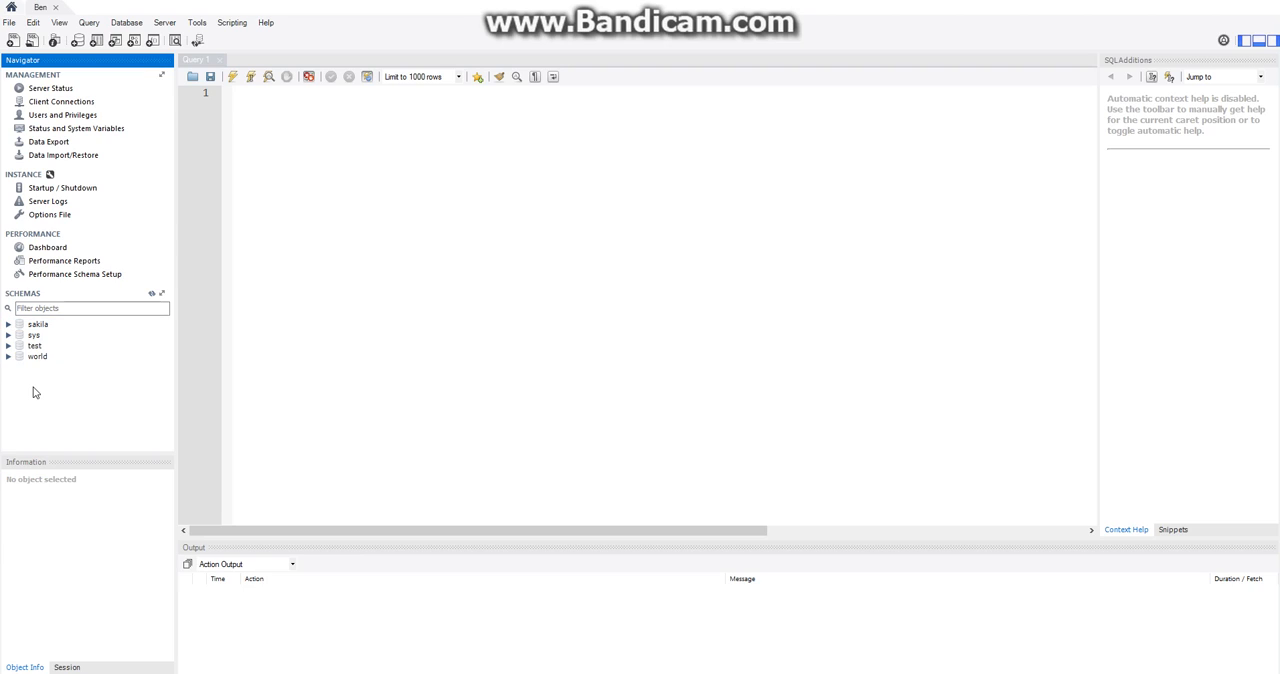
pyautogui.moveTo(53, 368)
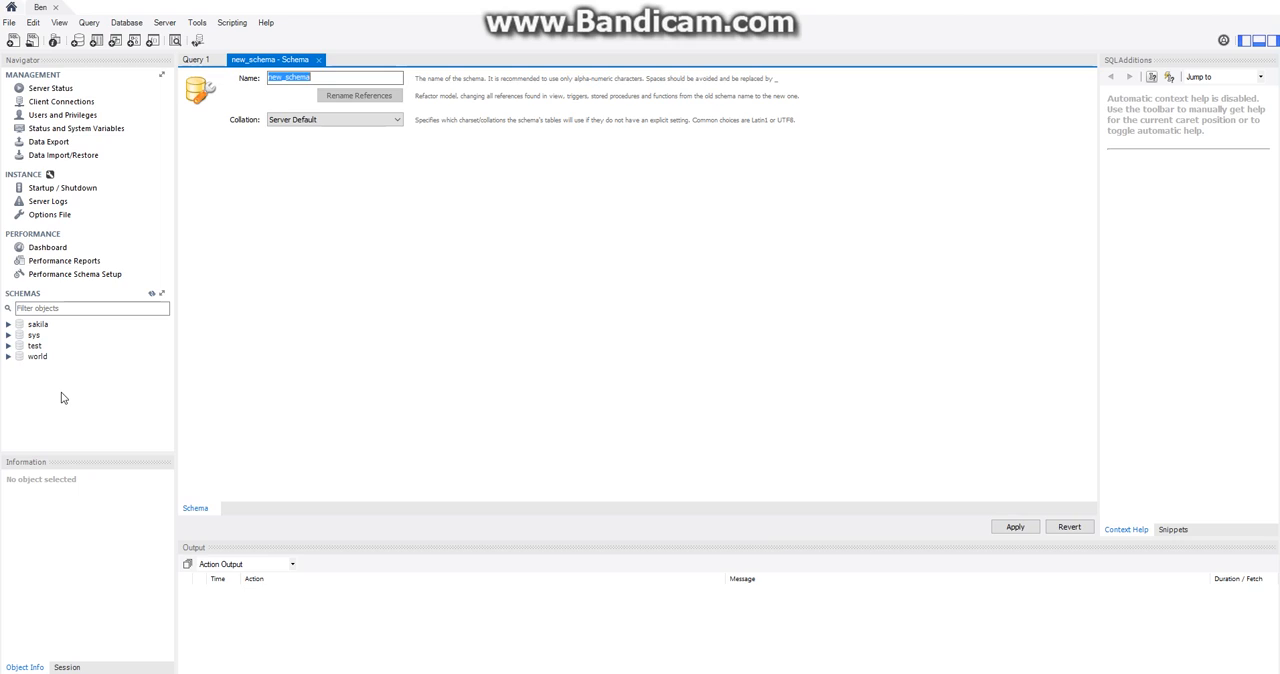
pyautogui.moveTo(330, 137)
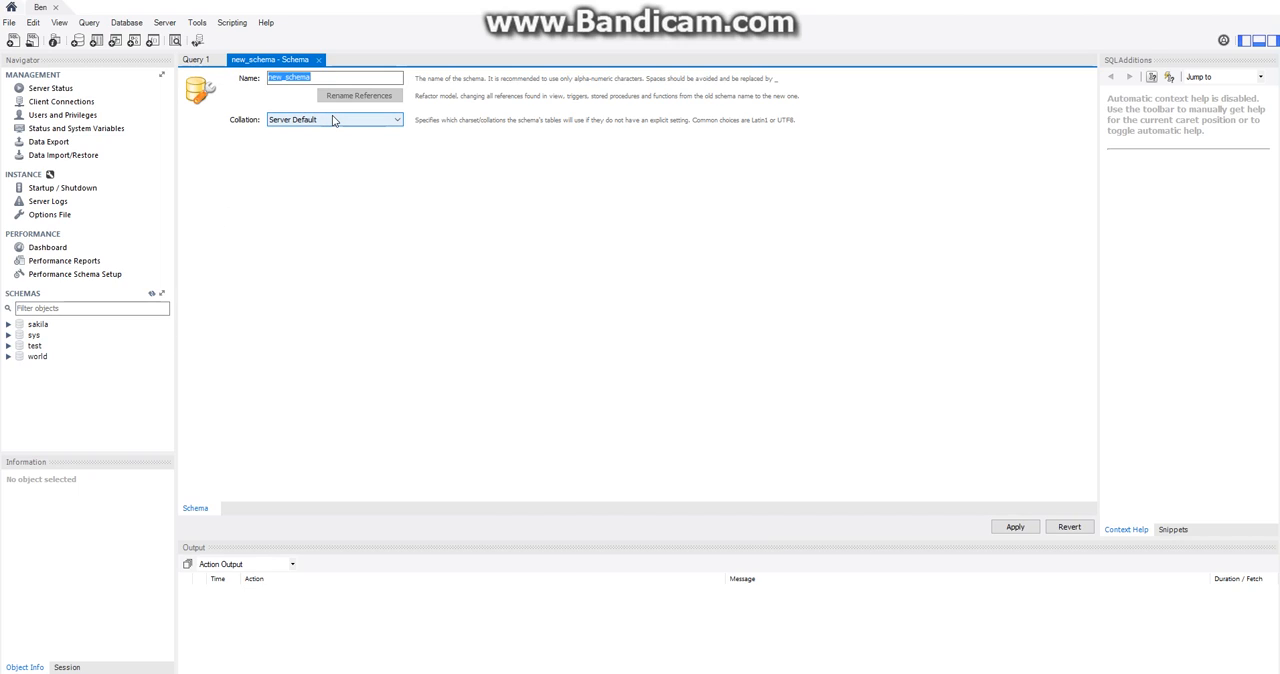
pyautogui.write('Tutorias')
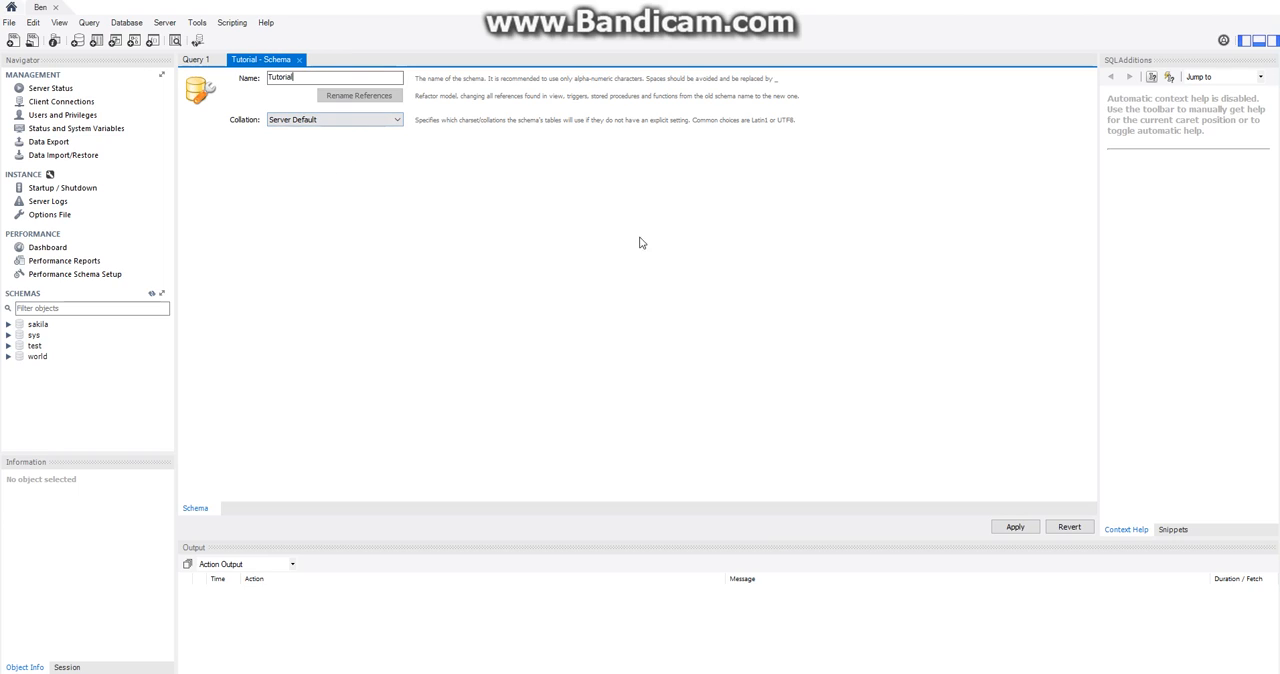
pyautogui.click(1014, 527)
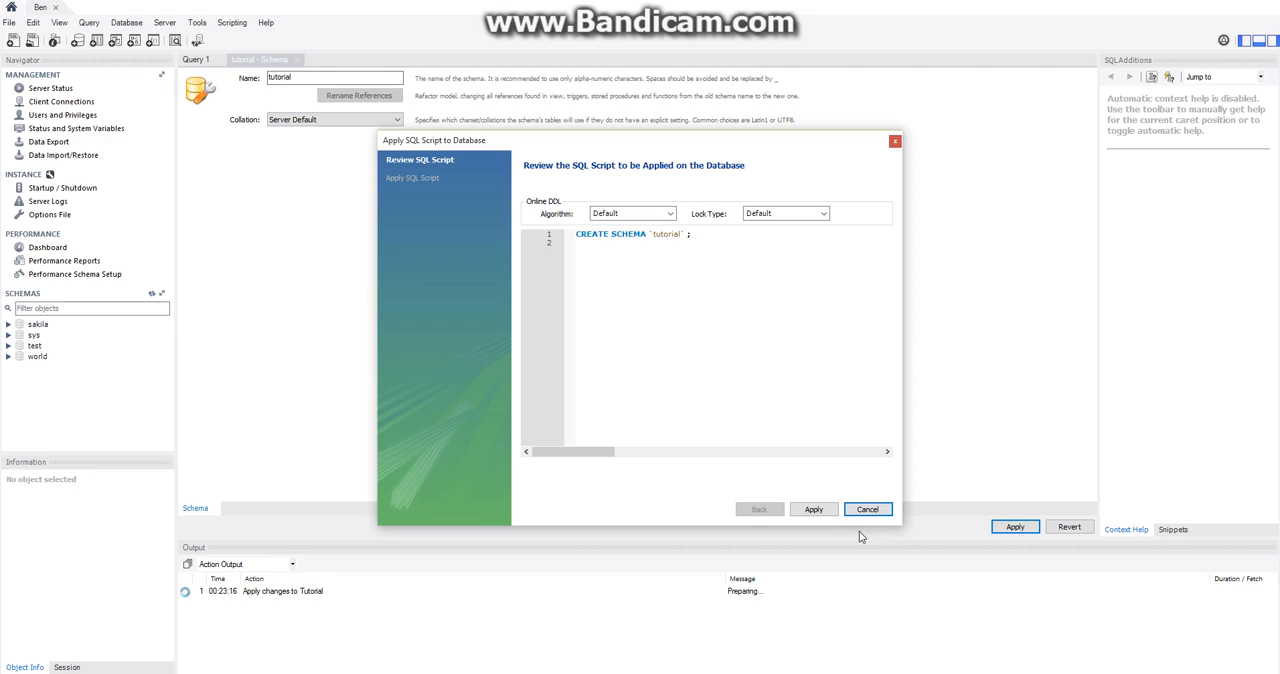
pyautogui.click(813, 509)
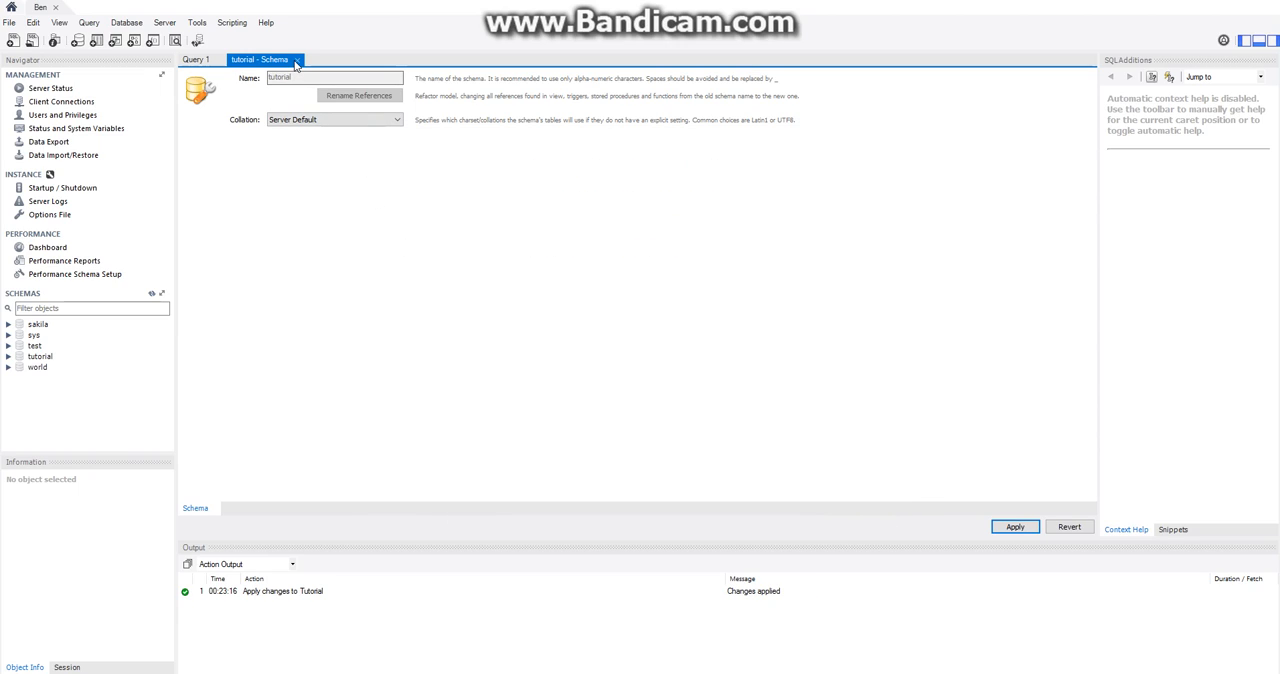
# Step: Close the schema editor and expand tutorial in the navigator to its Tables folder
pyautogui.click(40, 356)
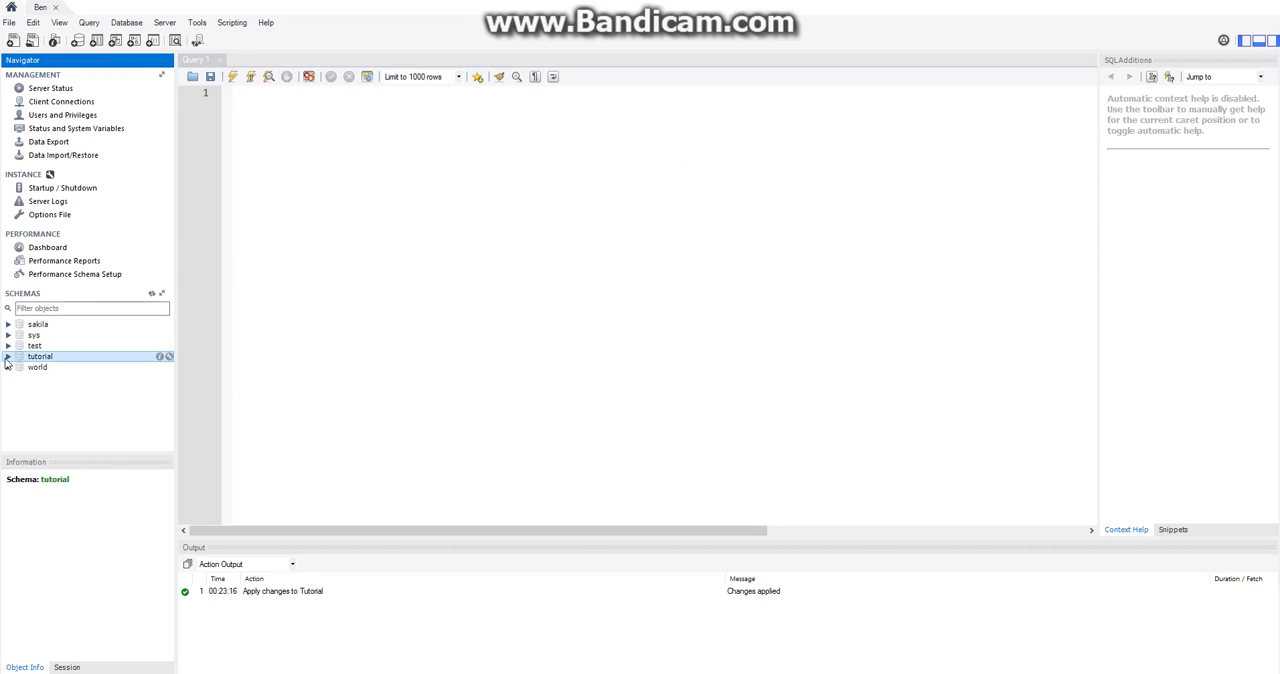
pyautogui.click(8, 356)
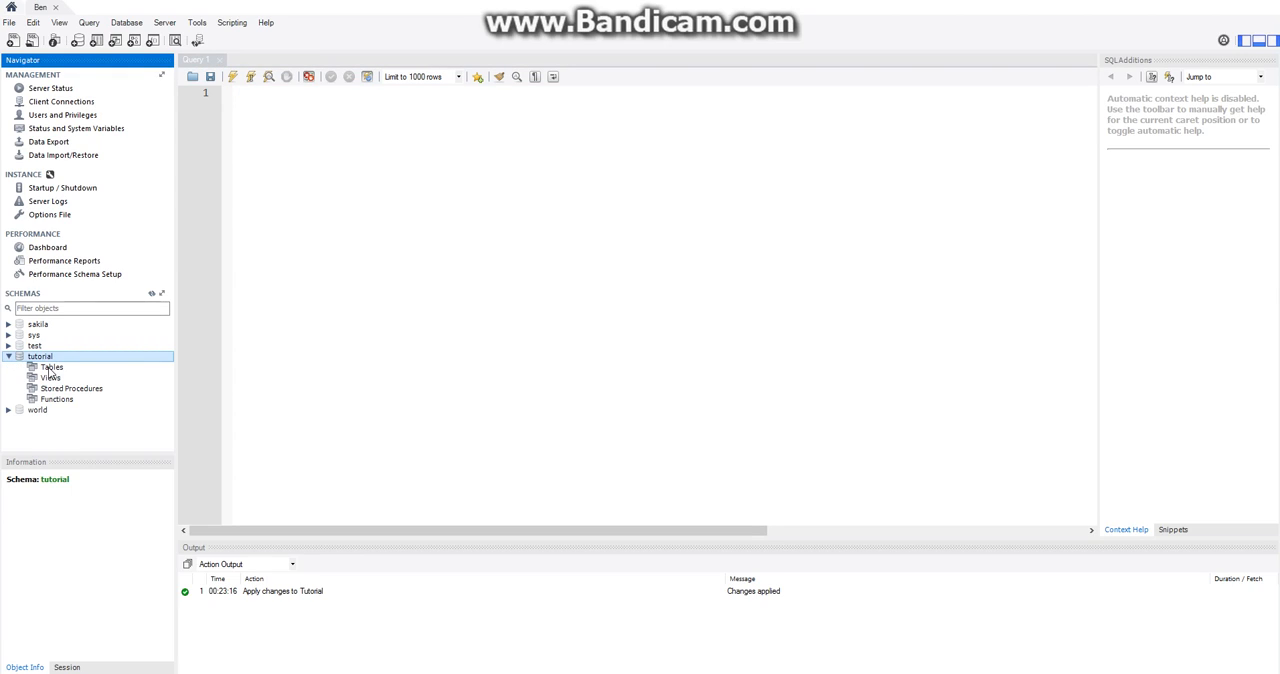
pyautogui.click(51, 367)
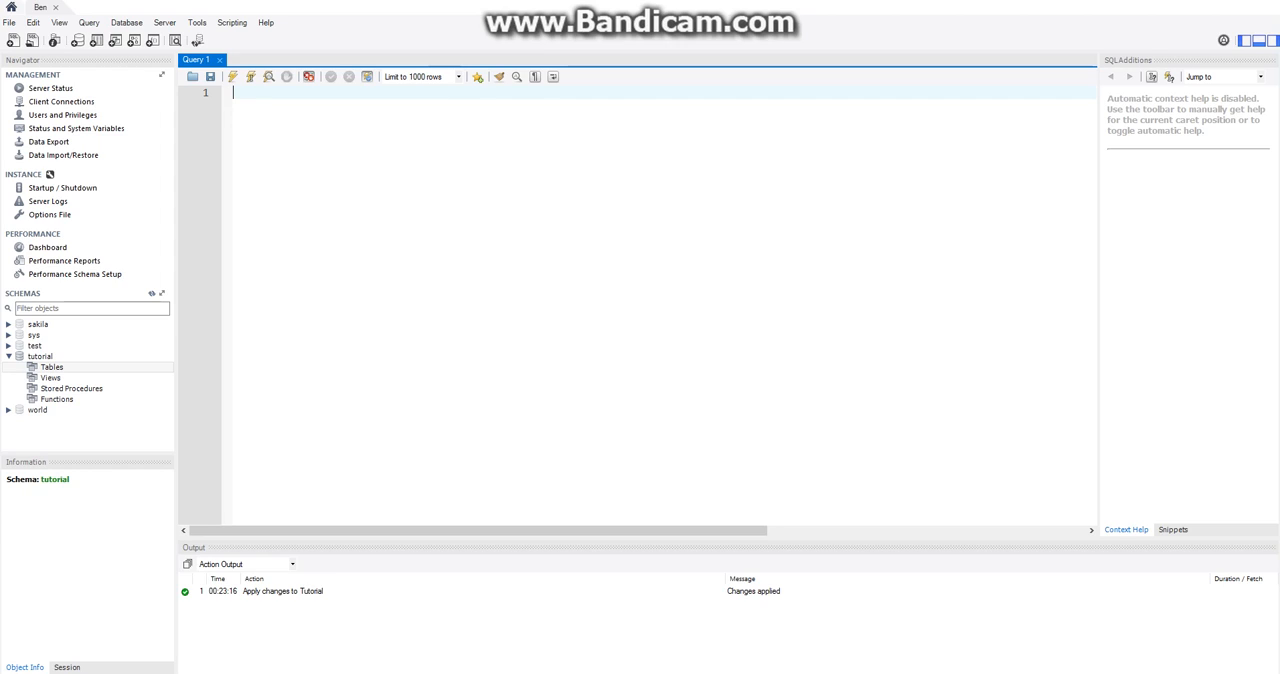
# Step: Run USE tutorial to make it the default schema, then select the editor text to clear it
pyautogui.write('USE')
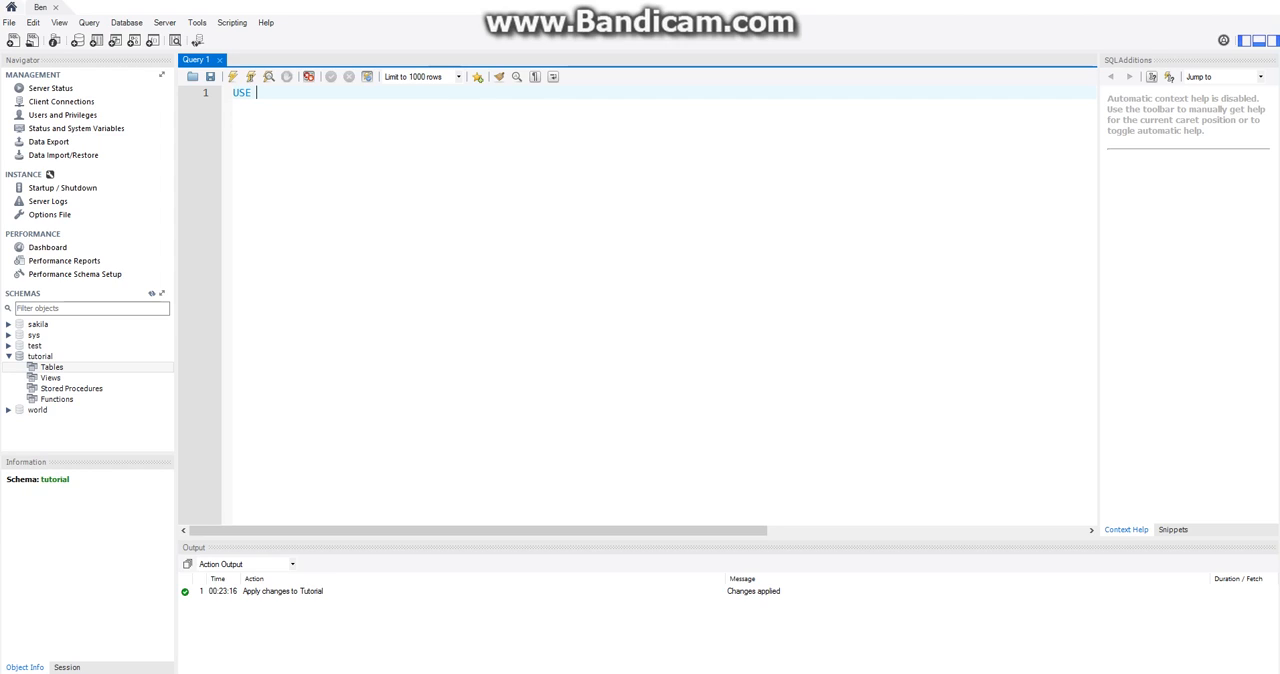
pyautogui.write('t')
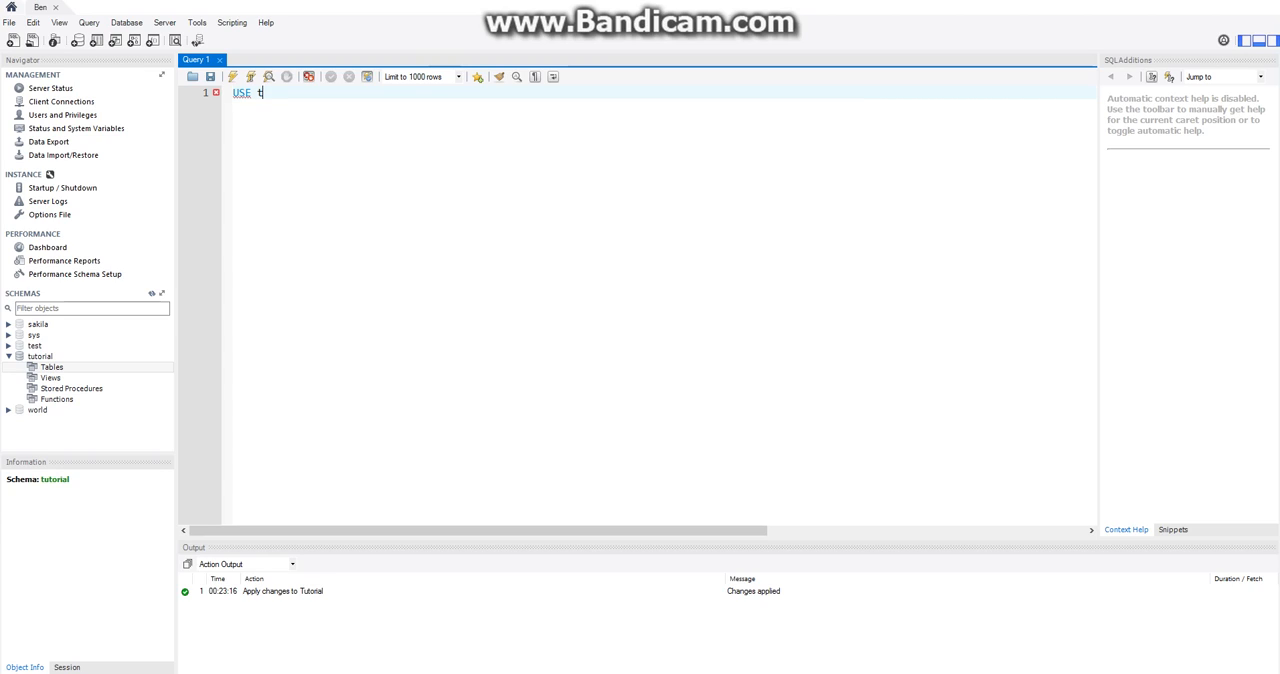
pyautogui.write('utorial')
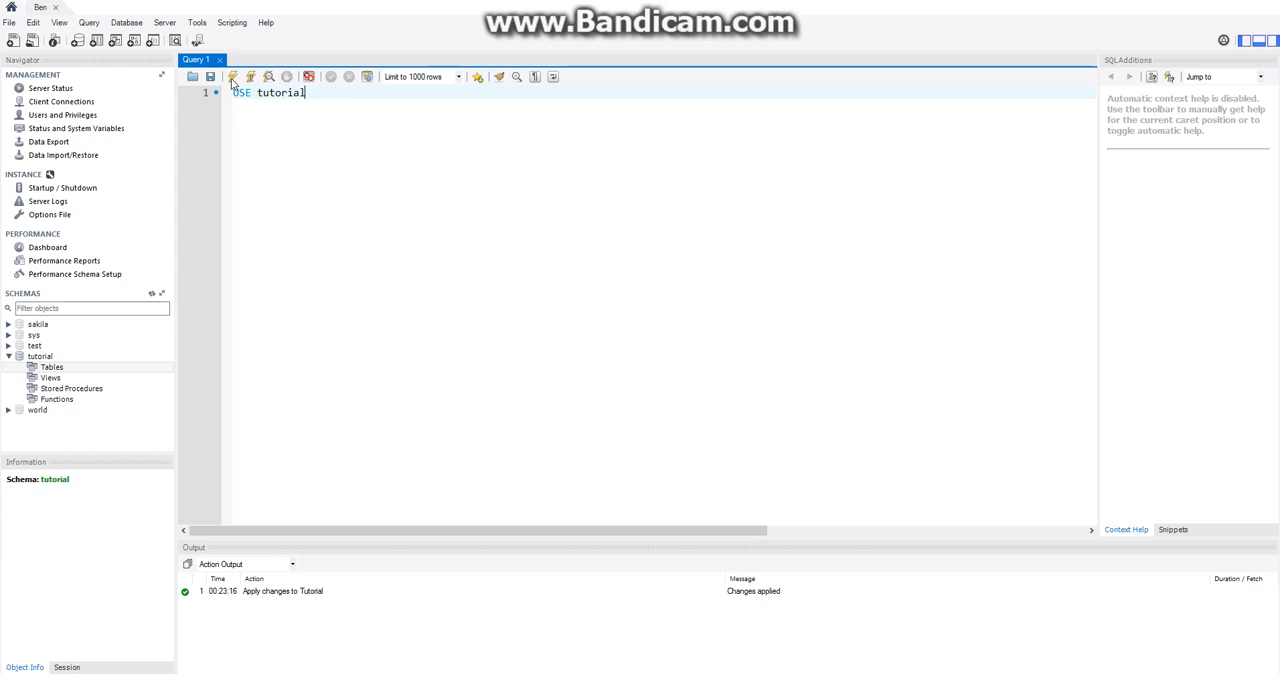
pyautogui.click(232, 77)
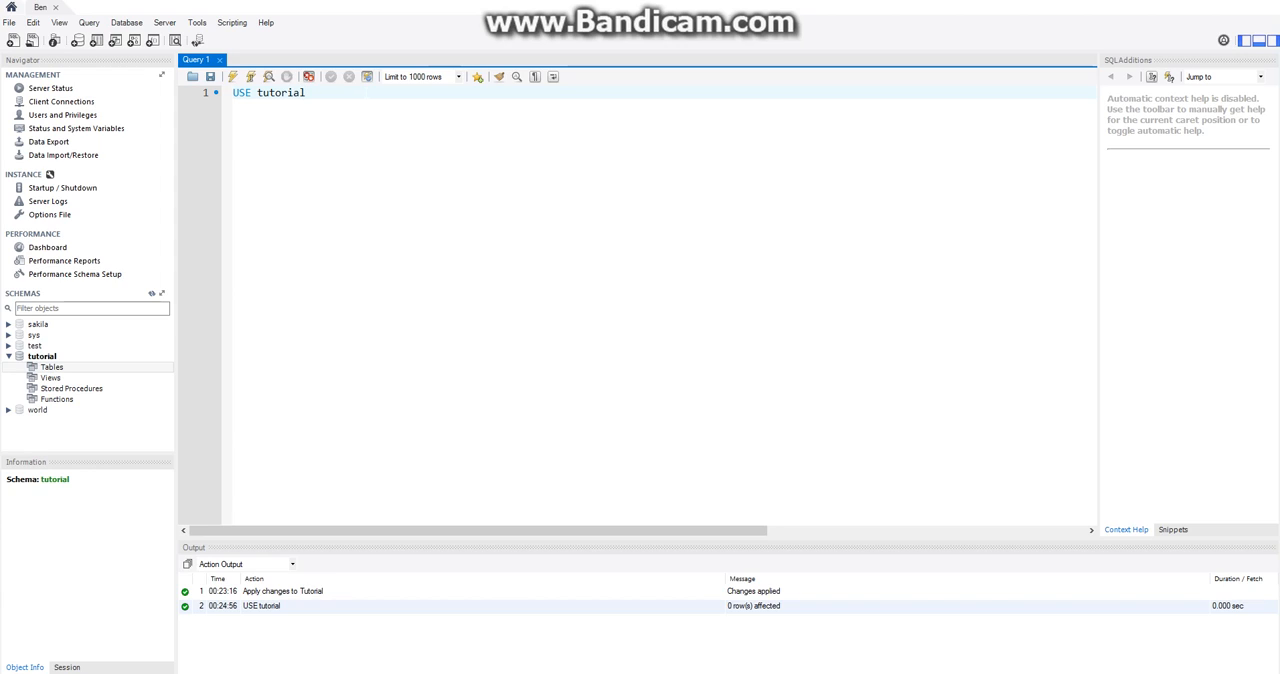
pyautogui.moveTo(232, 77)
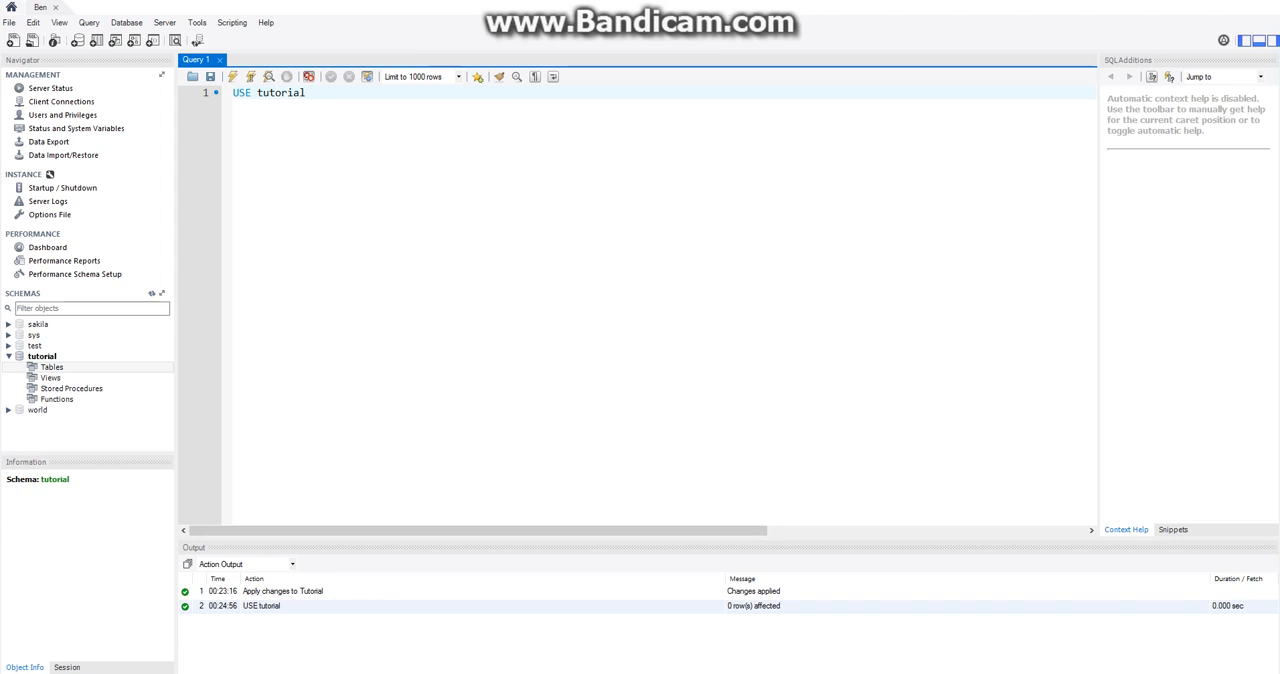
pyautogui.click(305, 92)
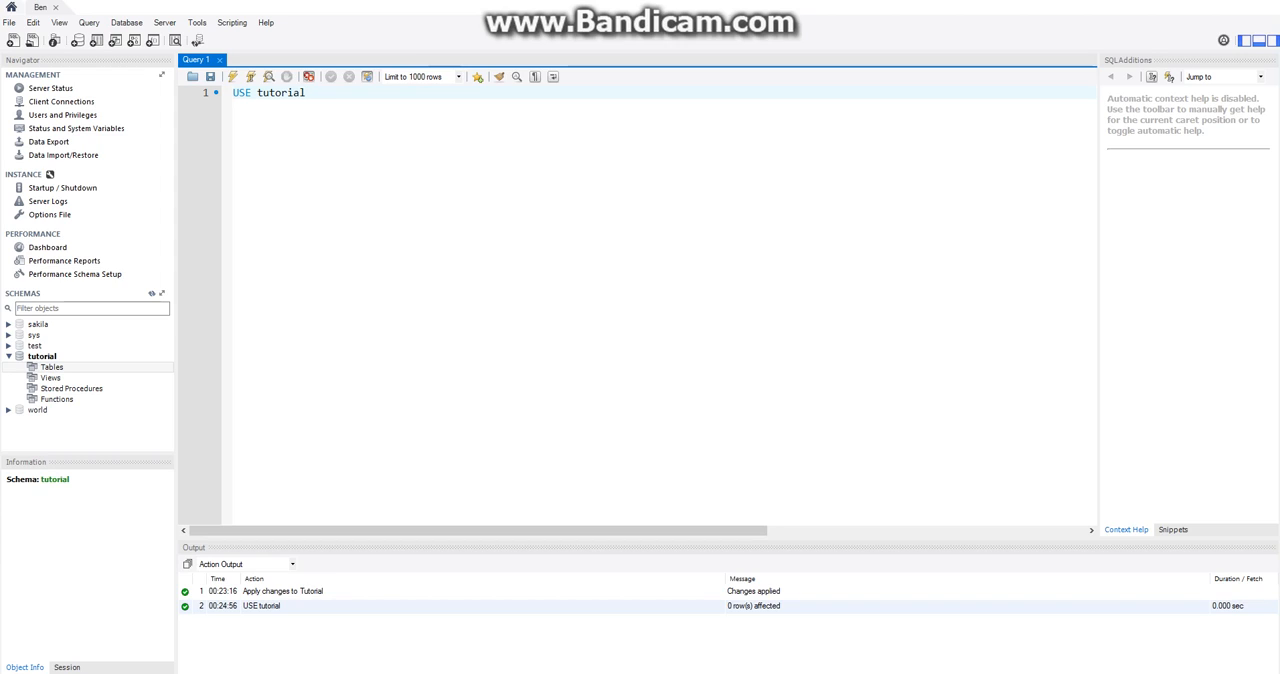
pyautogui.press('ctrl+a')
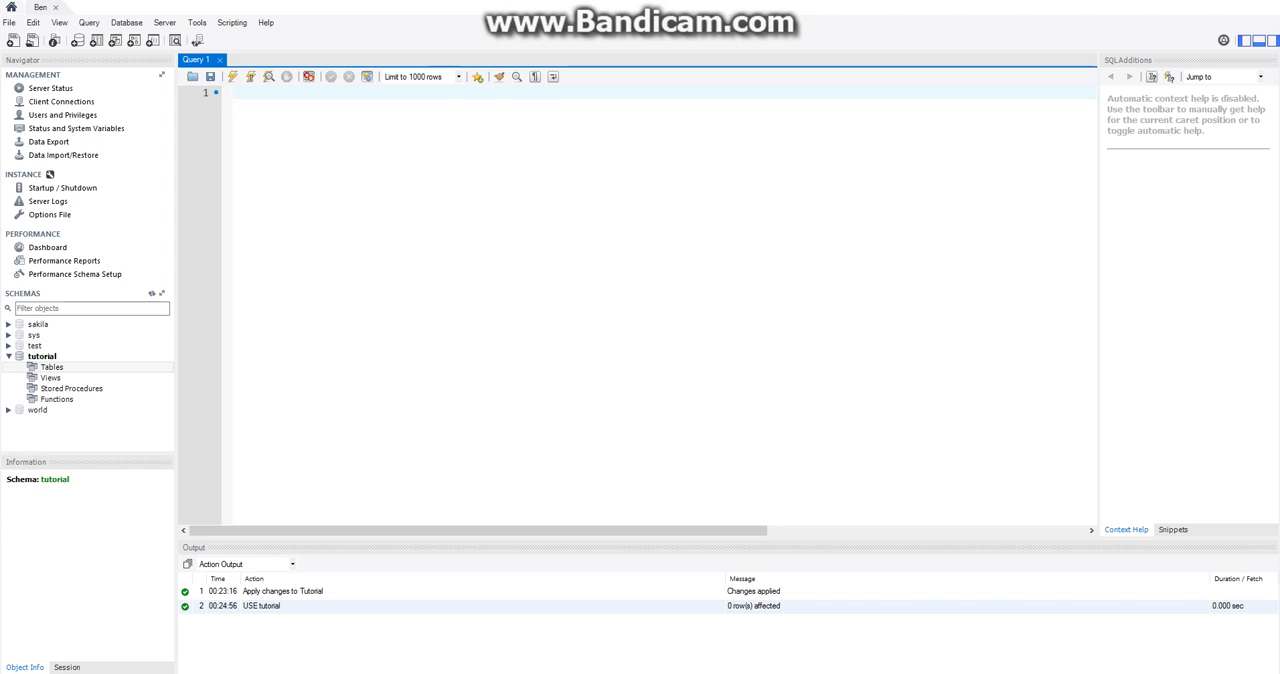
# Step: Draft CREATE TABLE workers(); in the query editor with an empty column list
pyautogui.click(233, 92)
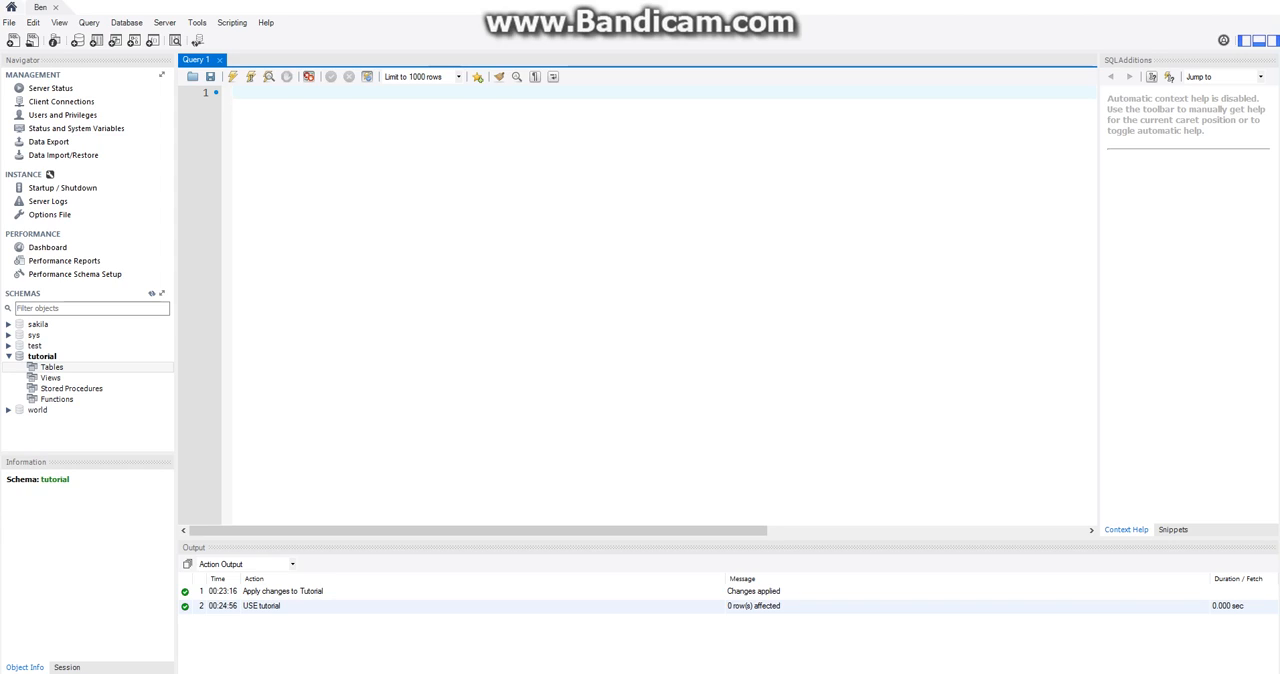
pyautogui.click(232, 92)
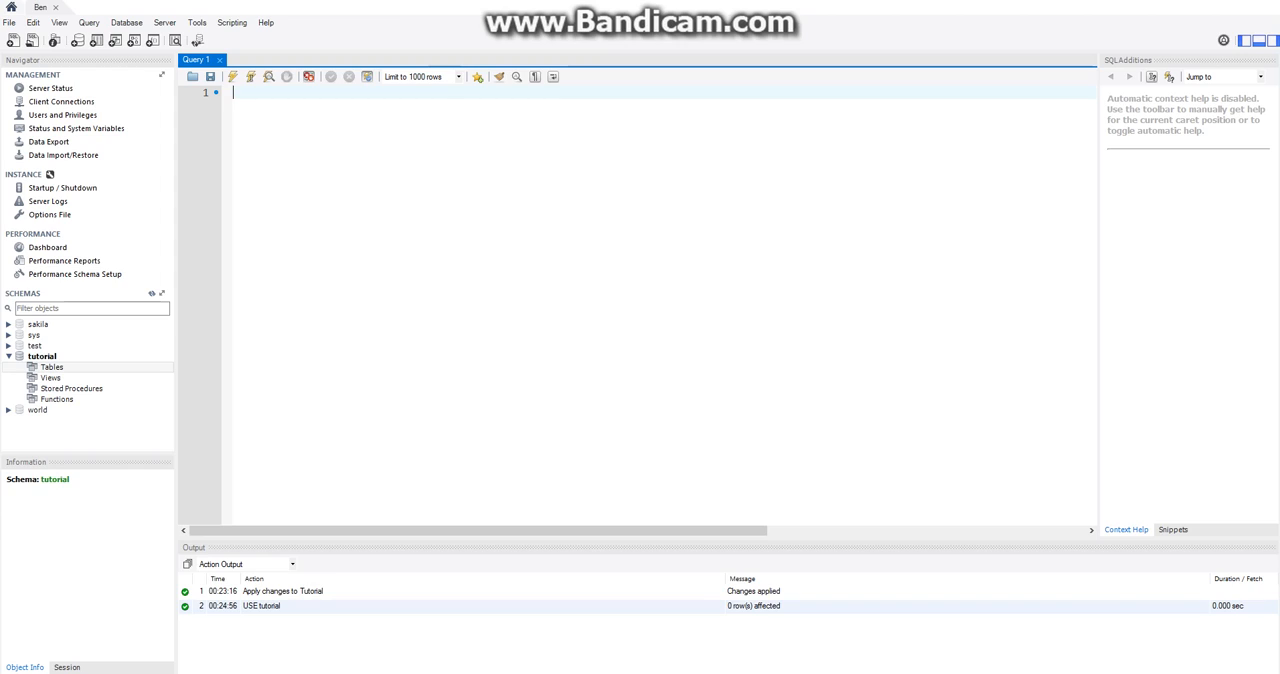
pyautogui.write('CREATE')
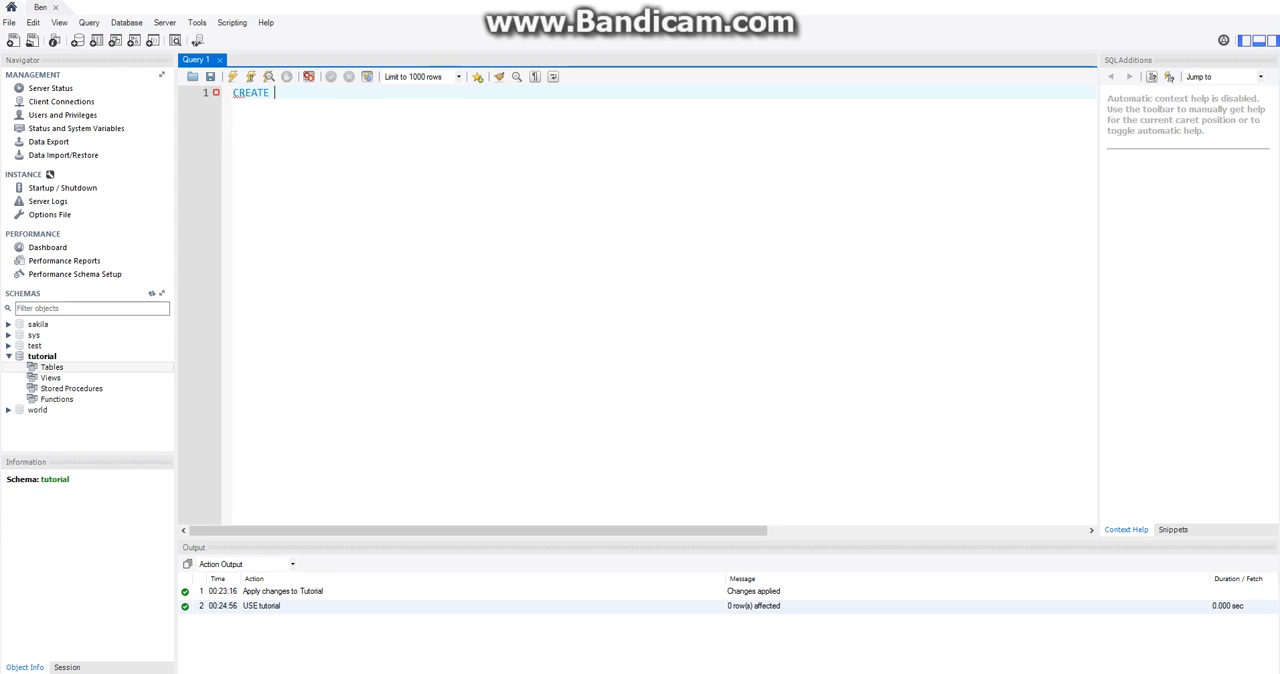
pyautogui.write('TABLE')
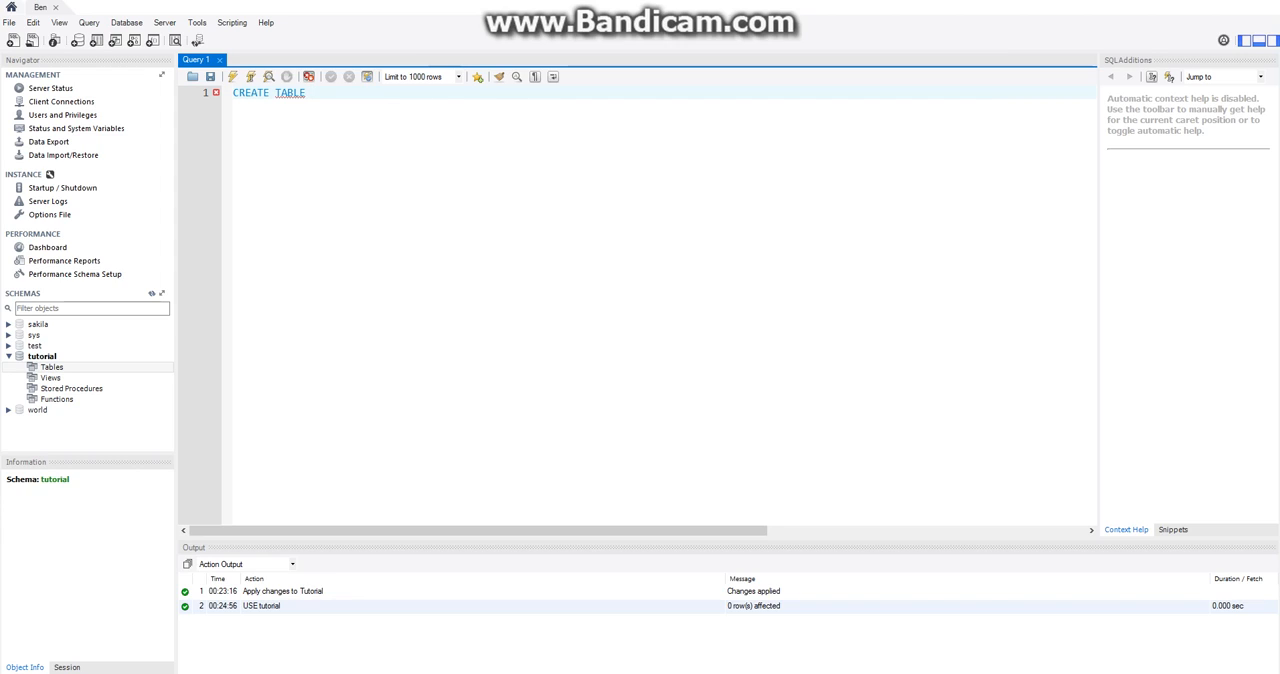
pyautogui.write('workers')
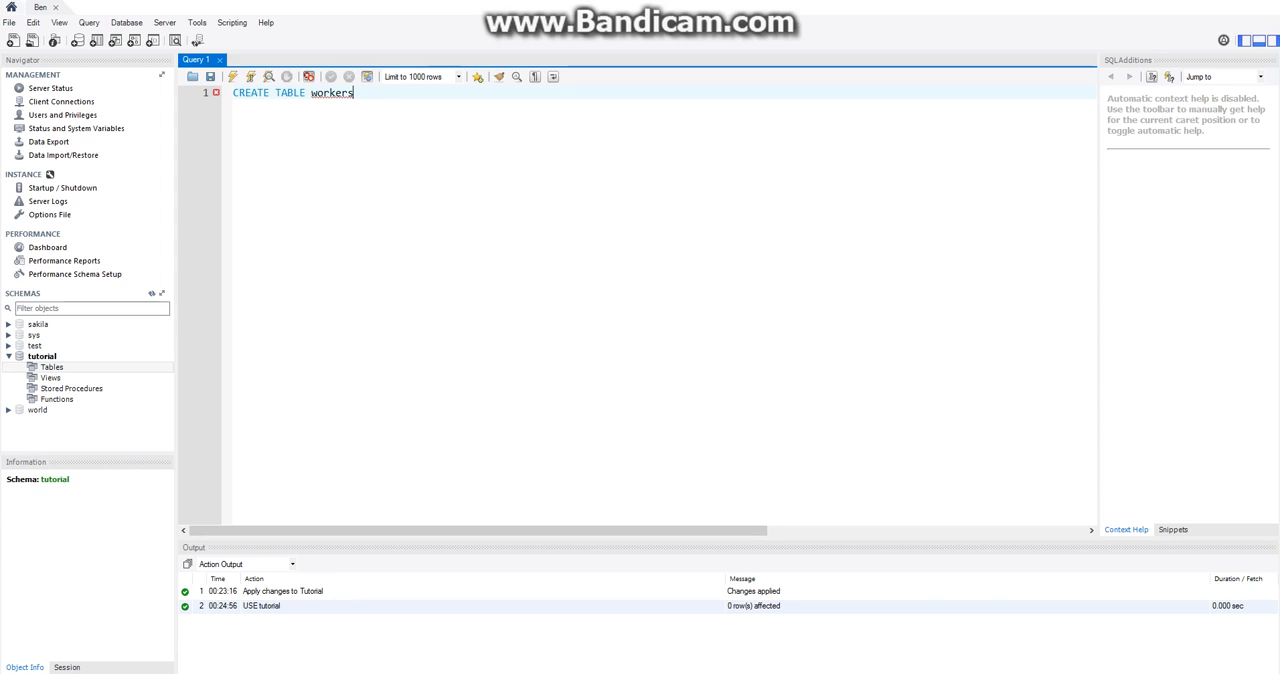
pyautogui.write('()')
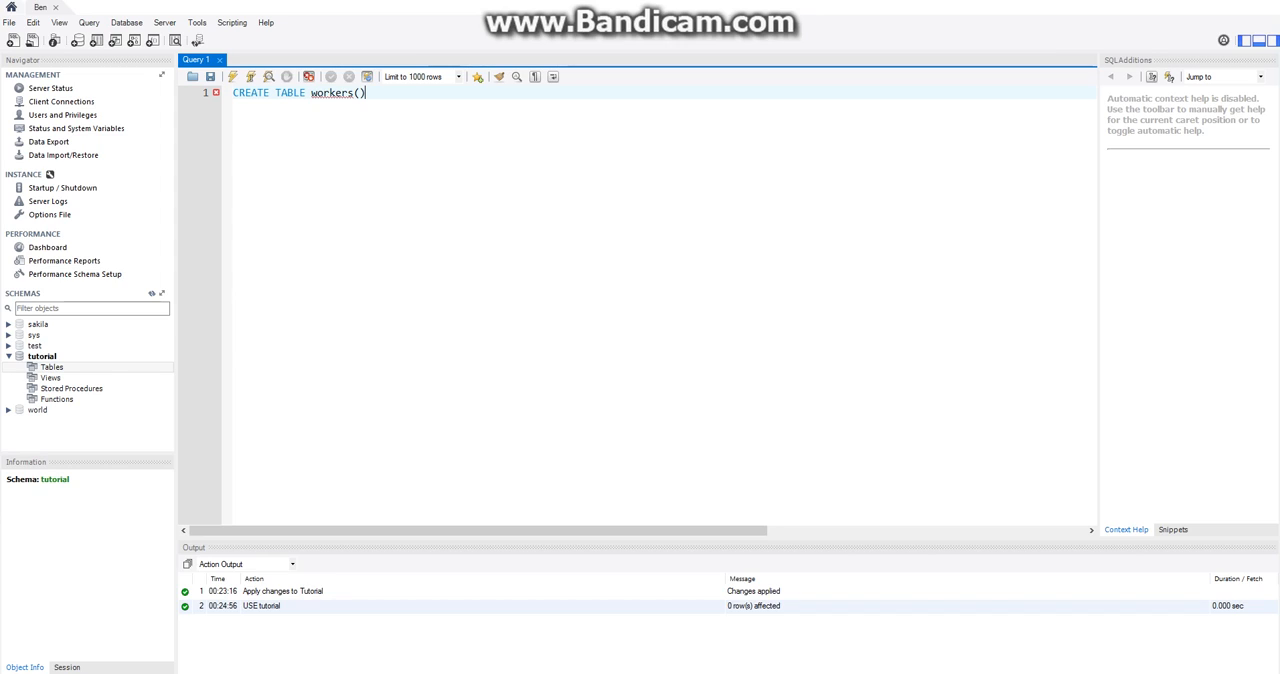
pyautogui.write(';')
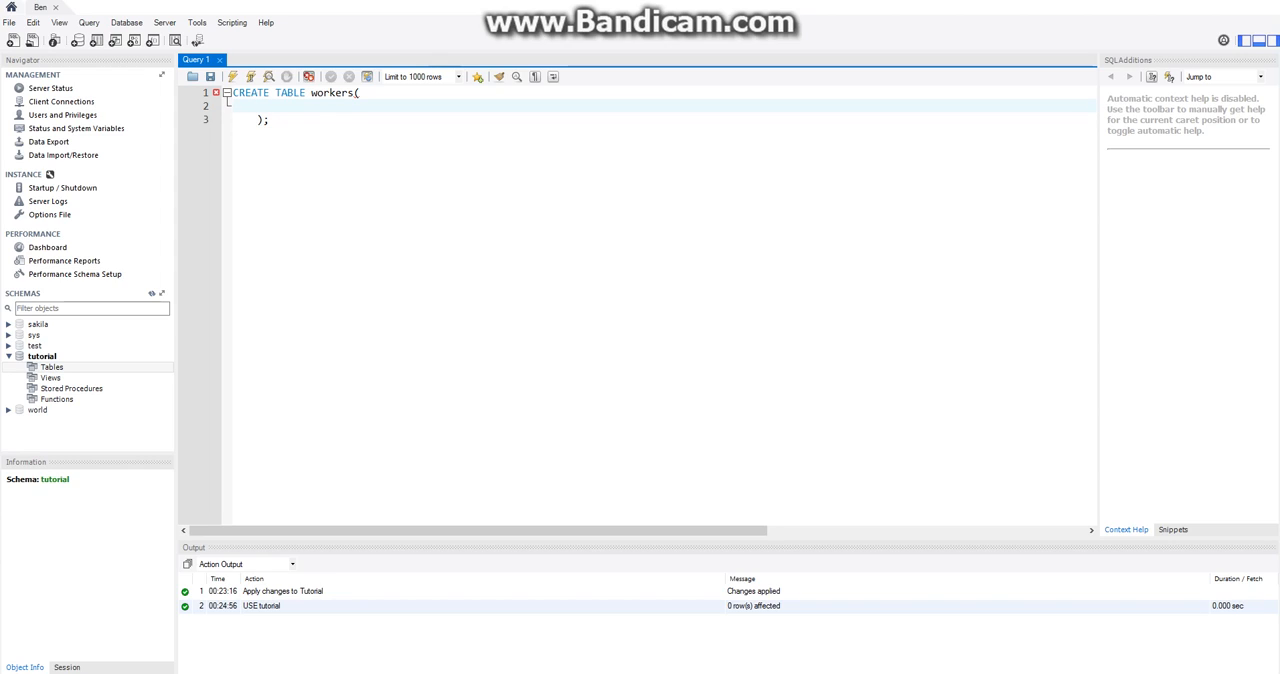
# Step: Define the first column as ID INTEGER inside the parentheses
pyautogui.click(258, 106)
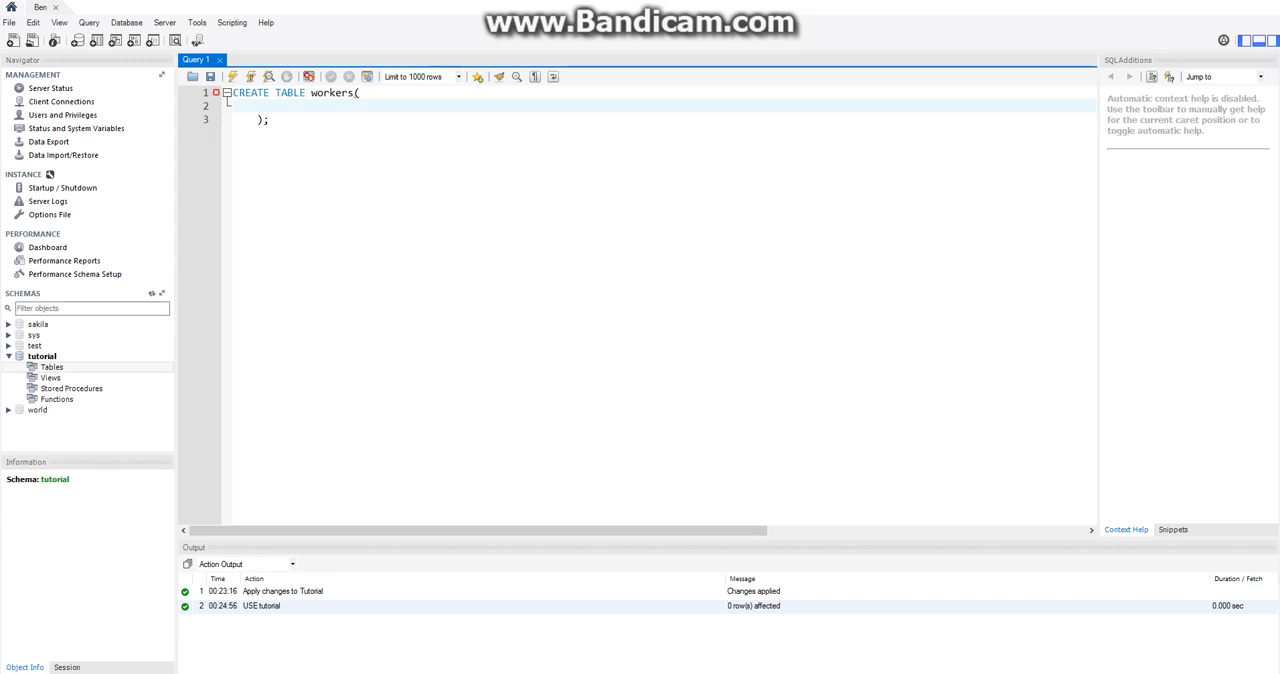
pyautogui.click(257, 106)
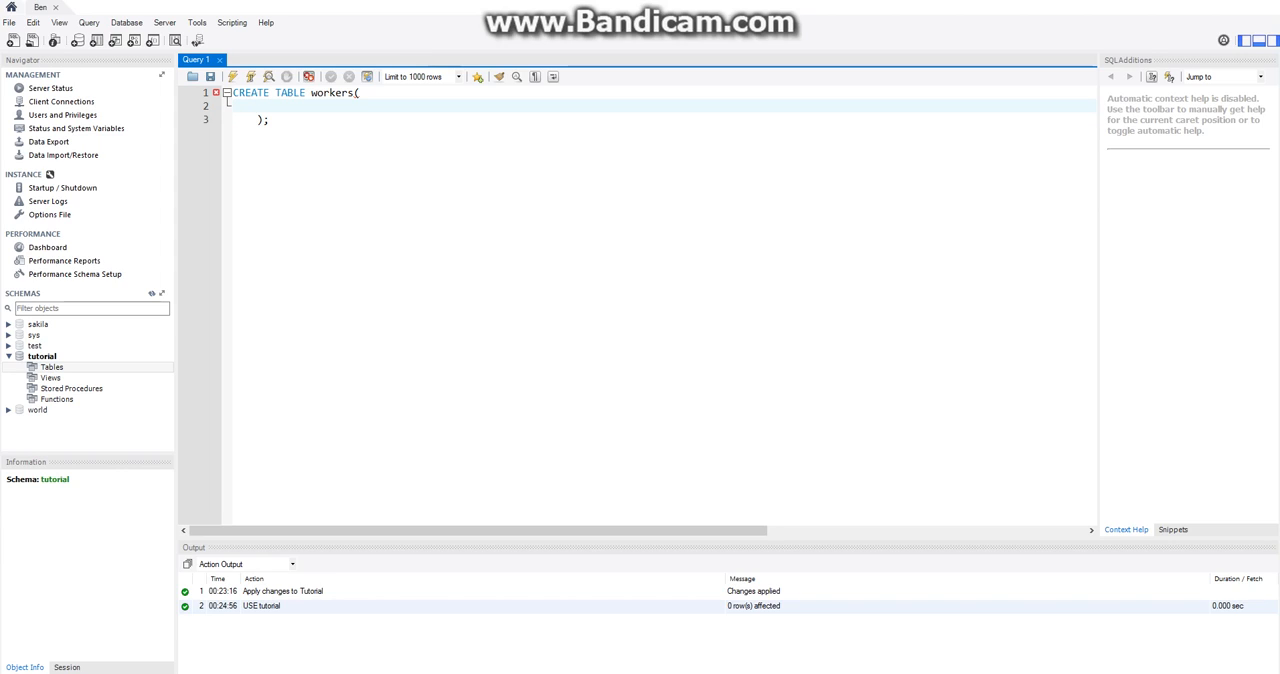
pyautogui.write('ID')
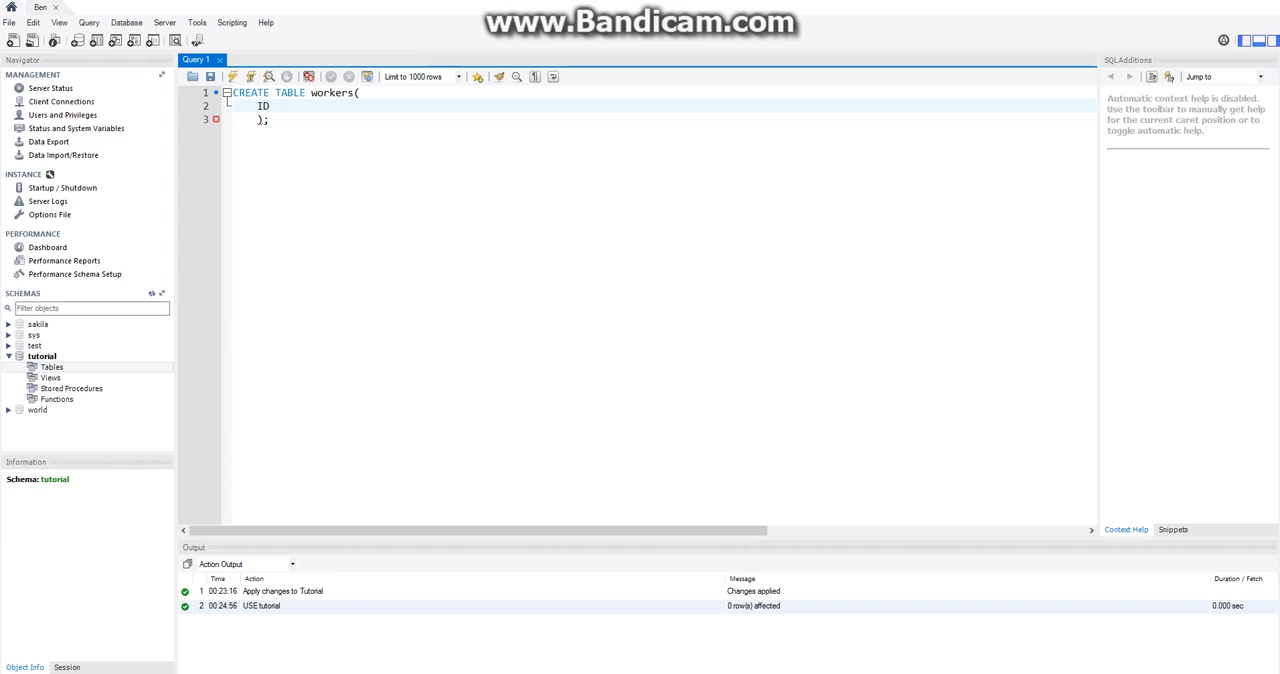
pyautogui.write('INT')
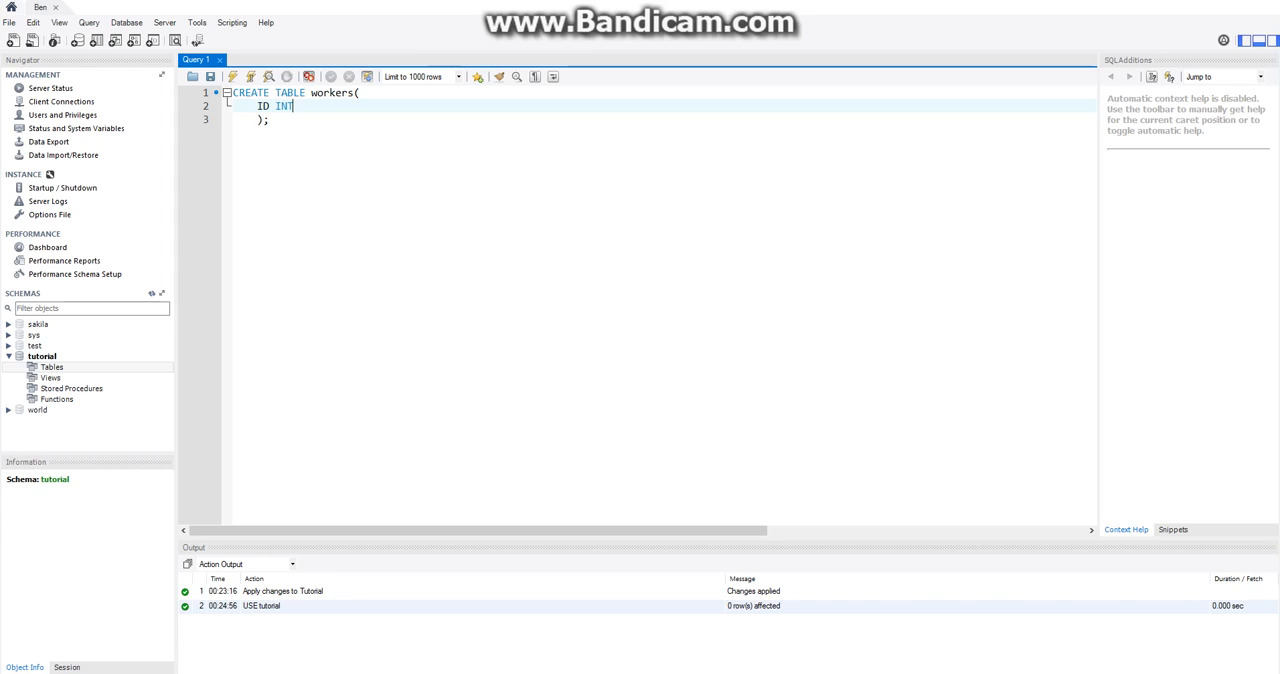
pyautogui.doubleClick(283, 106)
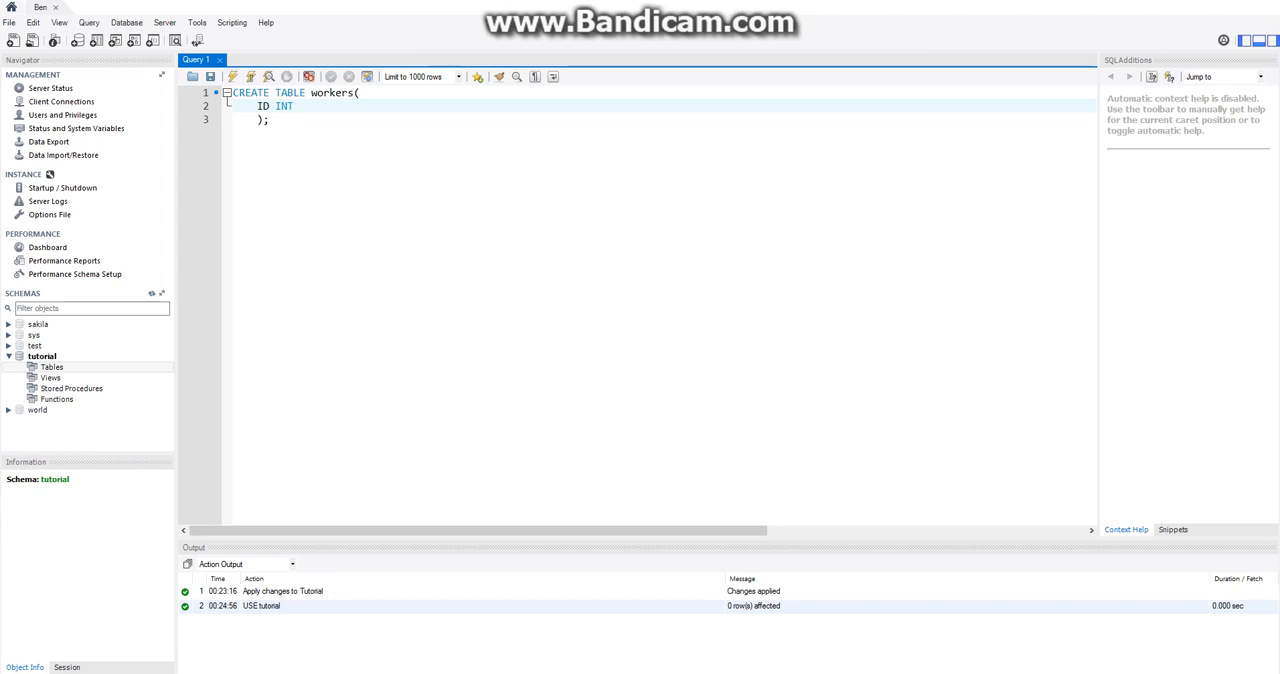
pyautogui.click(296, 106)
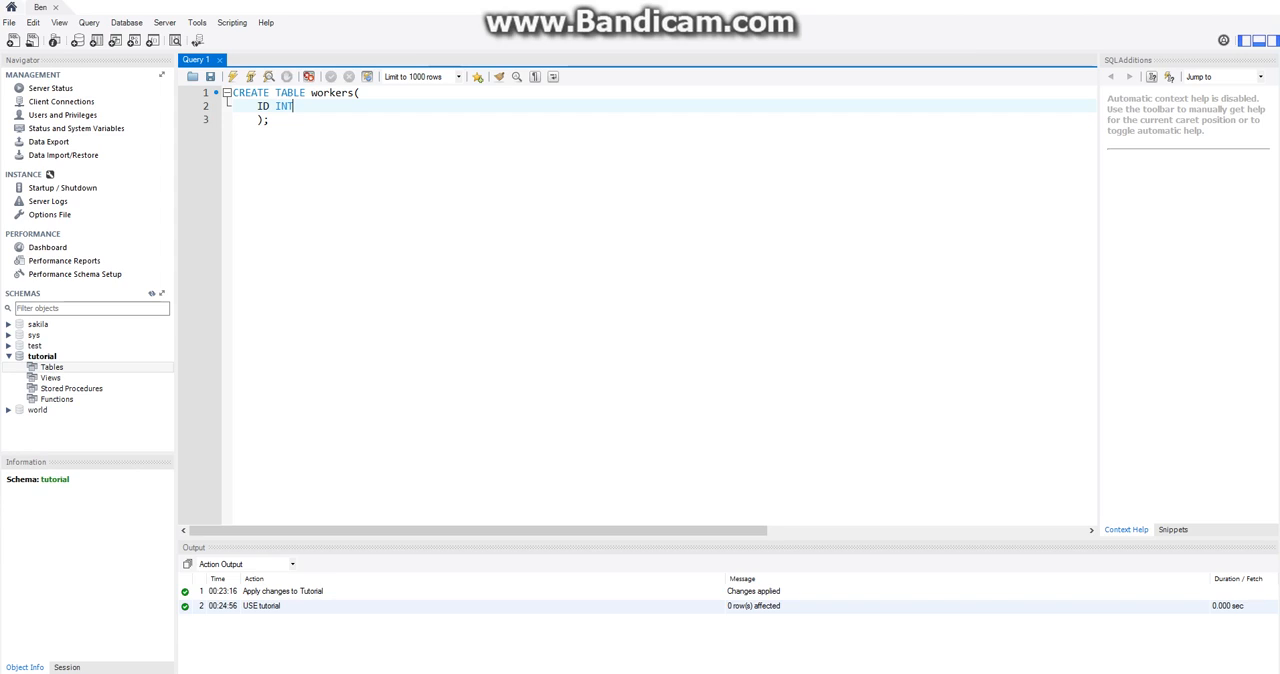
pyautogui.write('EGER')
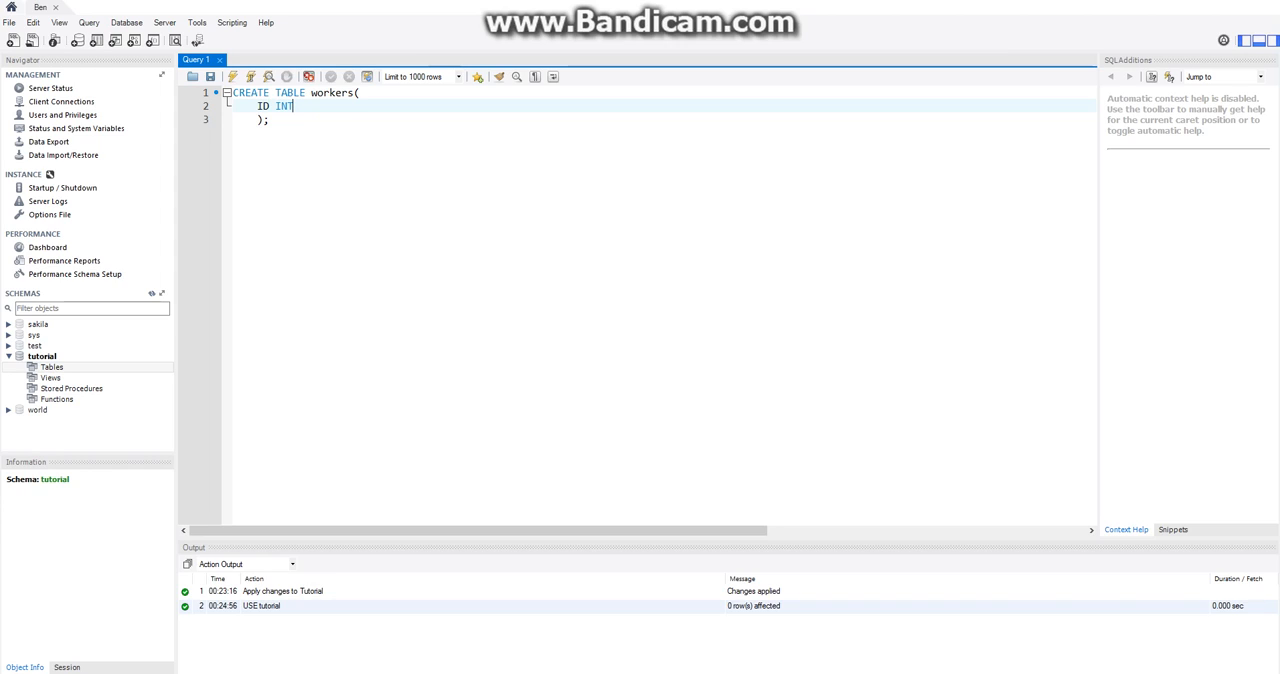
pyautogui.write(',')
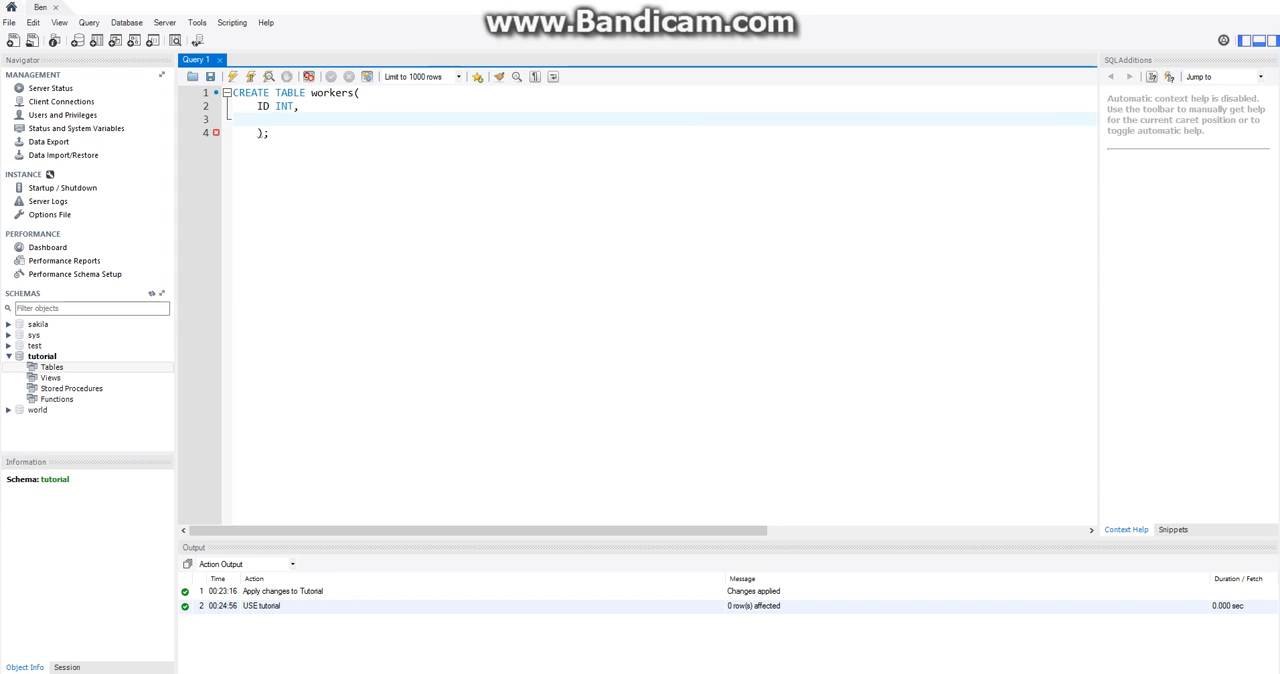
# Step: Add userName and email TEXT columns and run the CREATE TABLE workers statement
pyautogui.write('userName TEXT,')
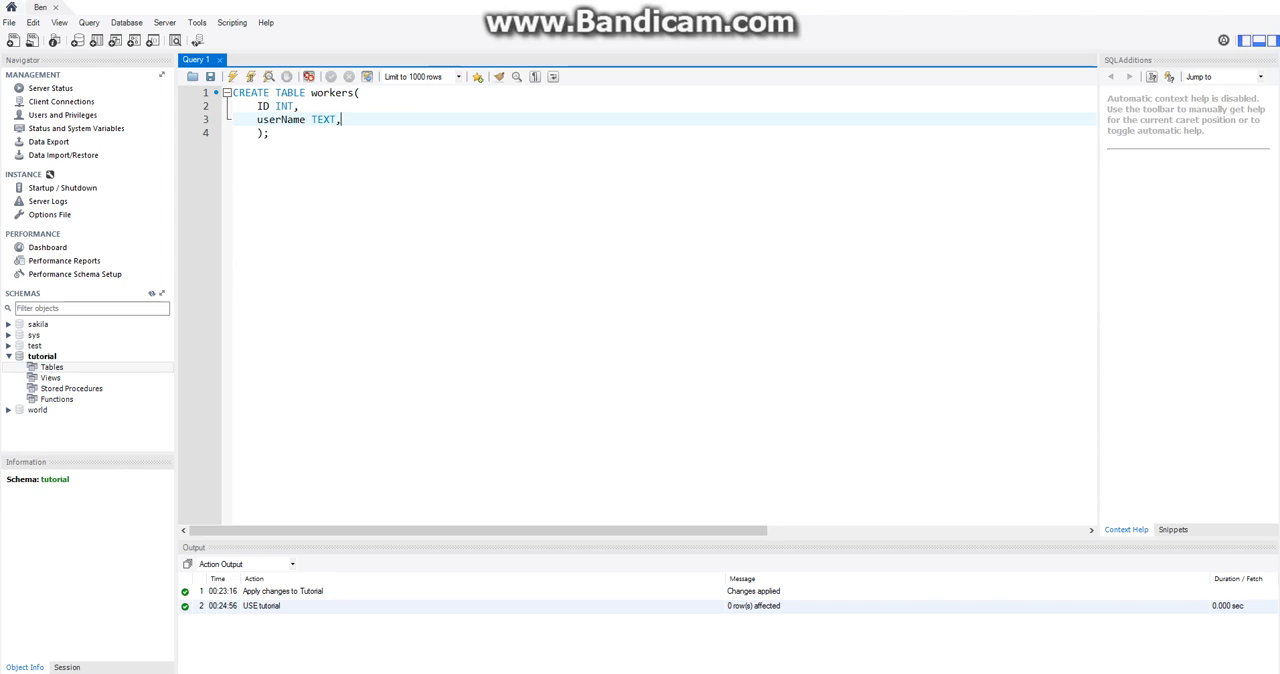
pyautogui.write('email')
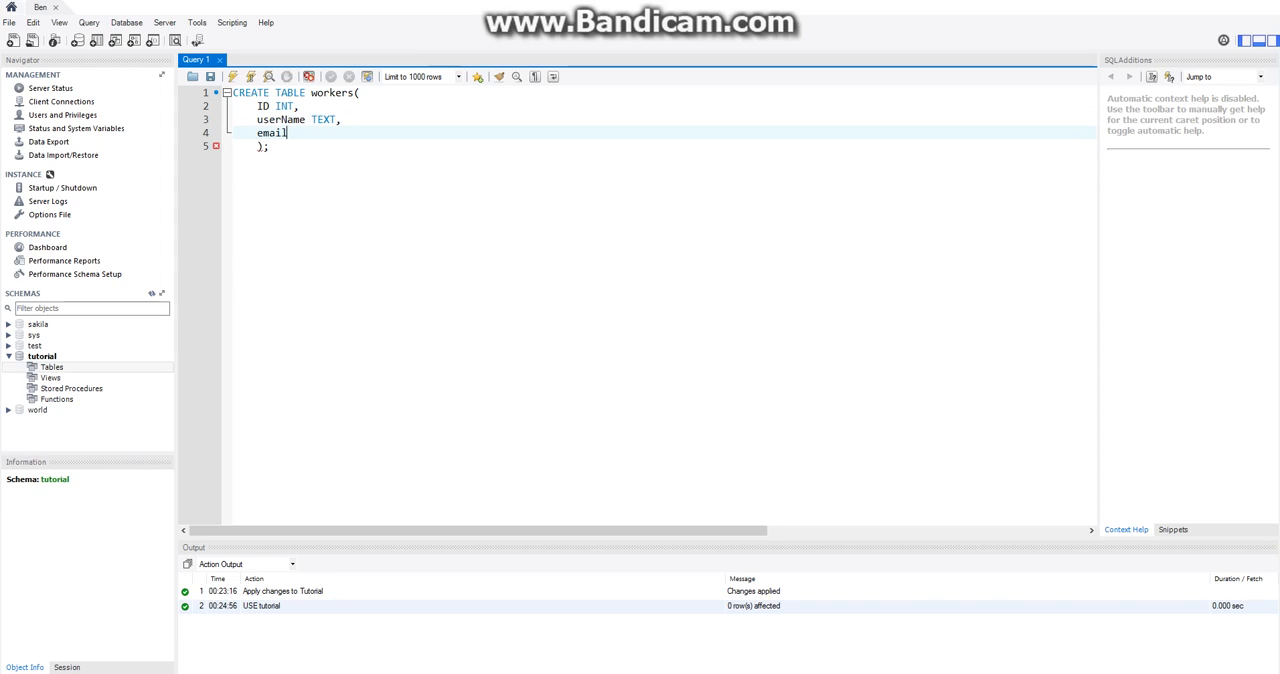
pyautogui.write('TEXT')
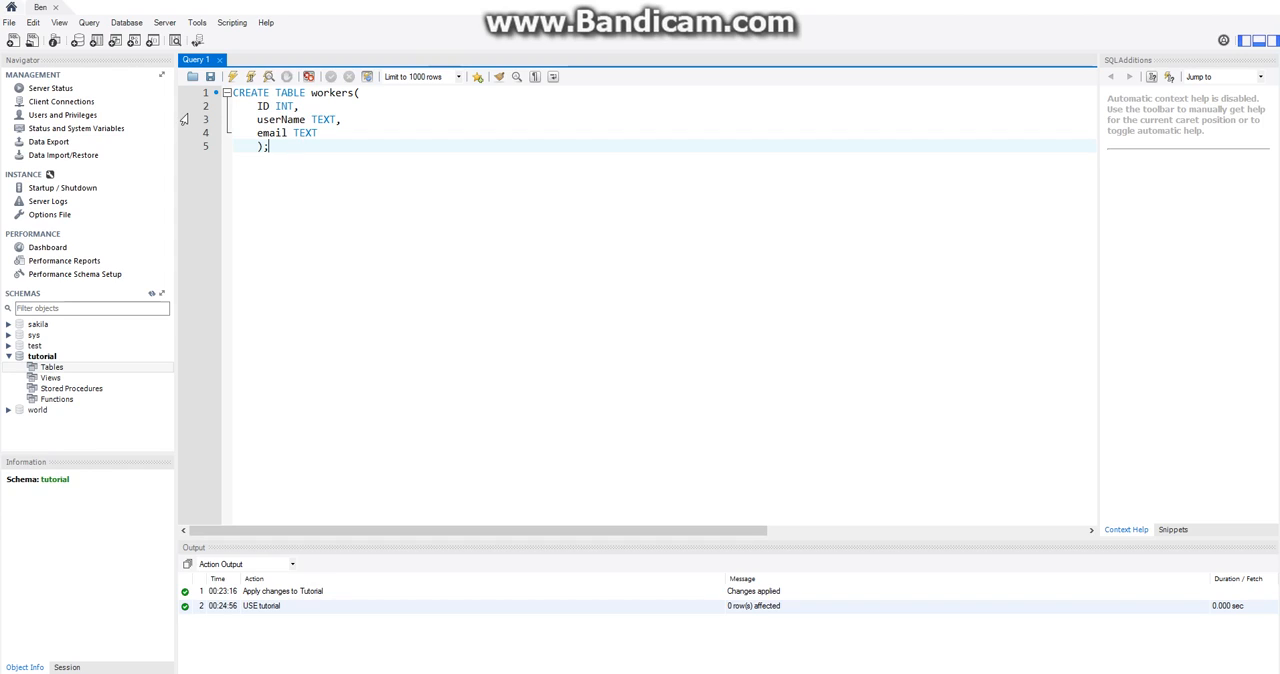
pyautogui.click(232, 77)
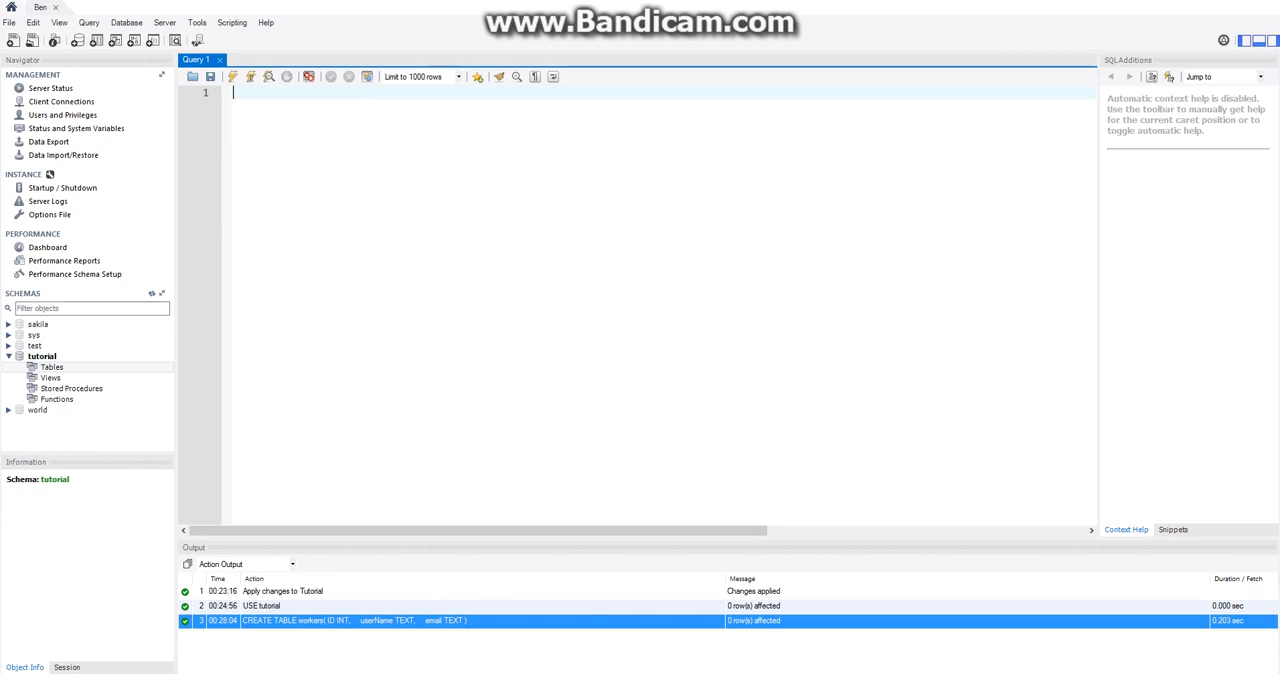
# Step: Write SELECT * FROM tutorial and run it, which fails as no such table exists
pyautogui.write('S')
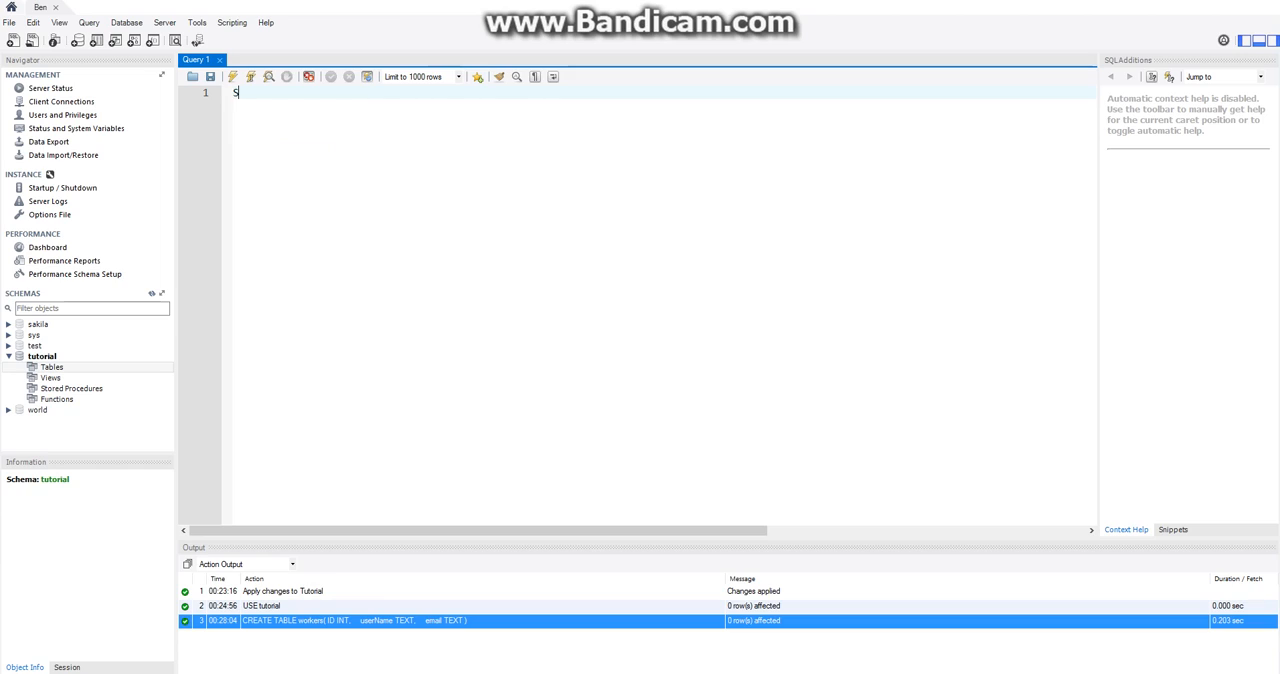
pyautogui.write('ELECT * FR')
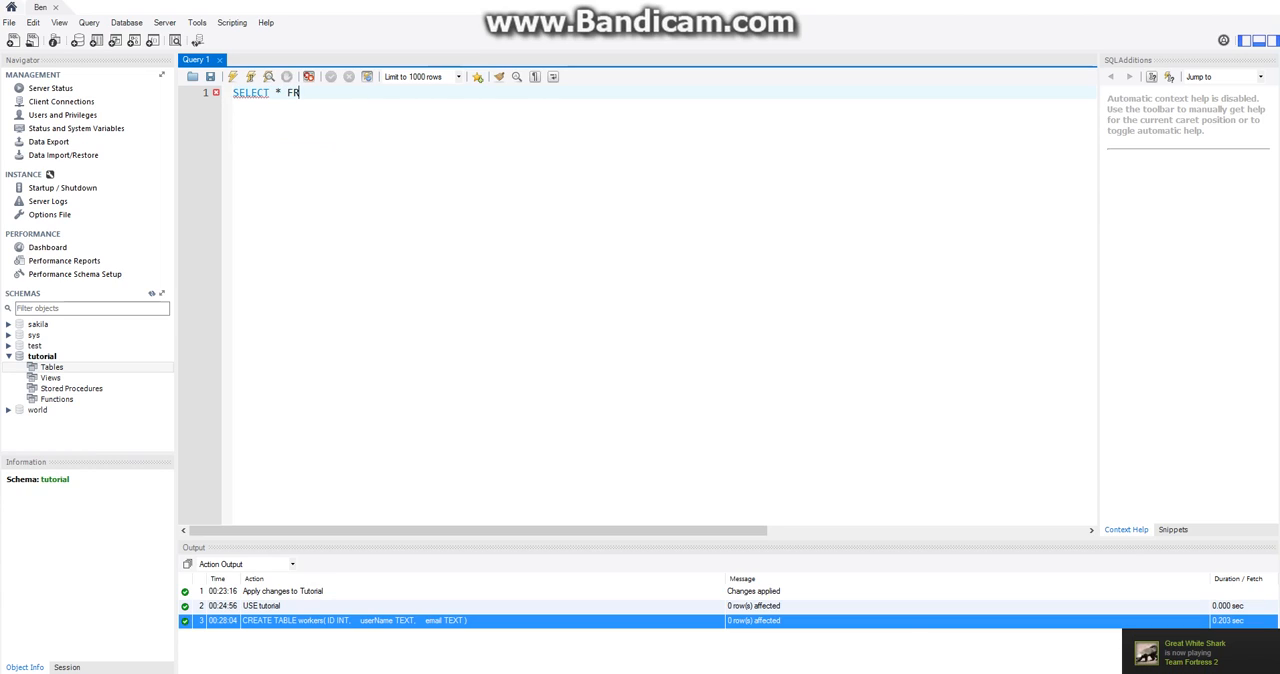
pyautogui.write('OM tuto')
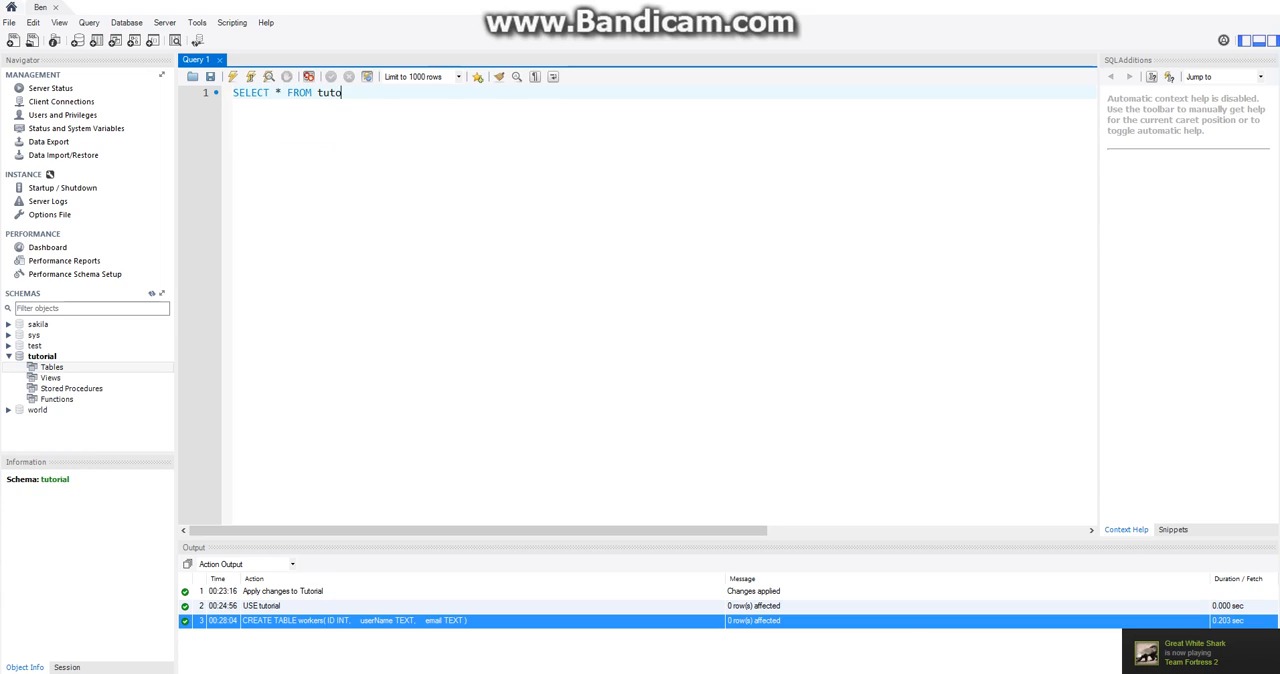
pyautogui.write('rial')
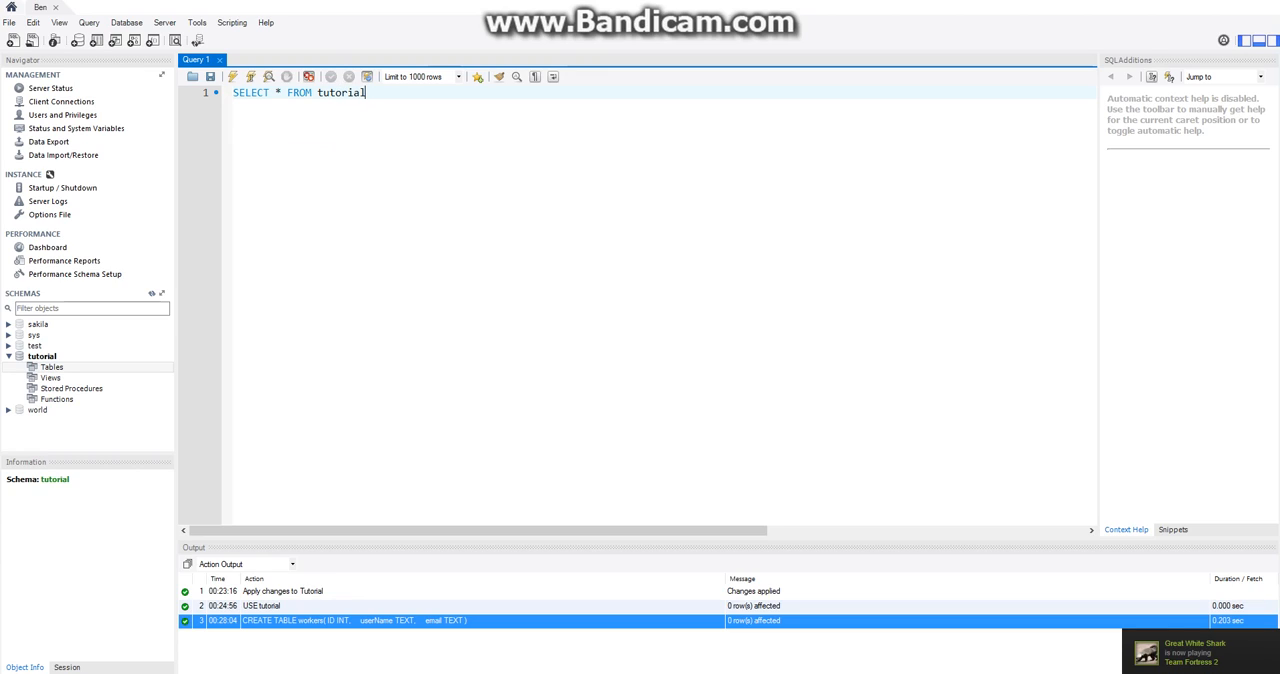
pyautogui.click(42, 356)
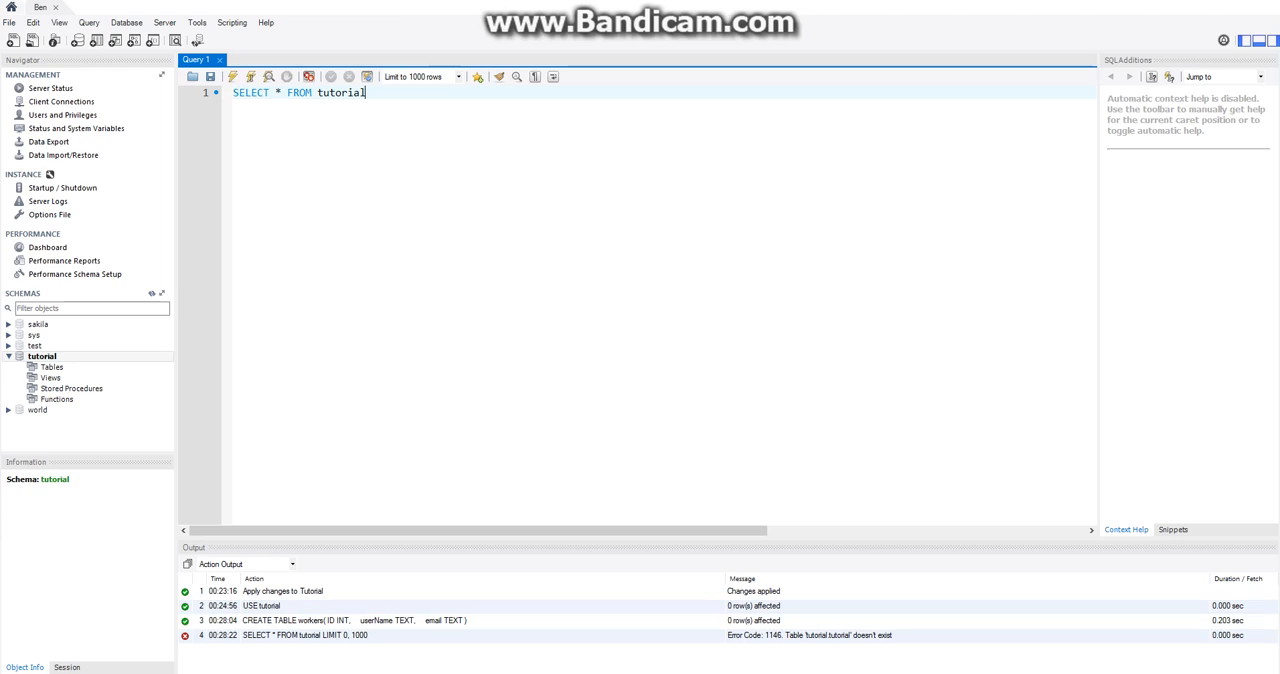
pyautogui.moveTo(619, 651)
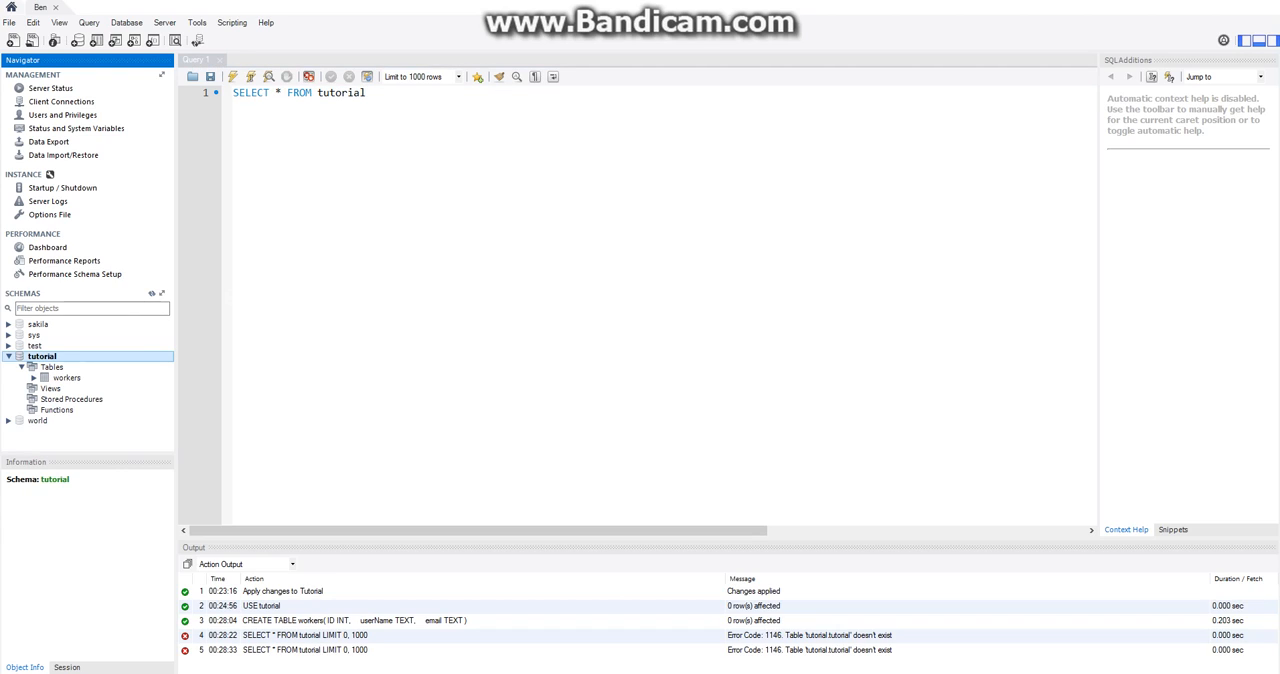
# Step: Query SELECT * FROM workers, returning empty ID, userName and email columns
pyautogui.write('workers')
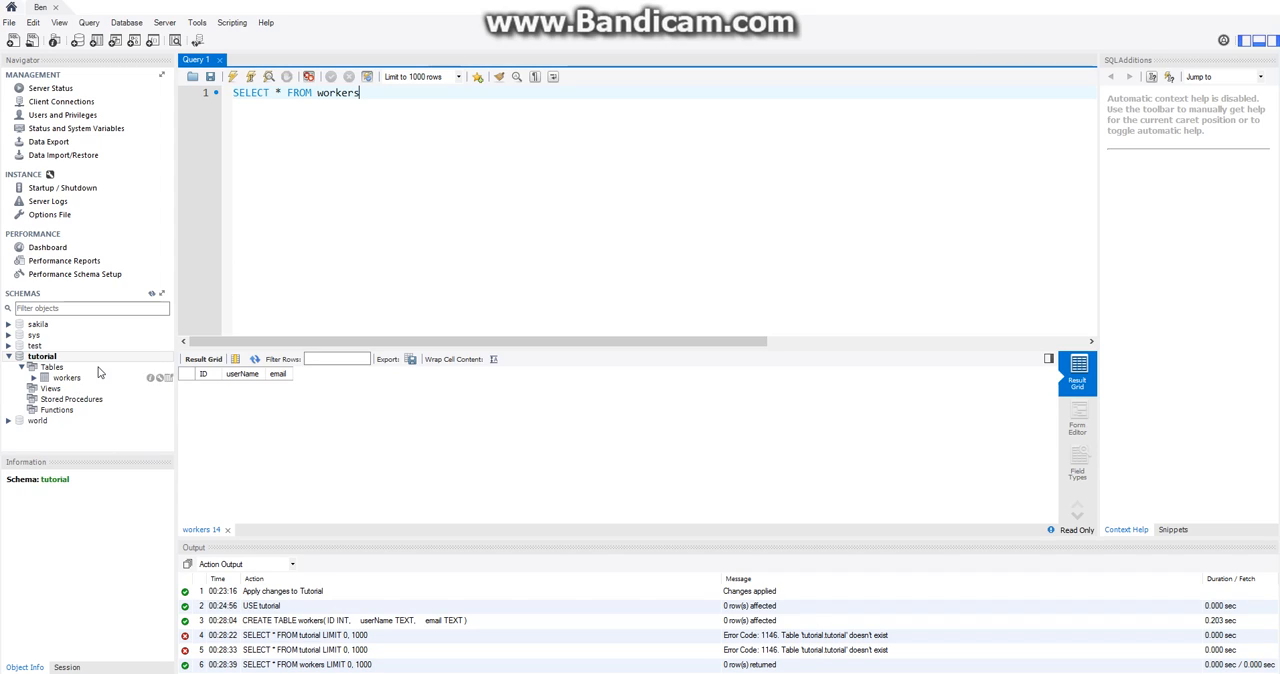
pyautogui.click(65, 377)
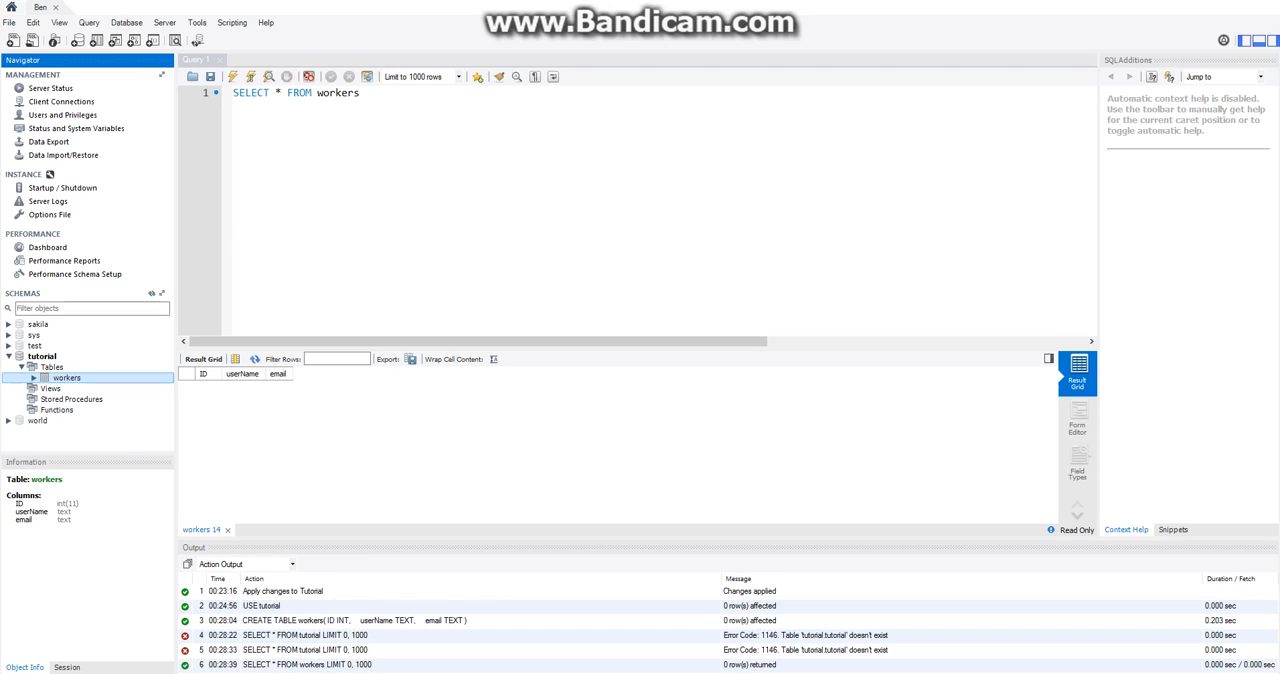
pyautogui.click(359, 92)
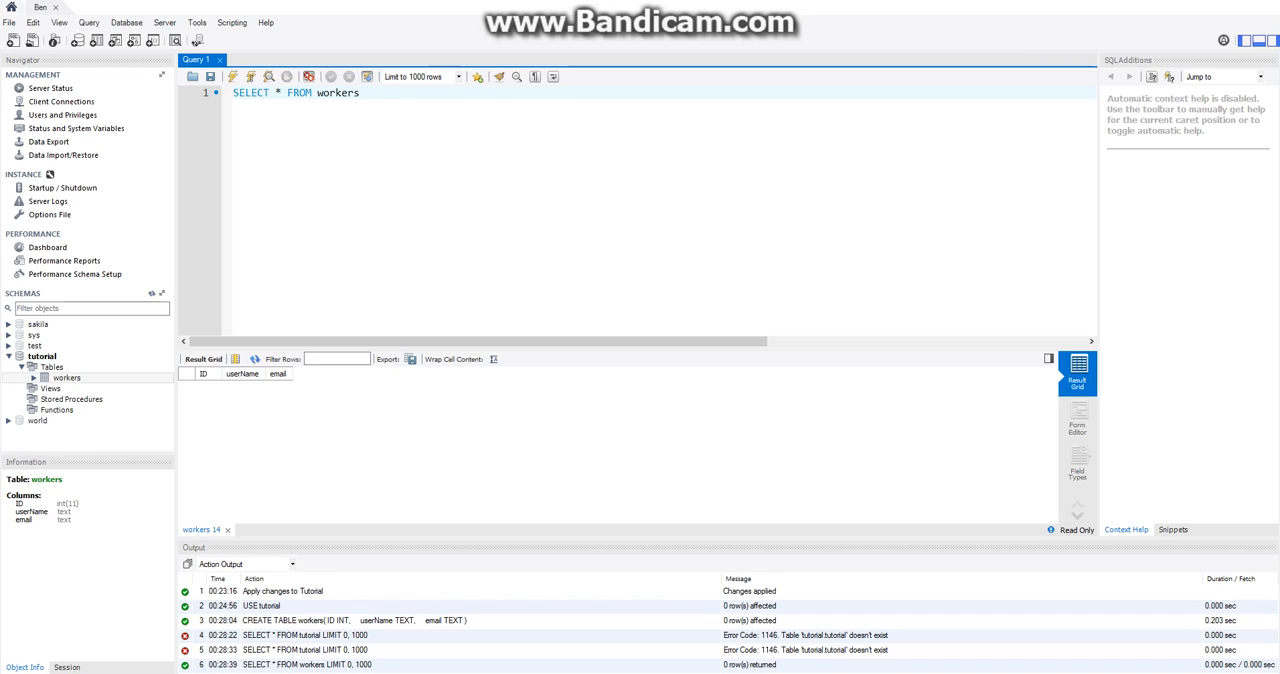
pyautogui.moveTo(262, 418)
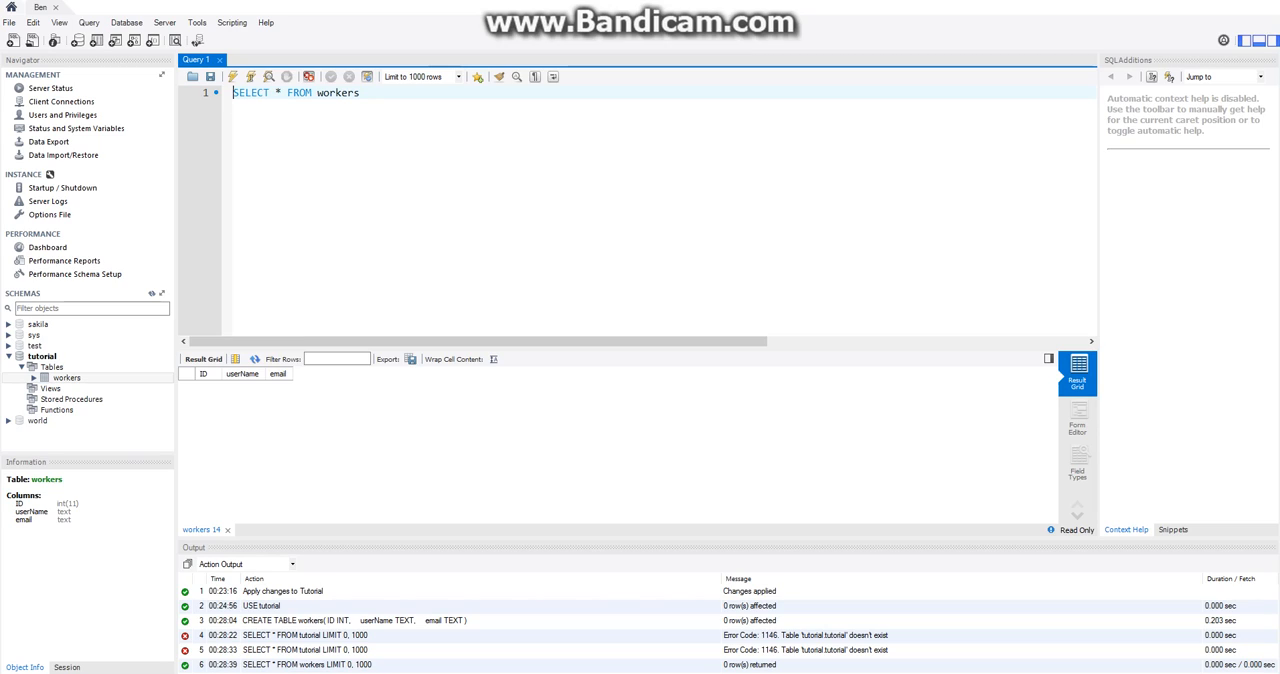
# Step: Draft INSERT INTO workers (); above the select, with workers' columns shown in the navigator
pyautogui.press('Enter')
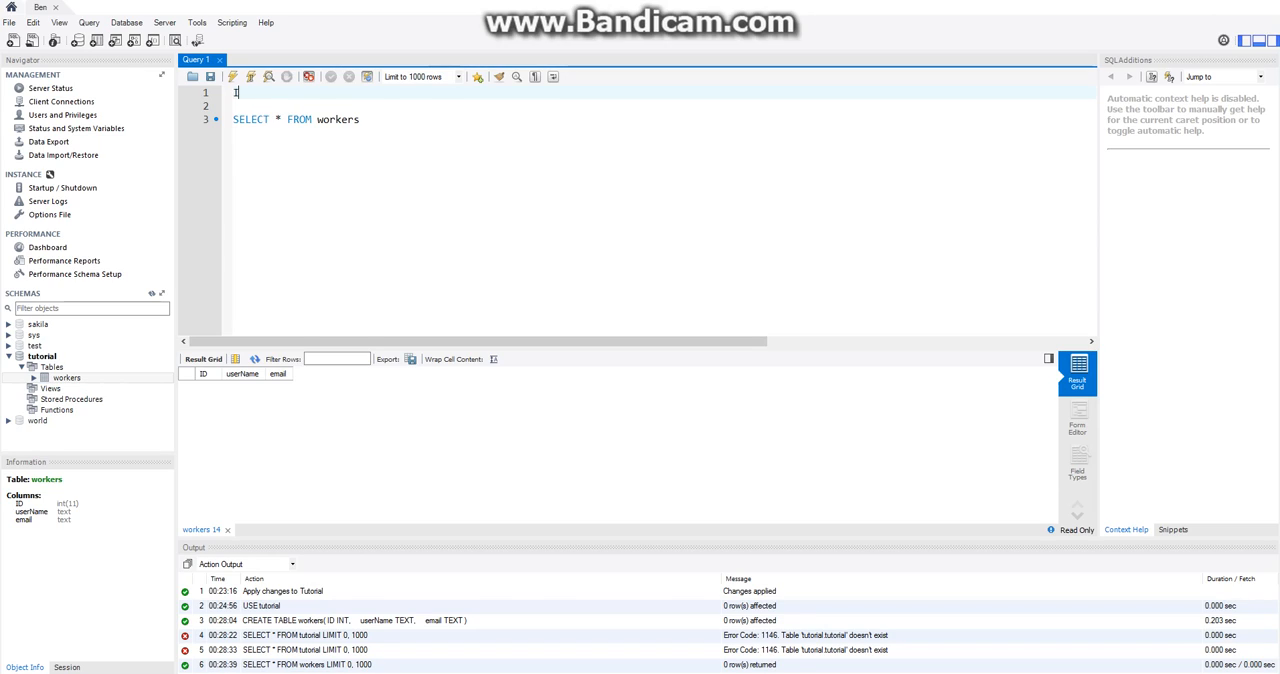
pyautogui.write('NSERT INTO')
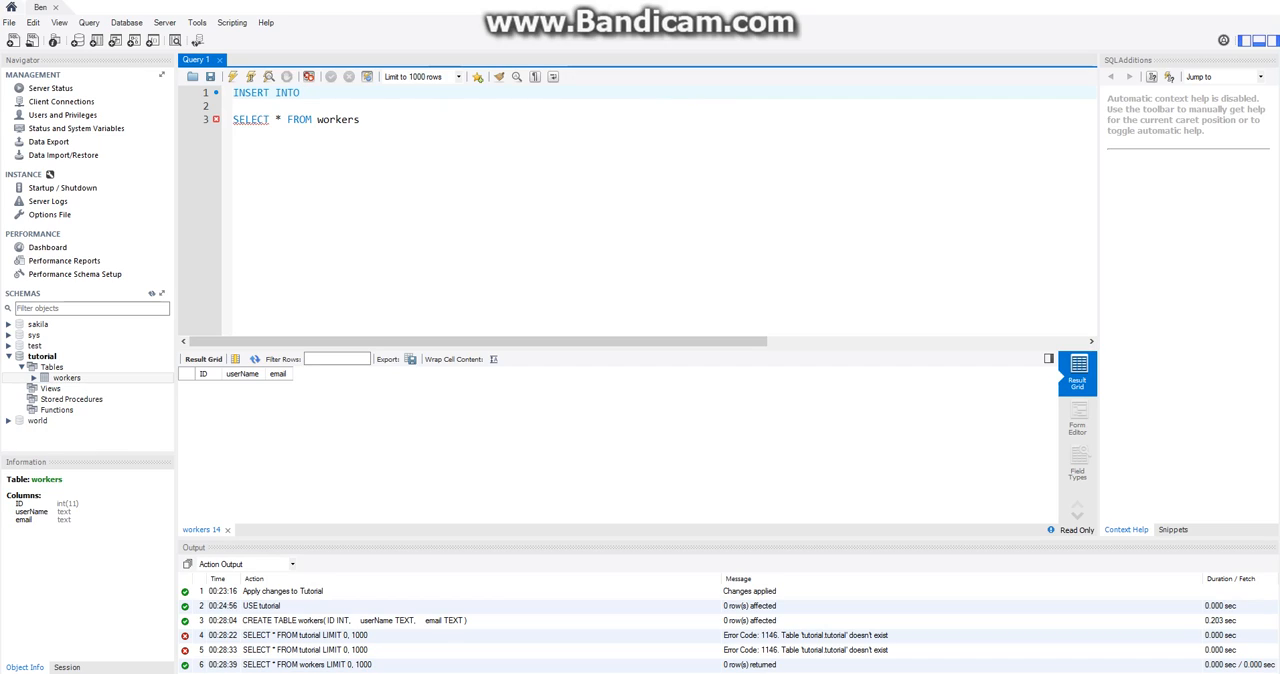
pyautogui.write('wor')
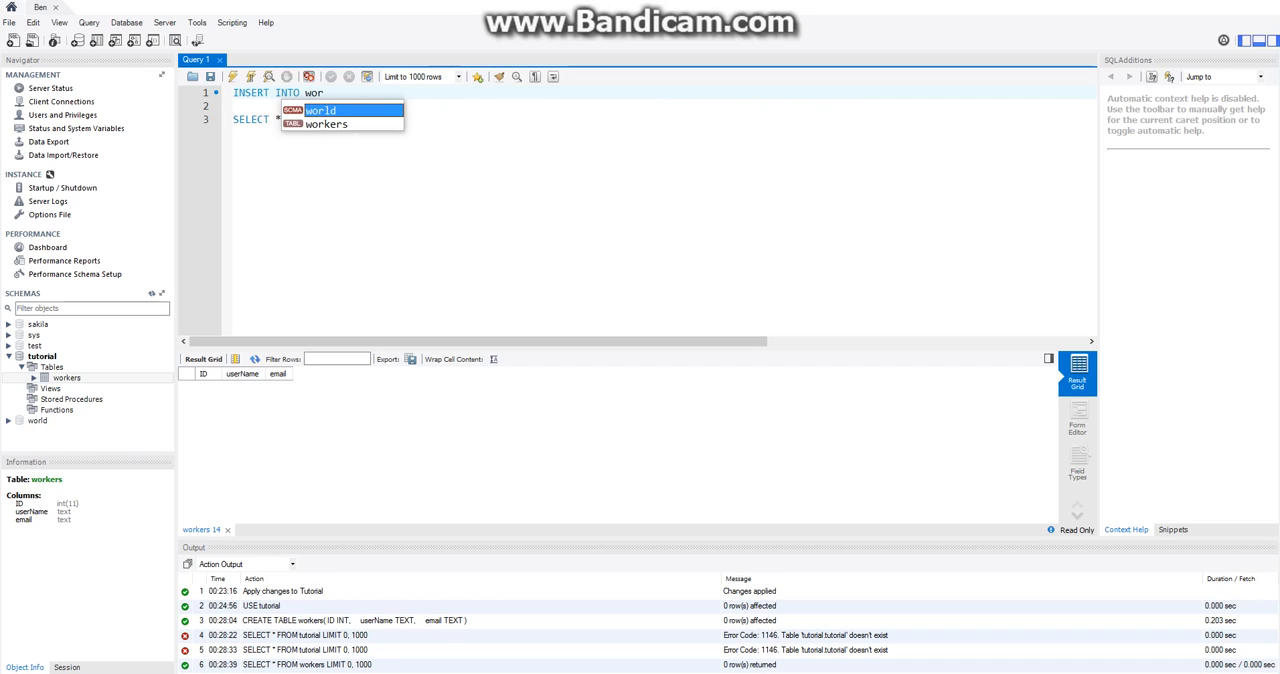
pyautogui.press('BackSpace')
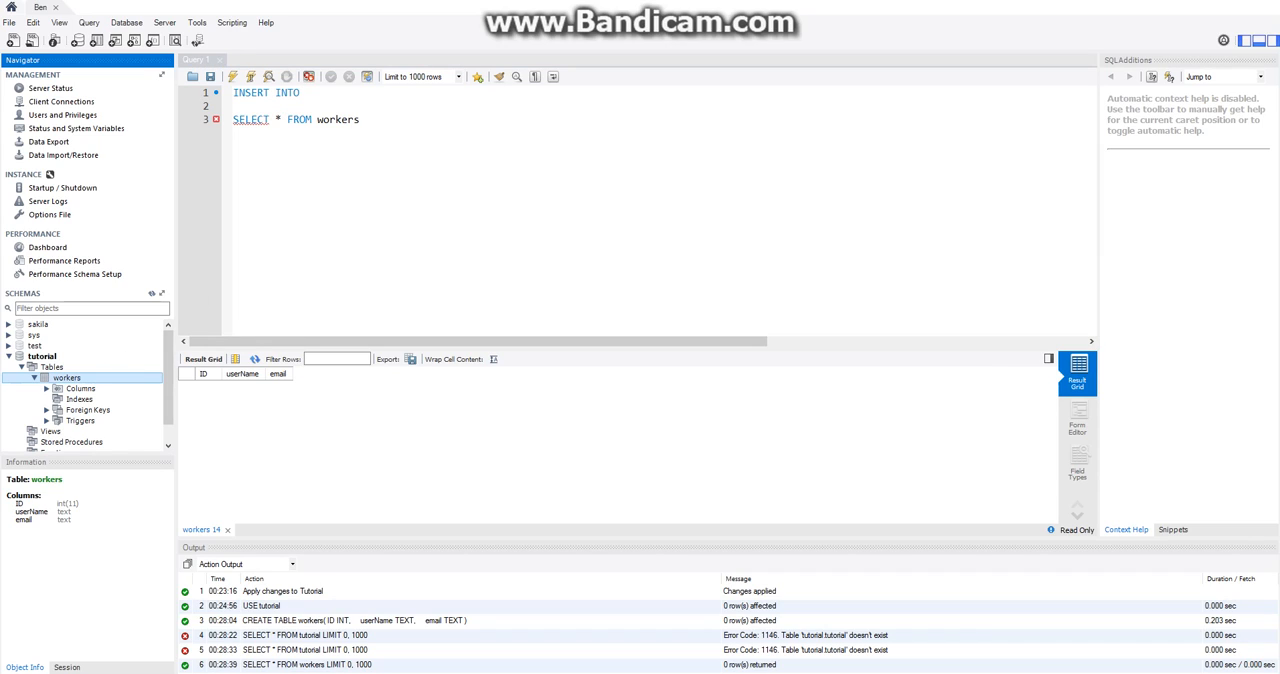
pyautogui.write('woe')
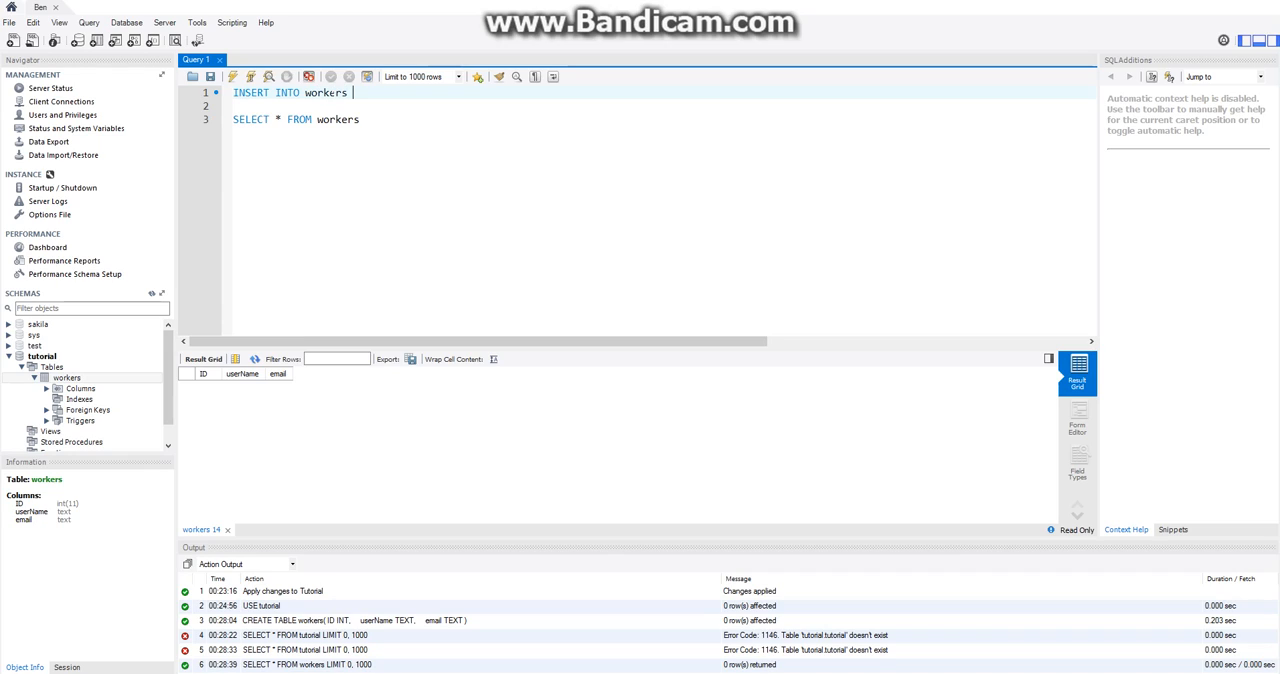
pyautogui.write('()')
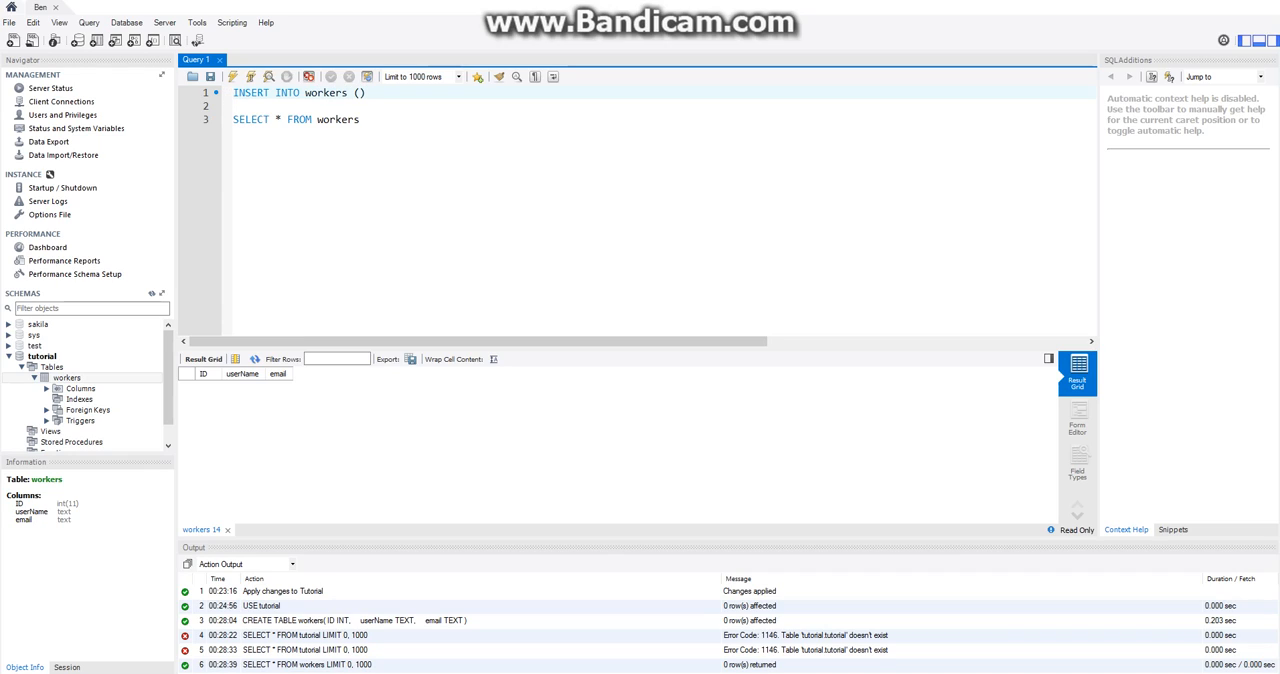
pyautogui.click(58, 388)
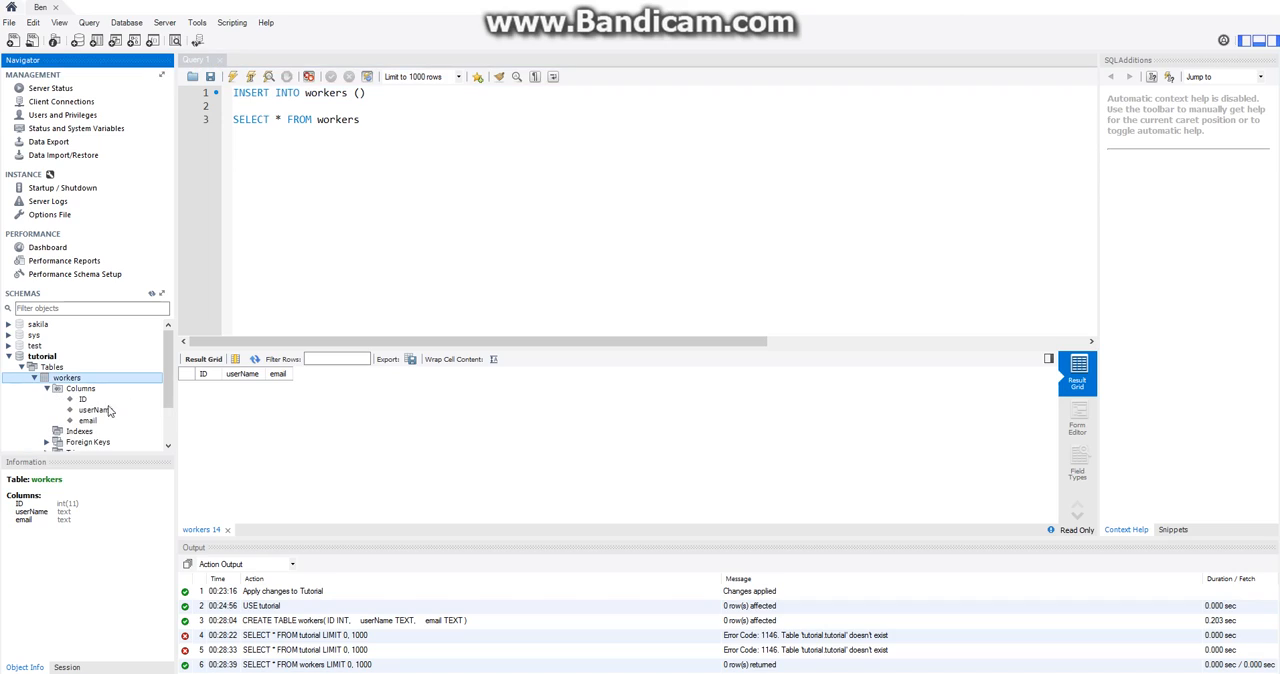
pyautogui.click(88, 420)
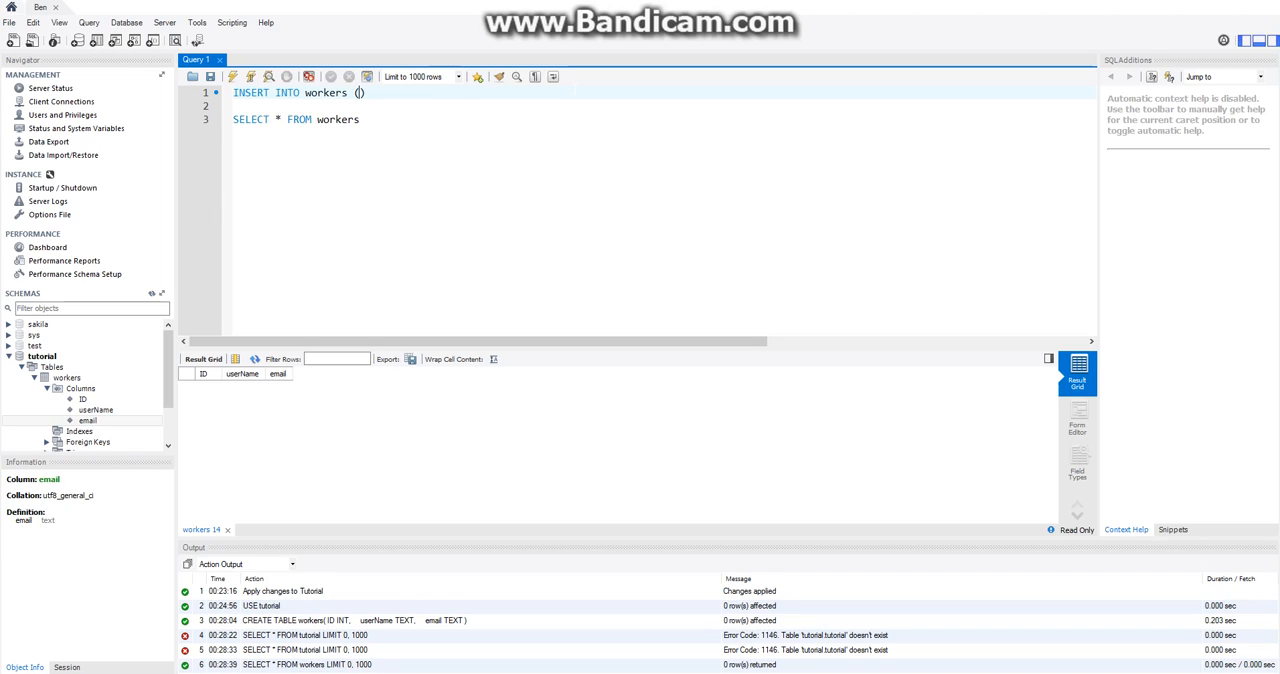
pyautogui.write(';')
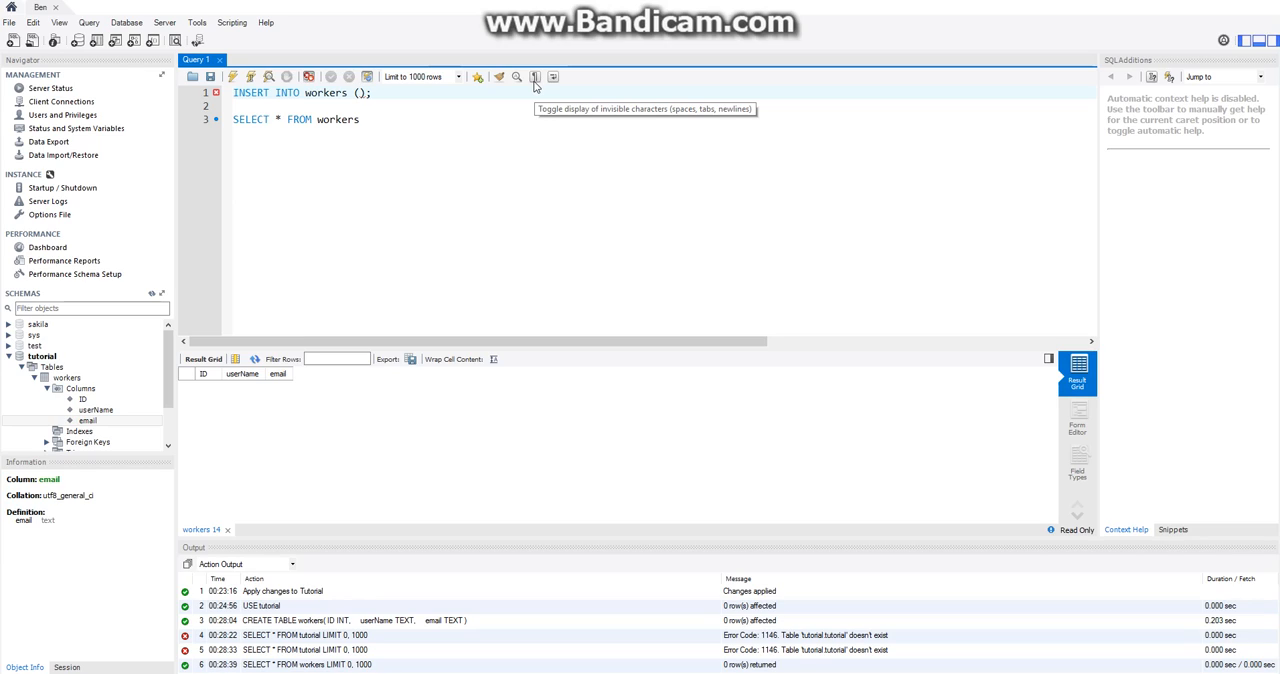
# Step: Fill the insert with VALUES 1, a quoted user name and the ben@notreal email
pyautogui.write("1, '")
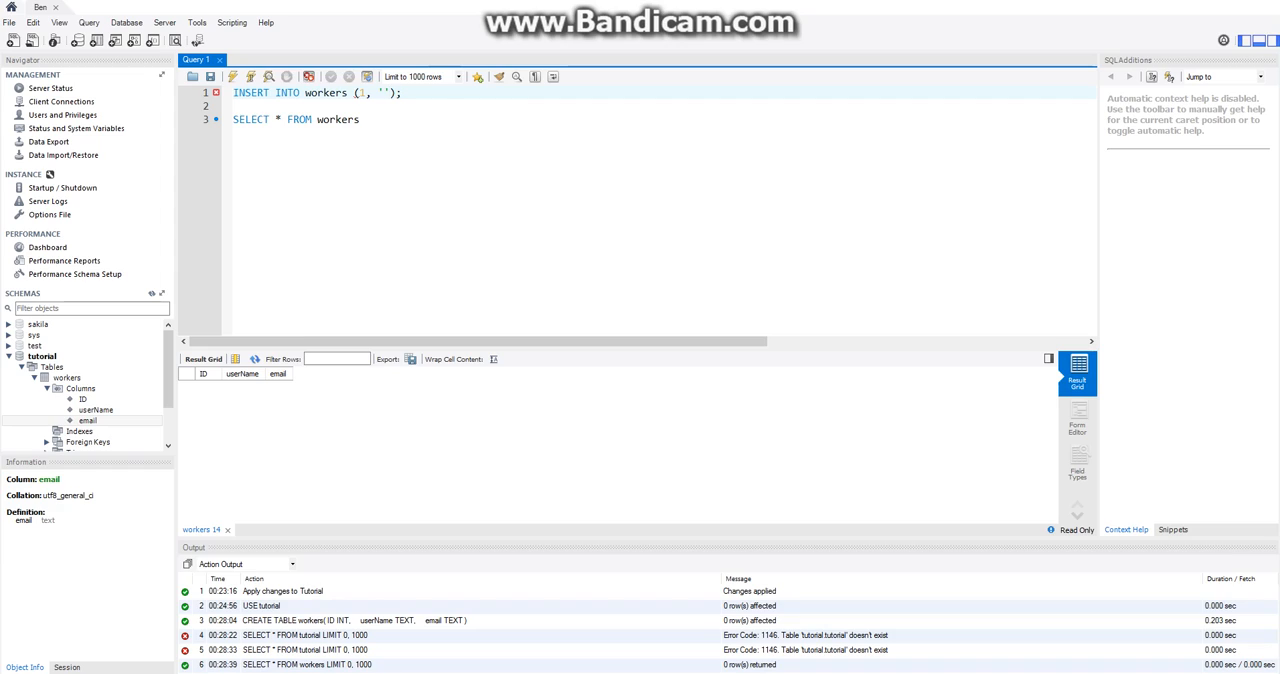
pyautogui.click(388, 92)
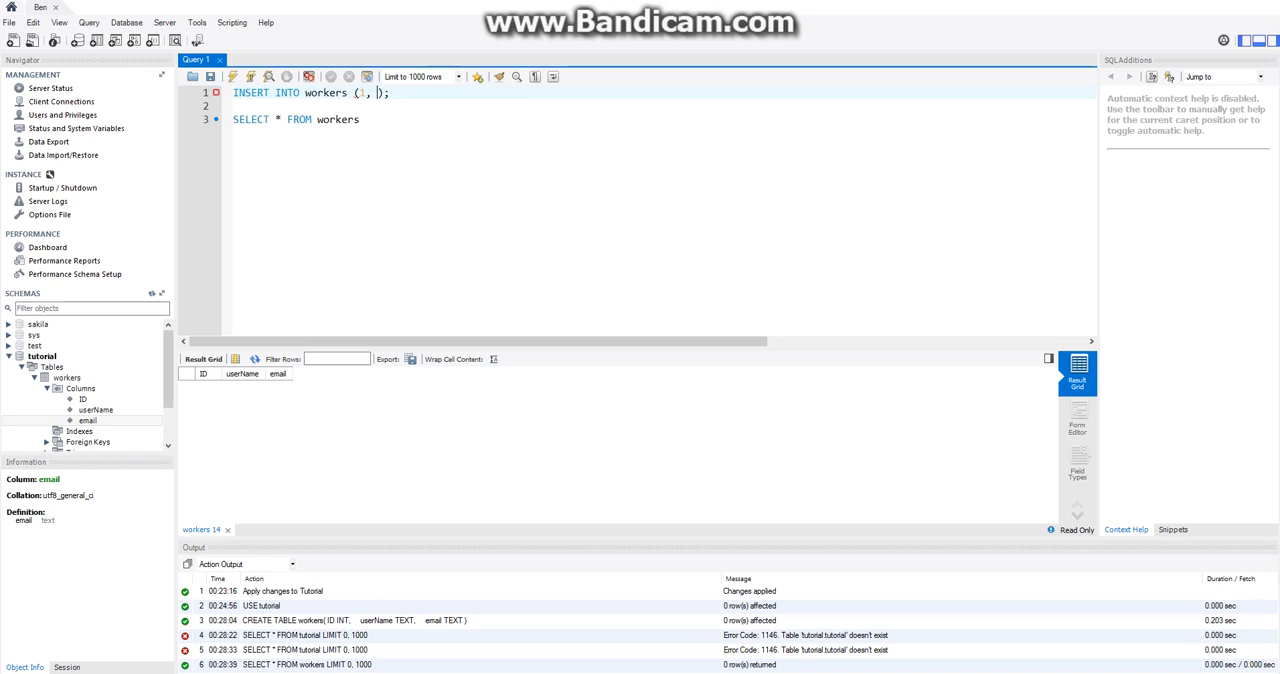
pyautogui.write('"')
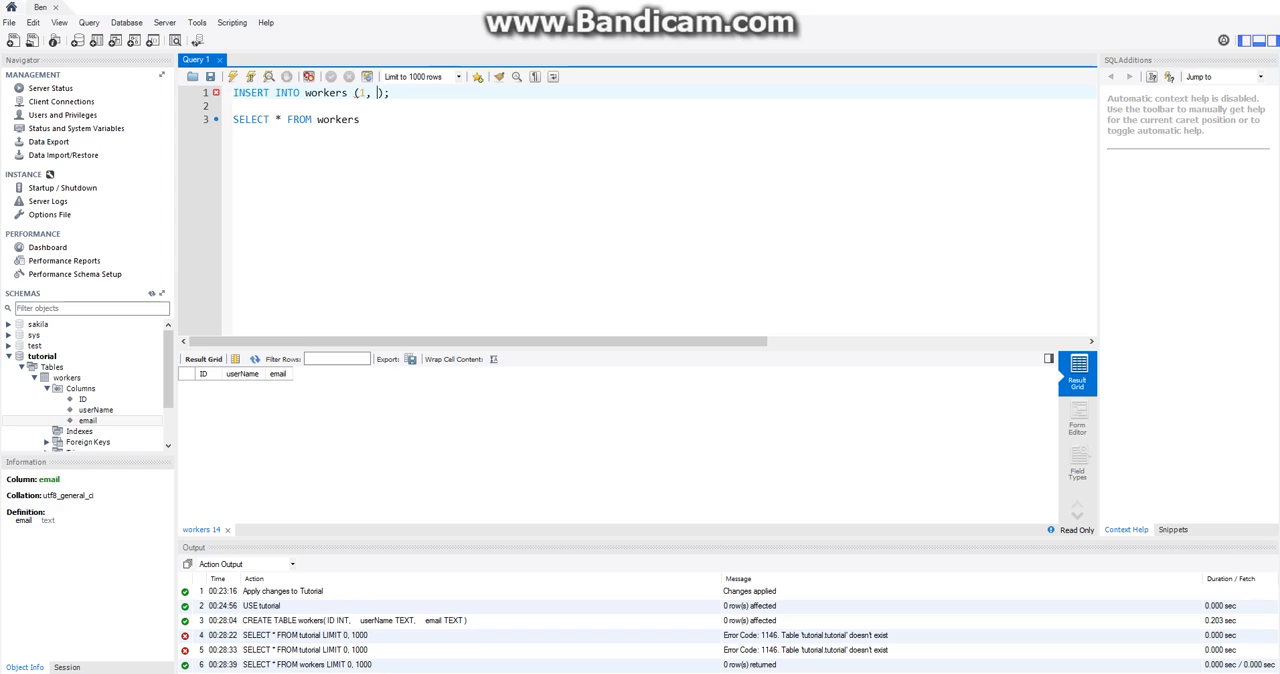
pyautogui.write("''")
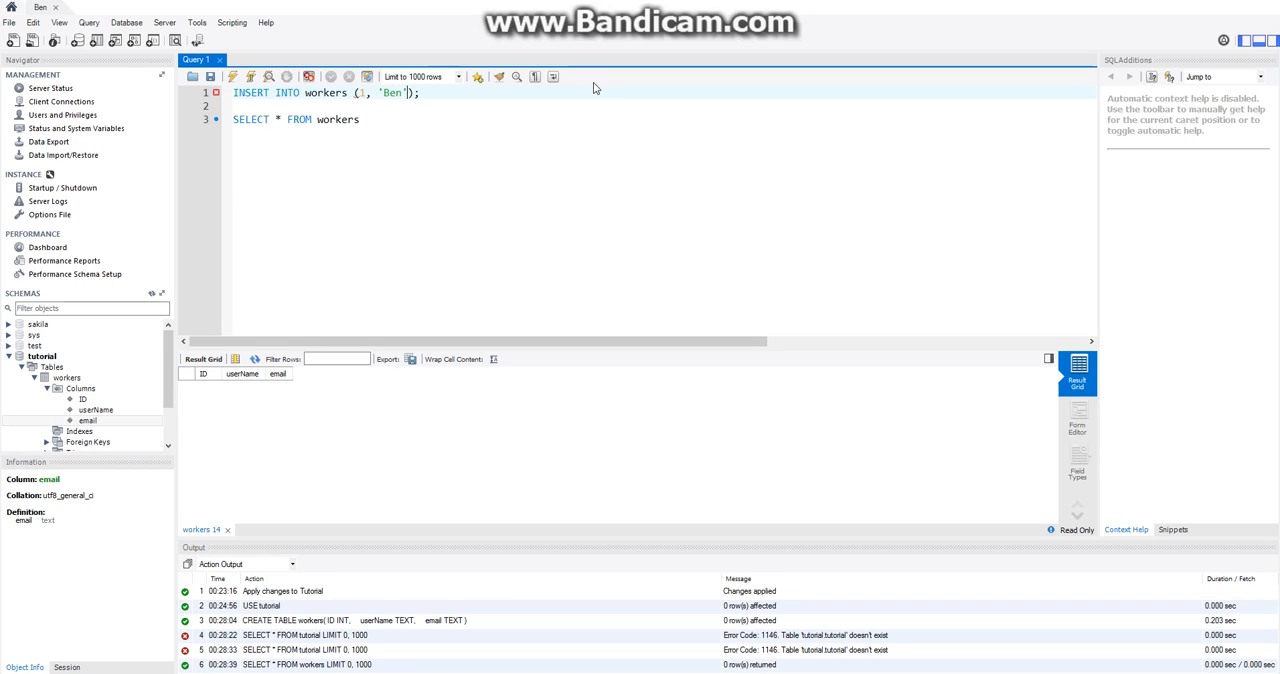
pyautogui.write(", ''")
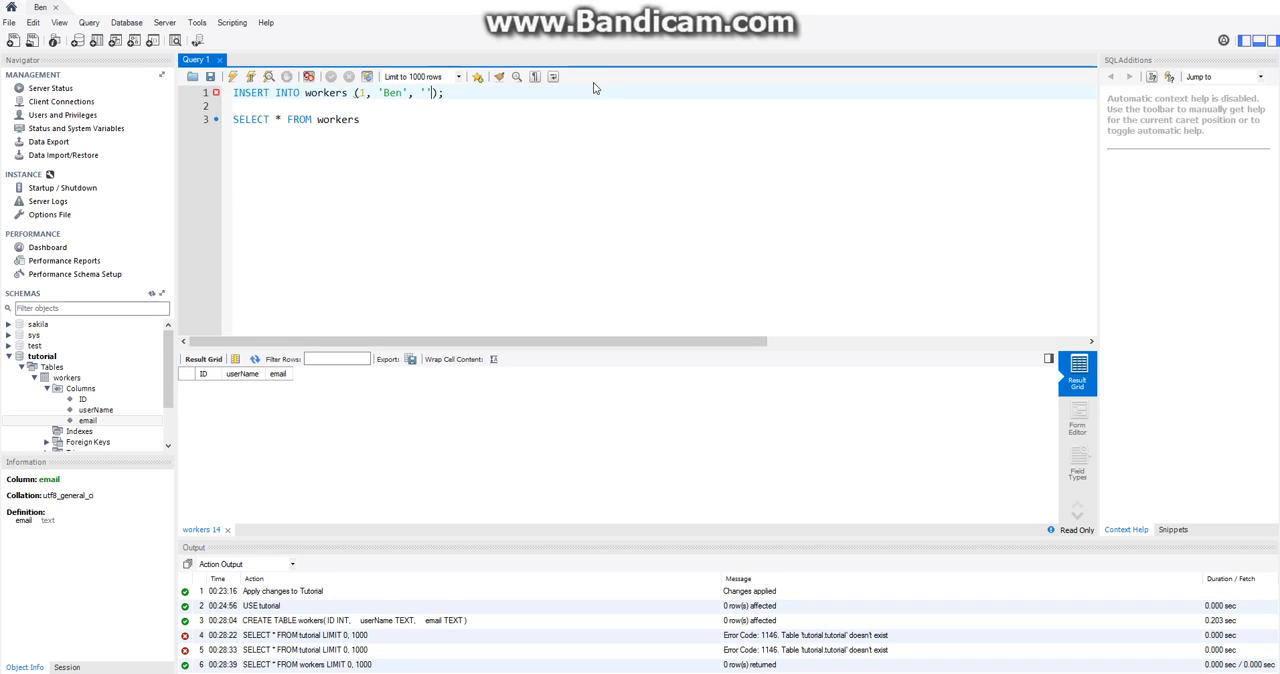
pyautogui.write('ben@hot')
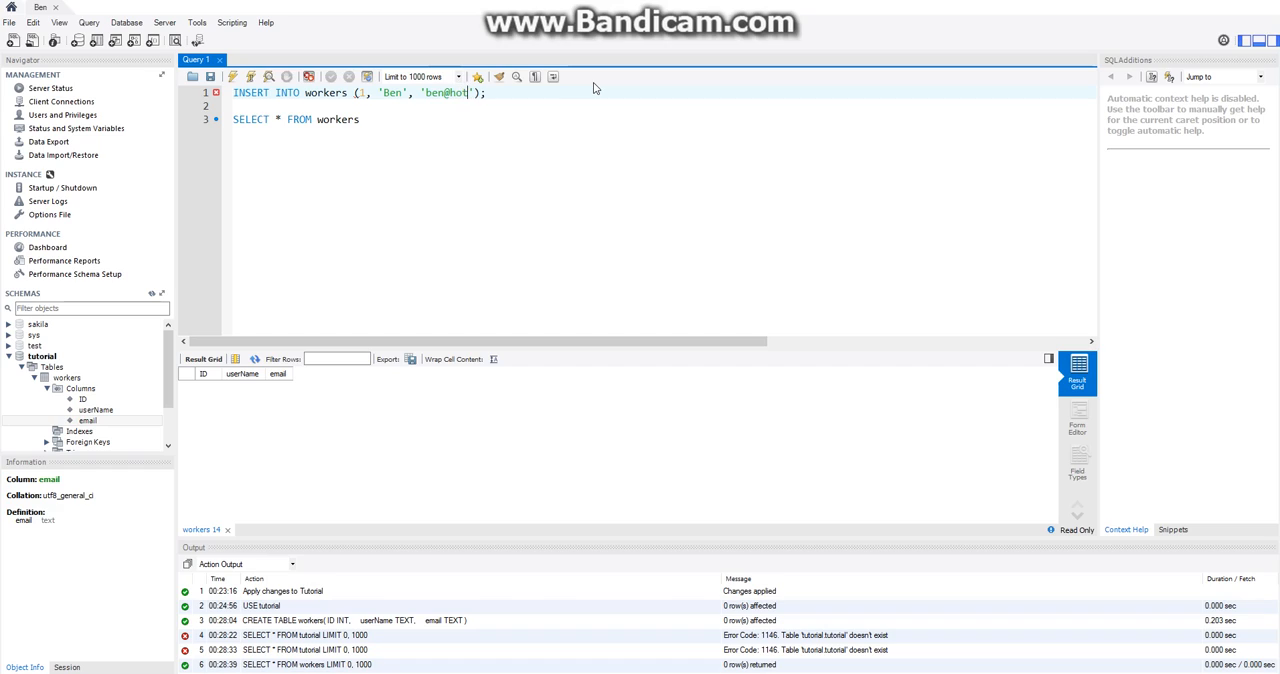
pyautogui.press('BackSpace')
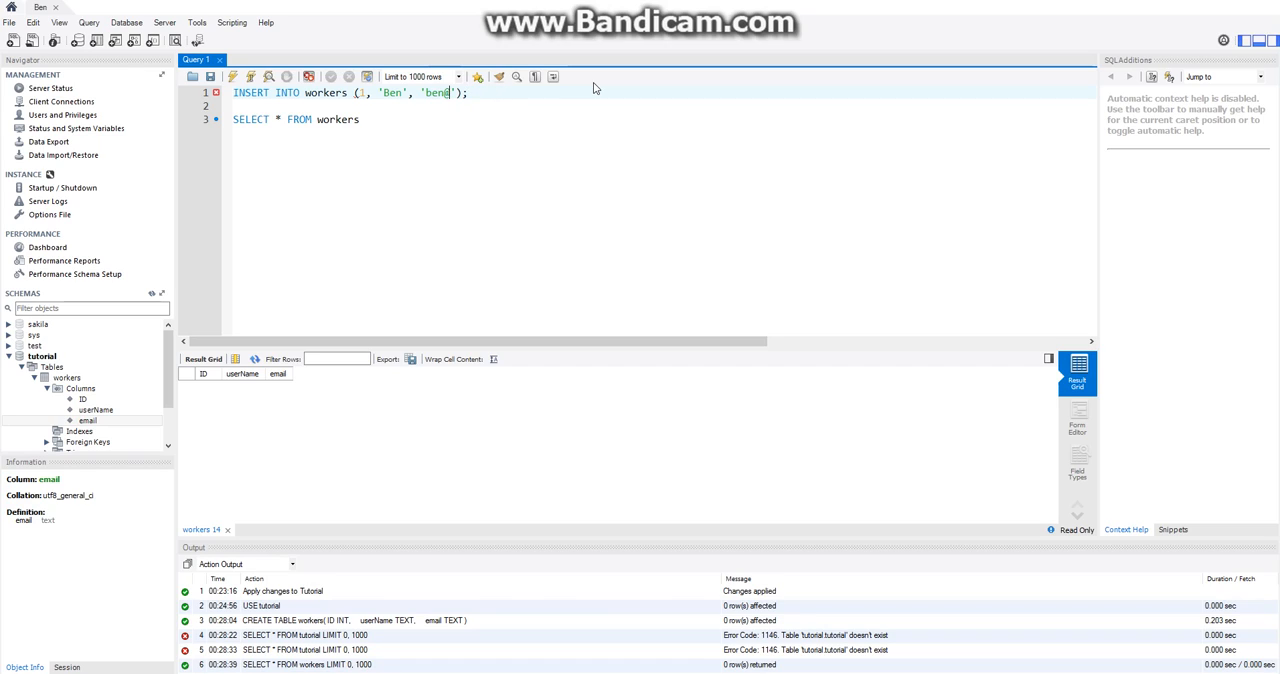
pyautogui.write('@notreal.org')
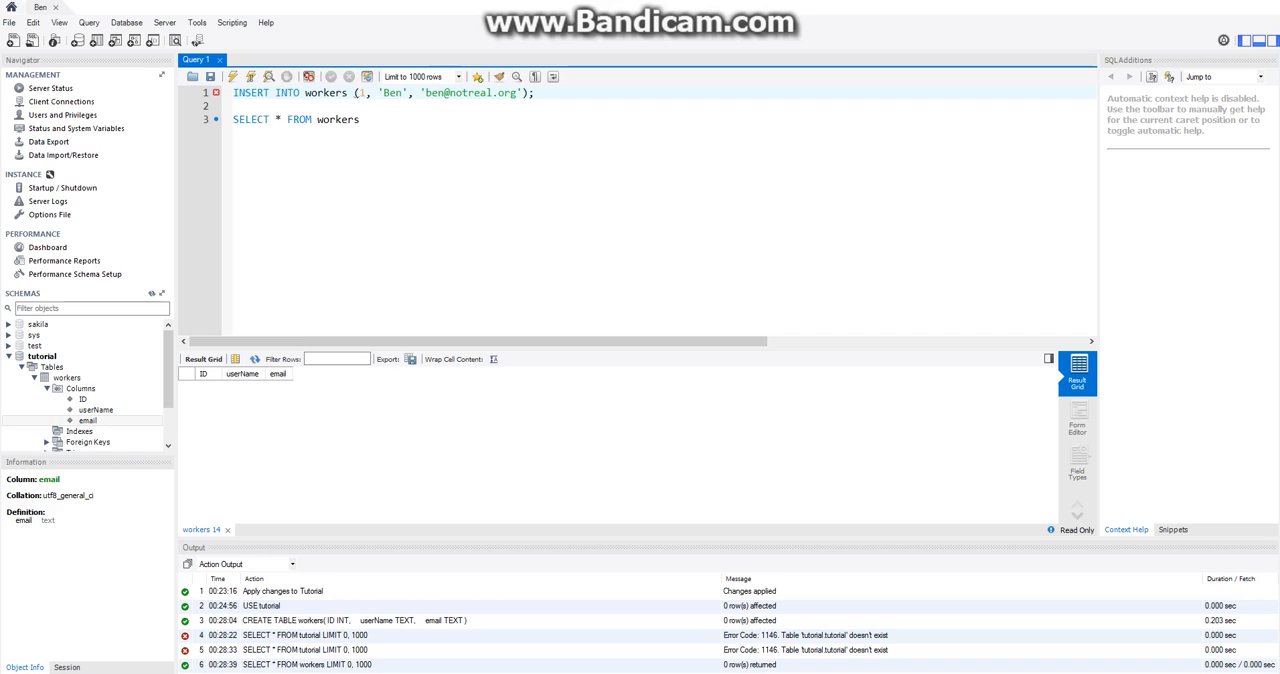
pyautogui.write('VALUES')
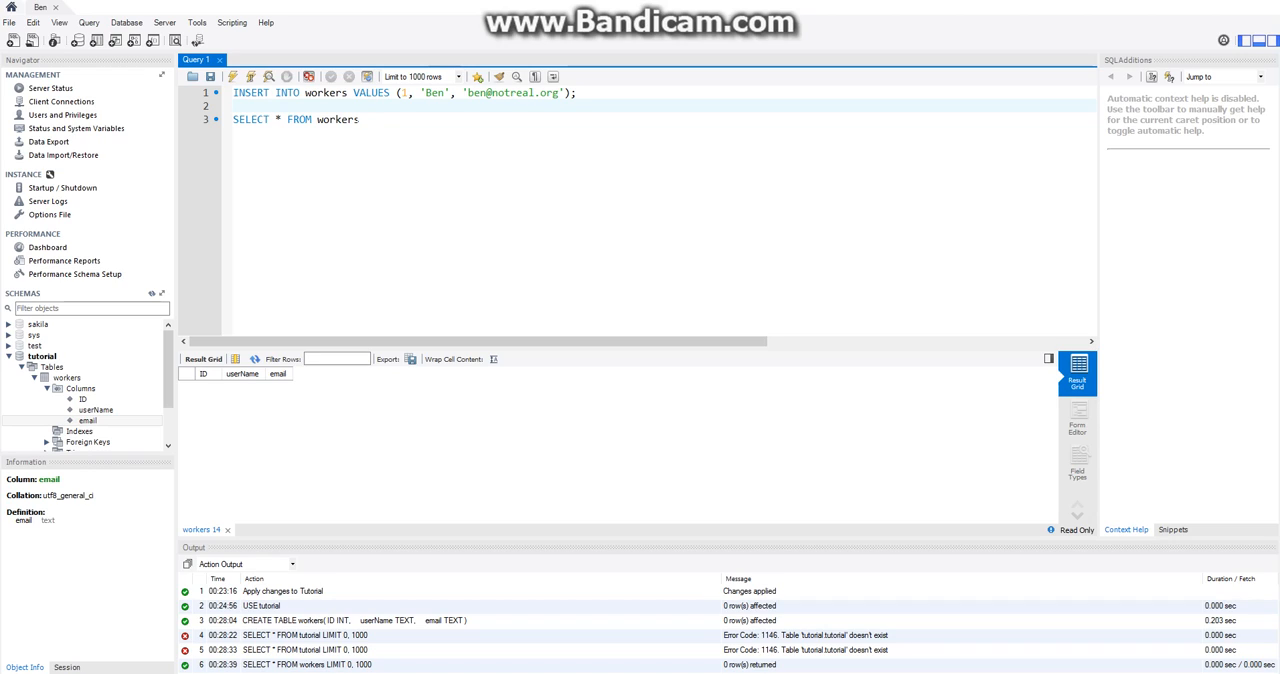
# Step: Run the insert and select so the workers result grid shows the first row
pyautogui.click(232, 76)
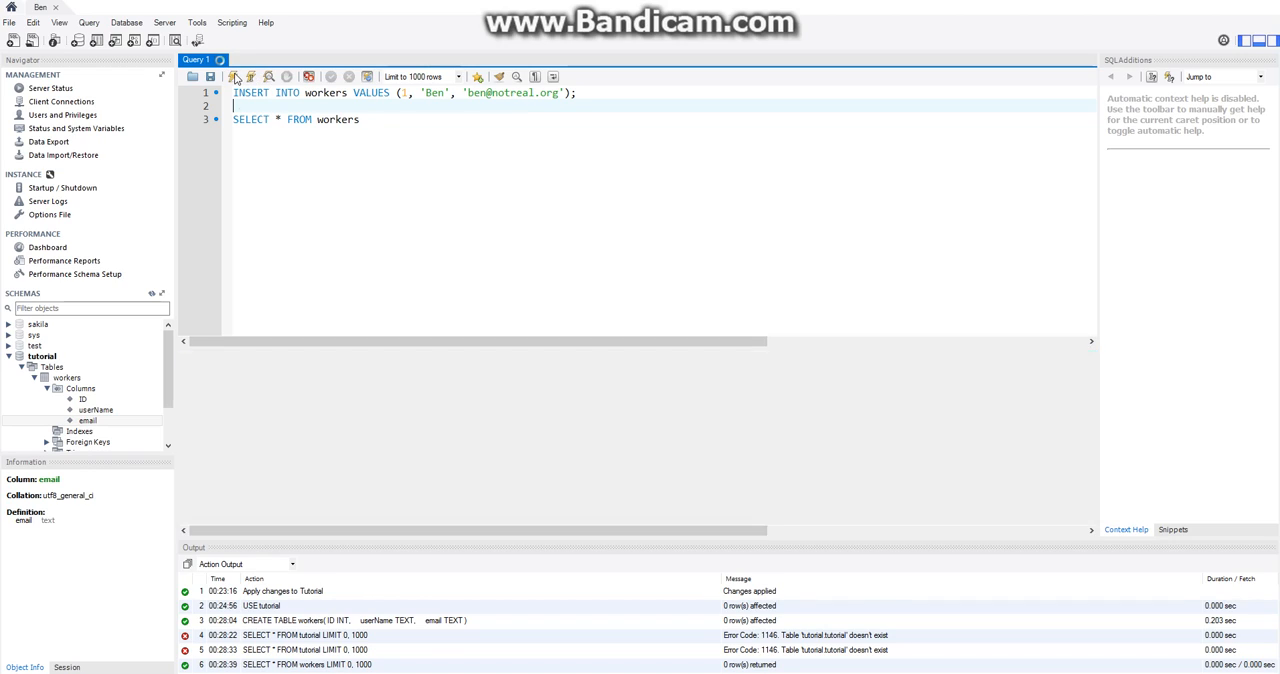
pyautogui.click(232, 76)
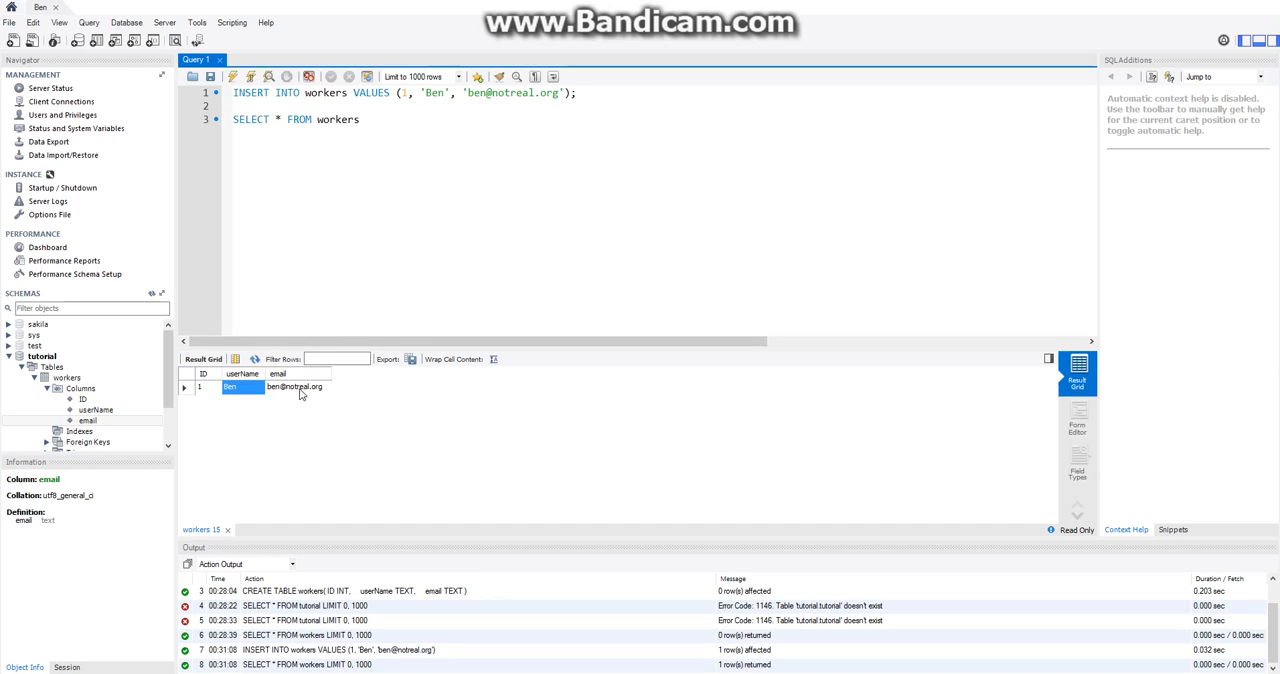
pyautogui.click(294, 387)
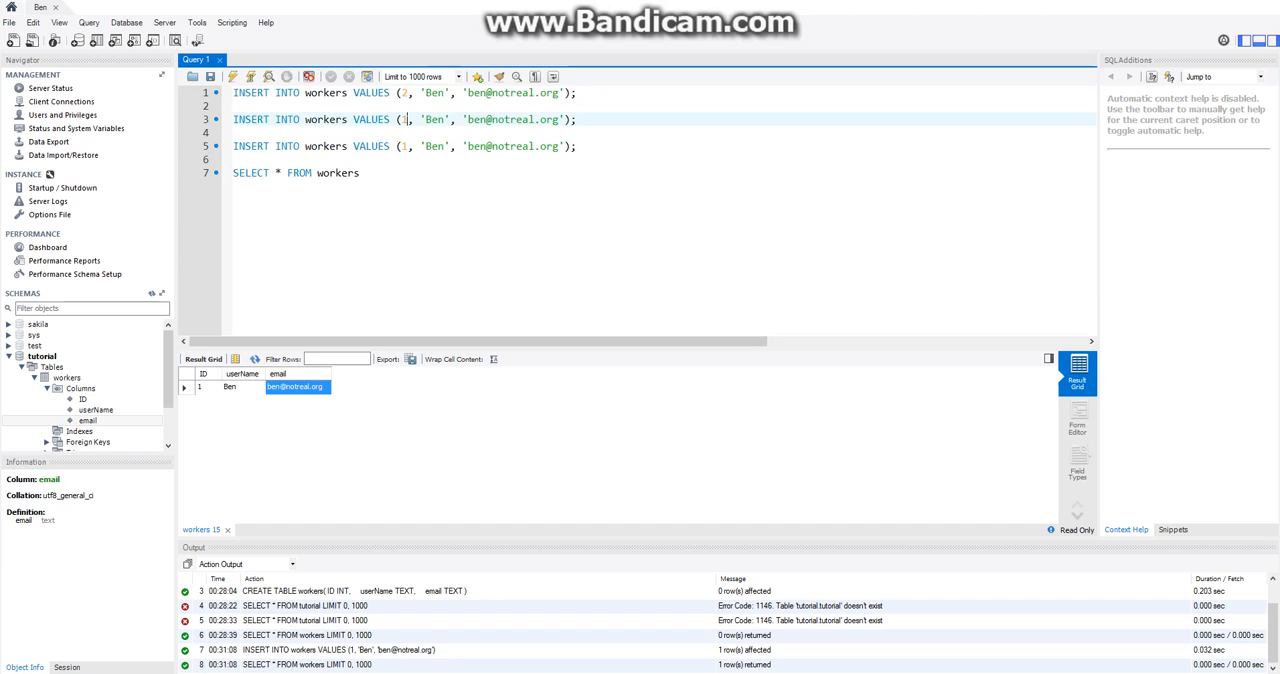
# Step: Edit the copied INSERT lines with ID 3 and names Jeremy and Sally for the new workers
pyautogui.write('3')
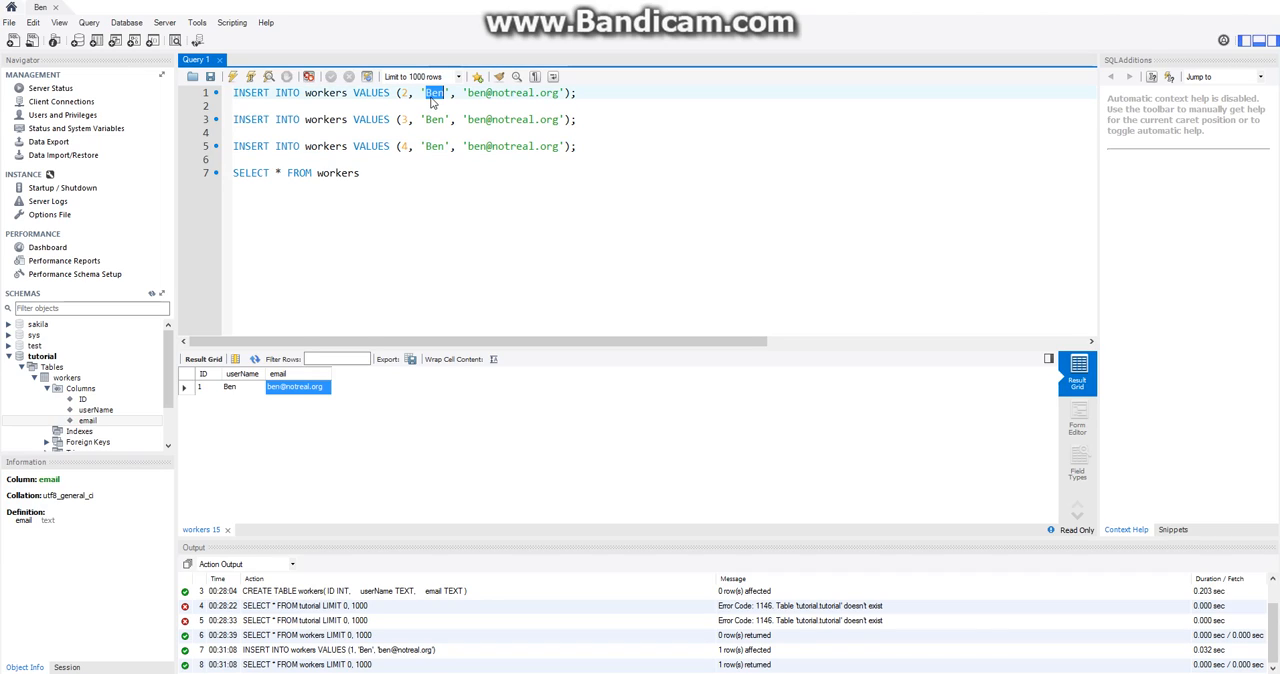
pyautogui.write('Jeremy')
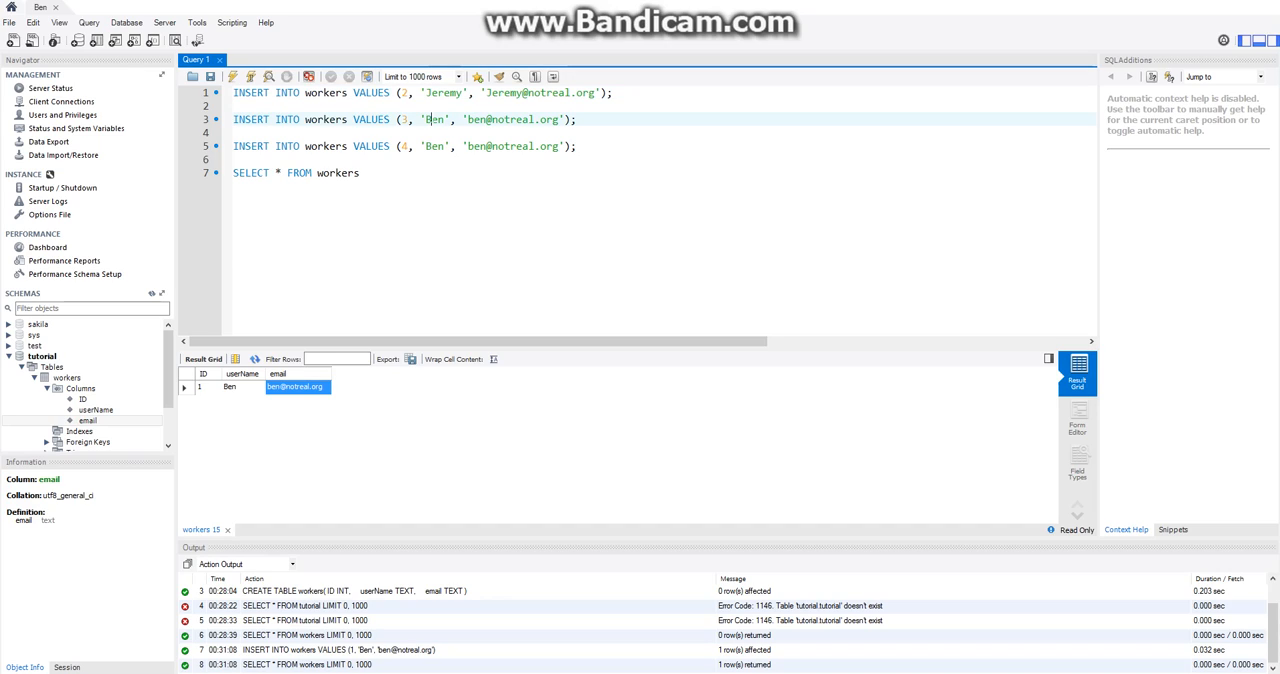
pyautogui.write('Sally')
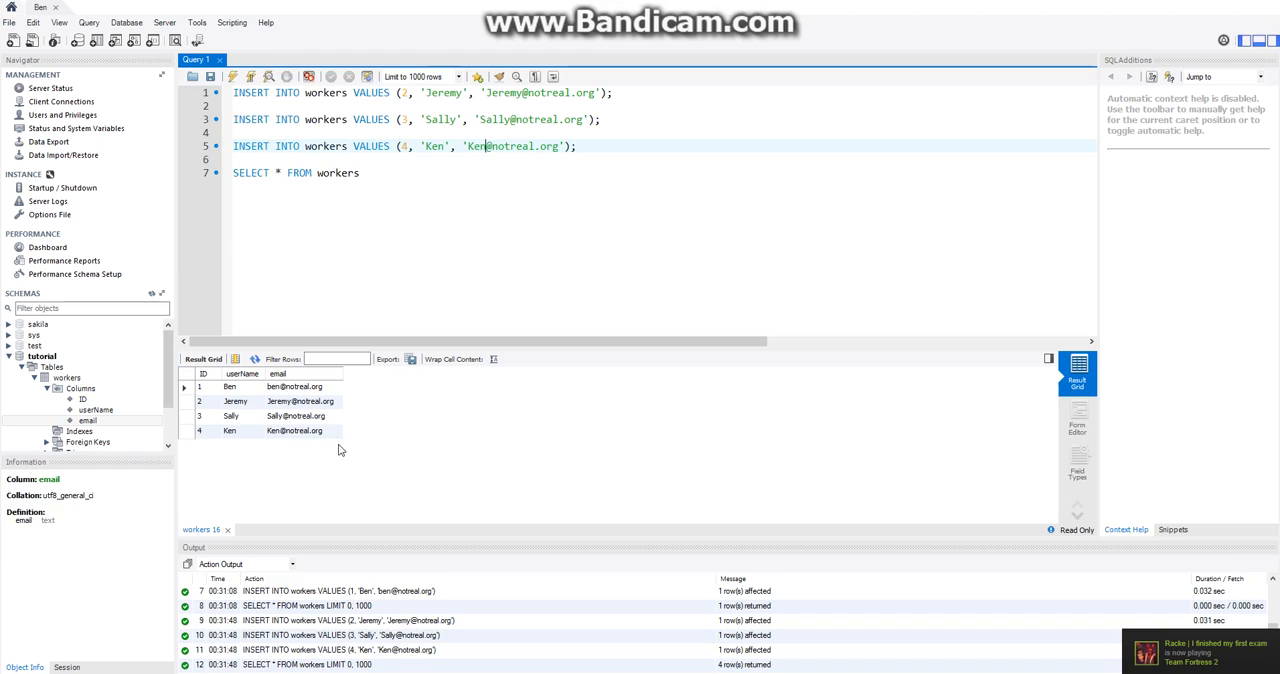
pyautogui.moveTo(352, 456)
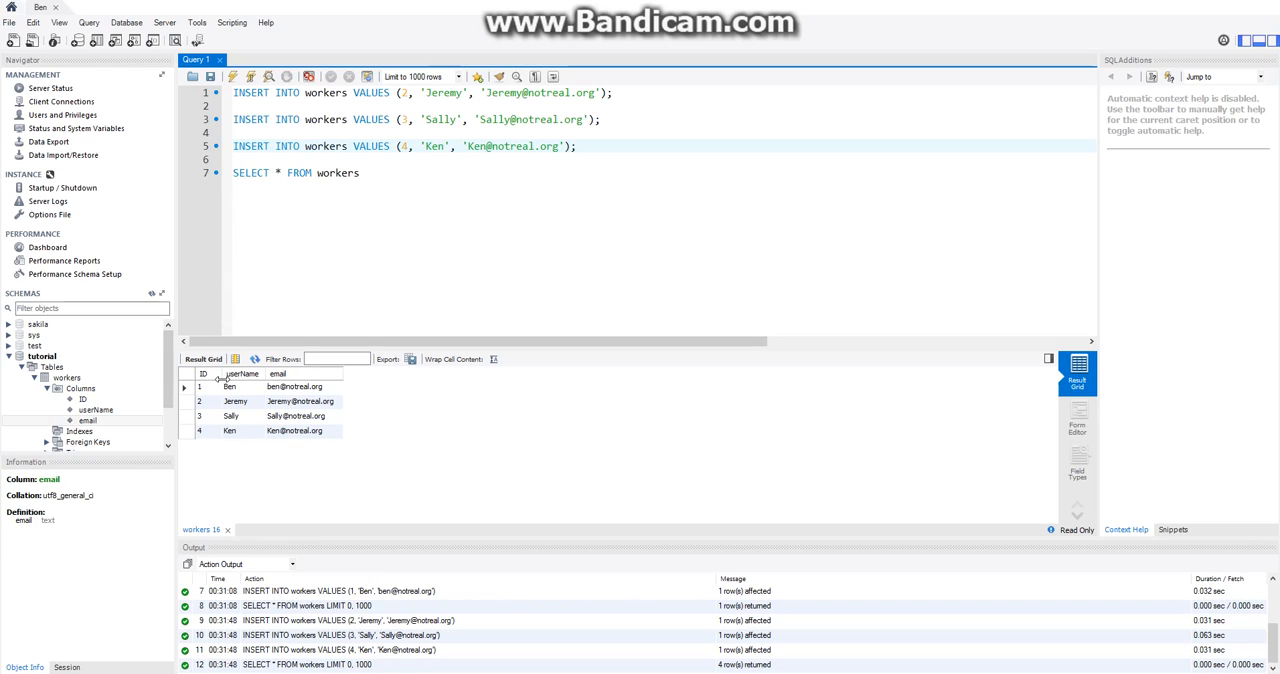
pyautogui.click(484, 146)
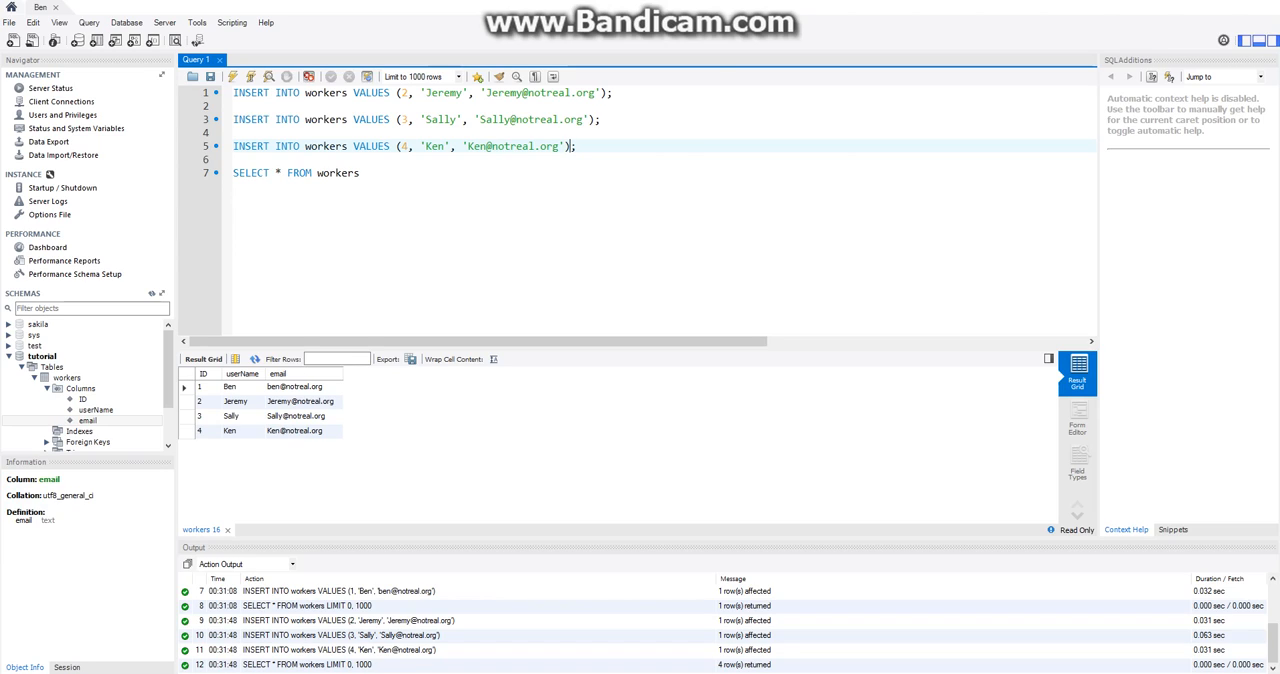
pyautogui.click(571, 146)
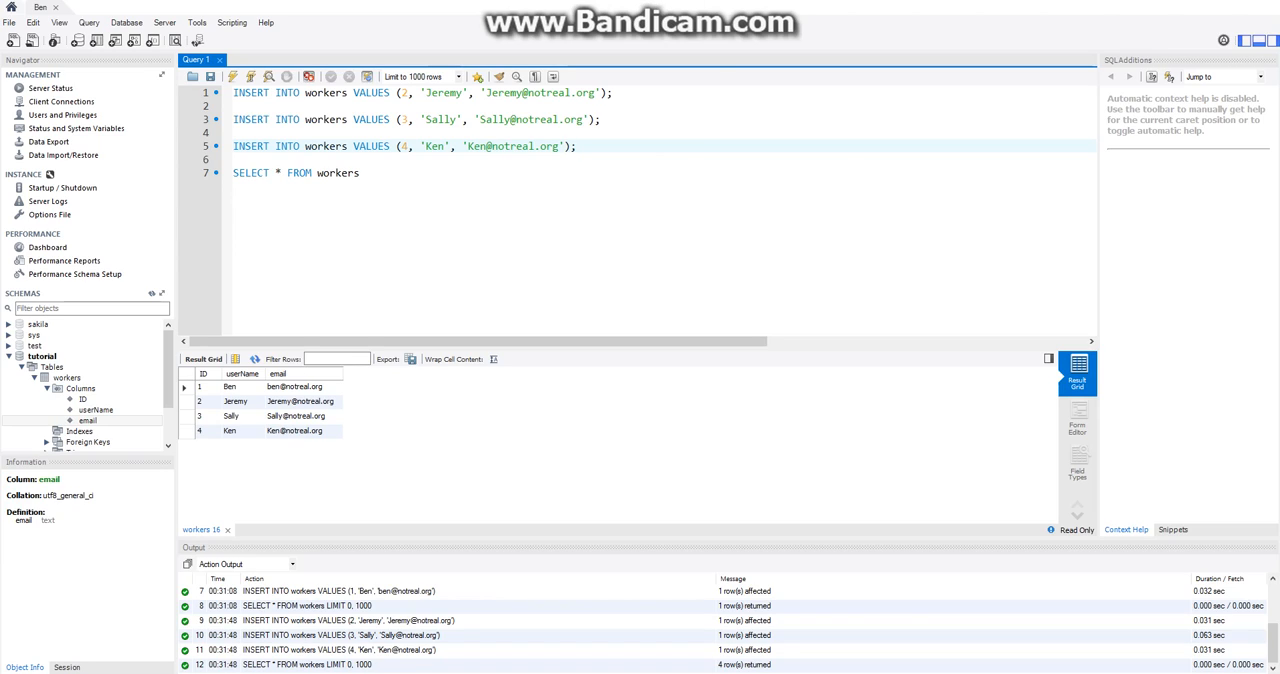